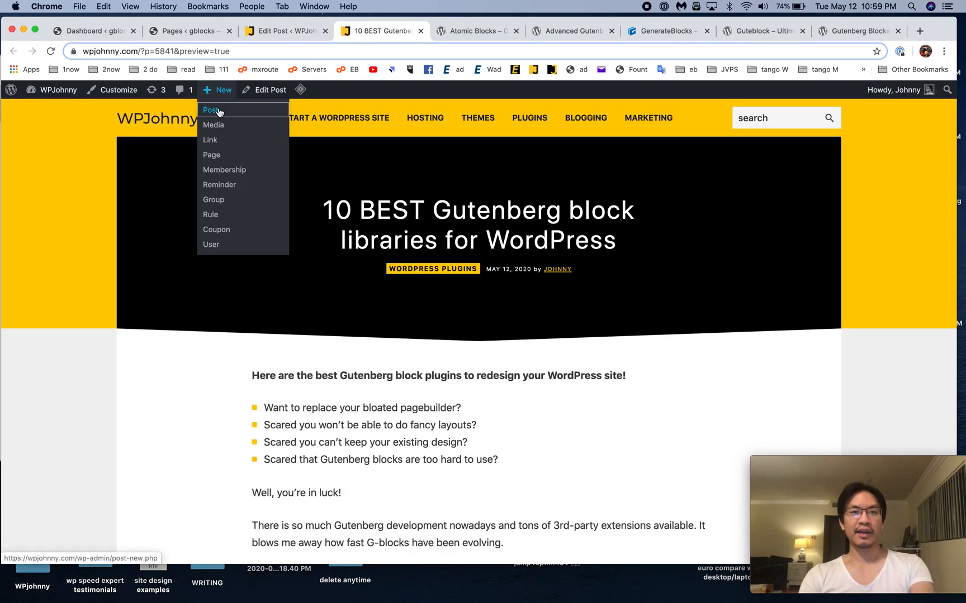
# Create a new blank post from the admin bar's New menu
pyautogui.click(211, 110)
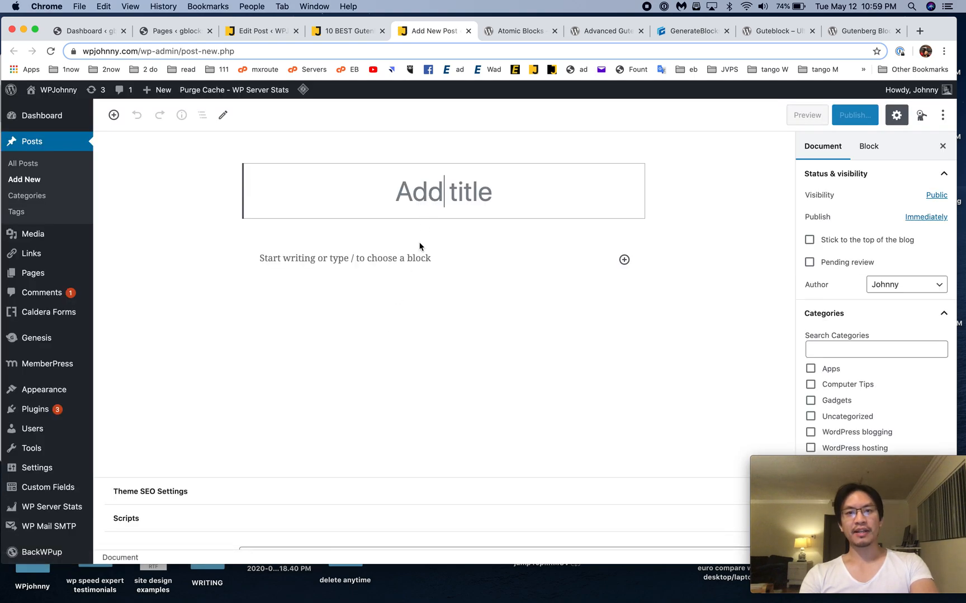
pyautogui.click(344, 258)
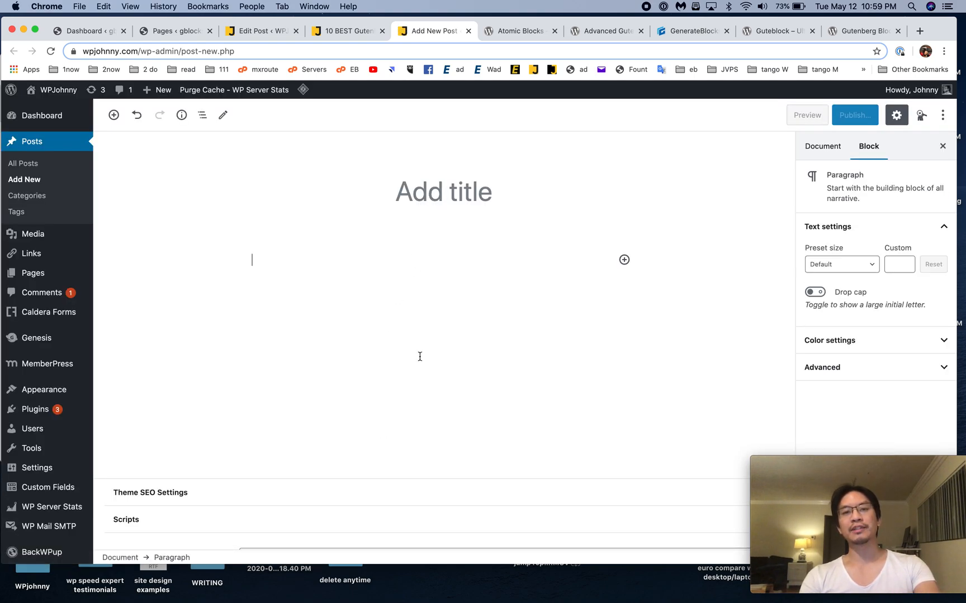
pyautogui.moveTo(432, 277)
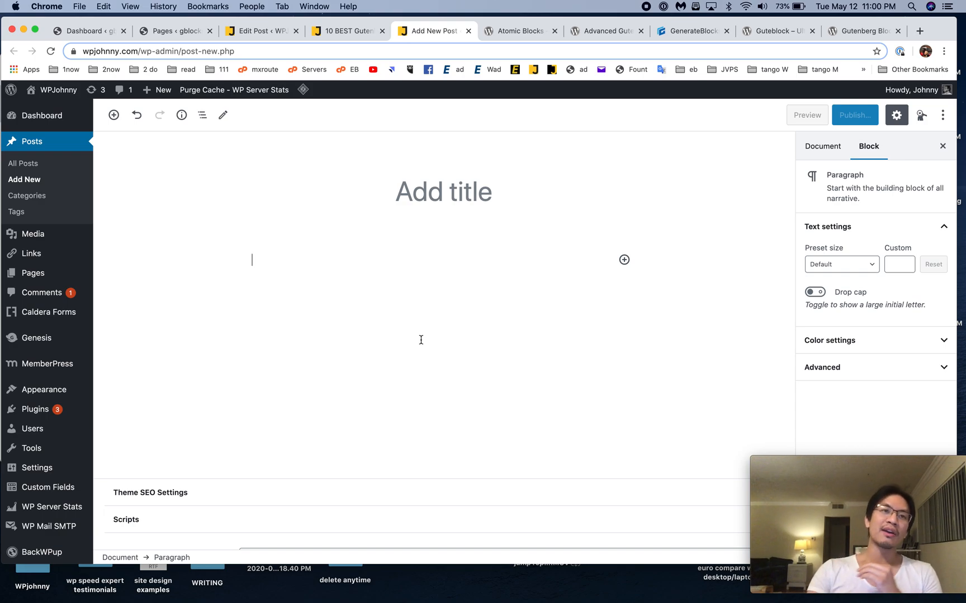
pyautogui.moveTo(602, 275)
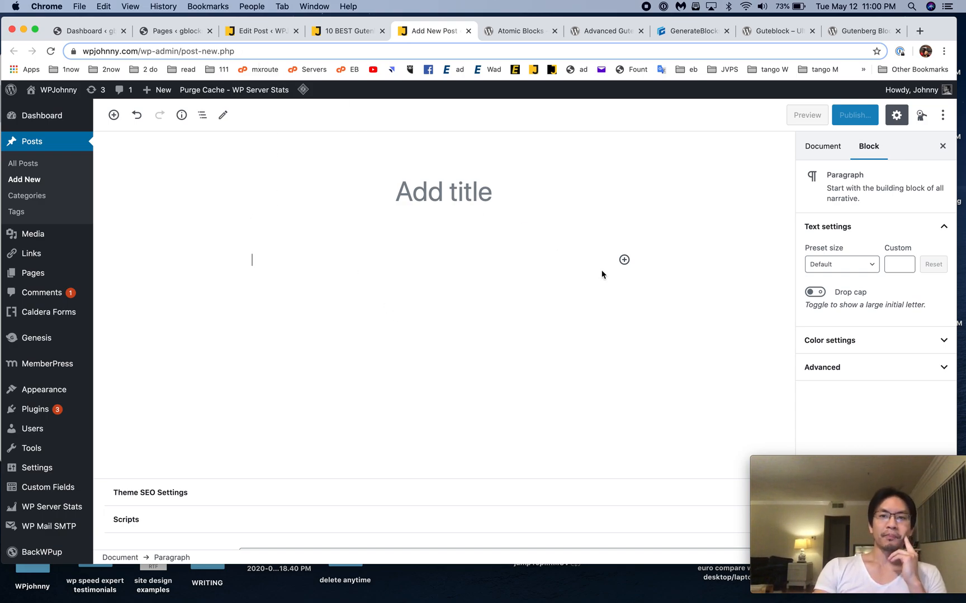
pyautogui.click(822, 146)
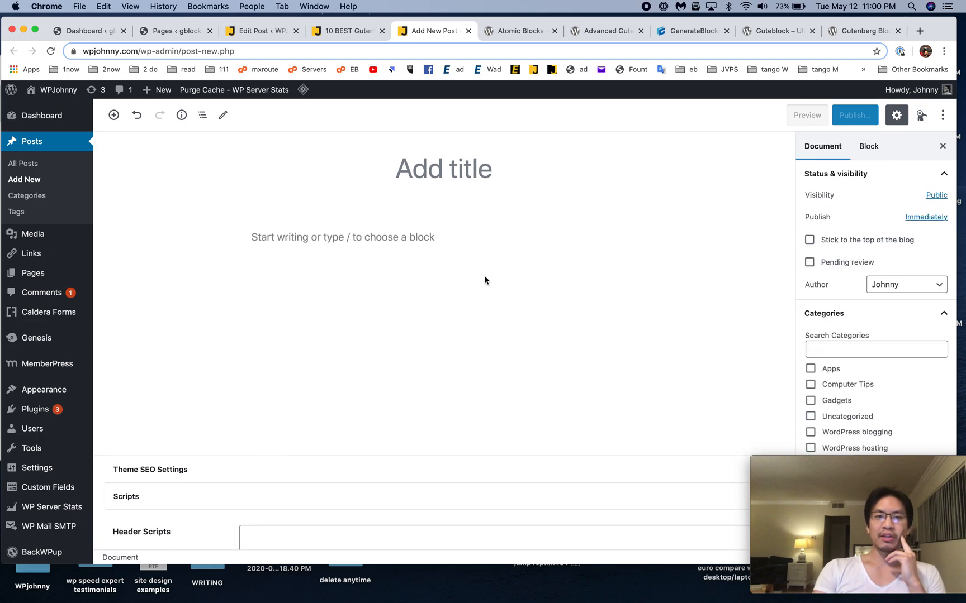
pyautogui.click(343, 237)
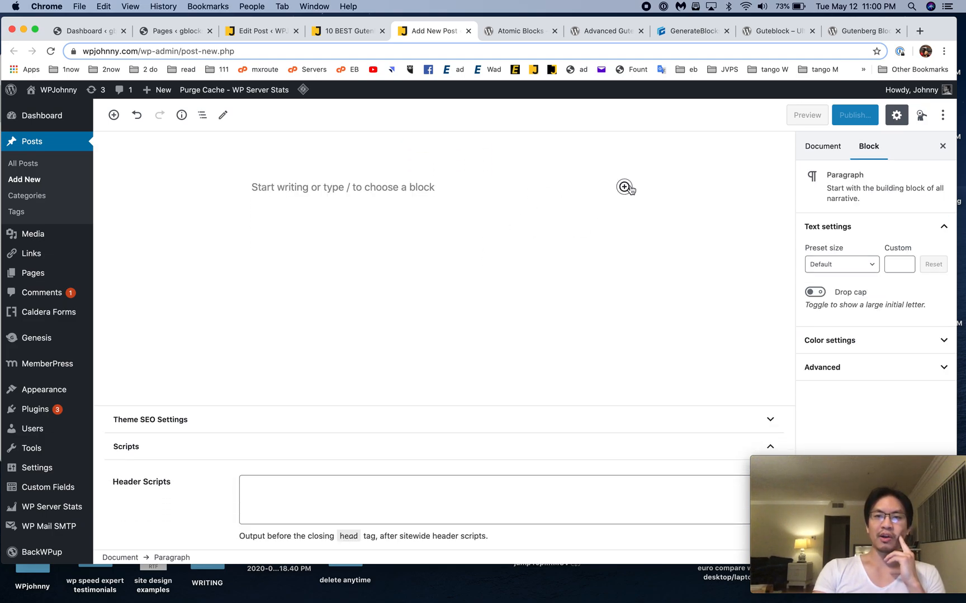
pyautogui.click(623, 187)
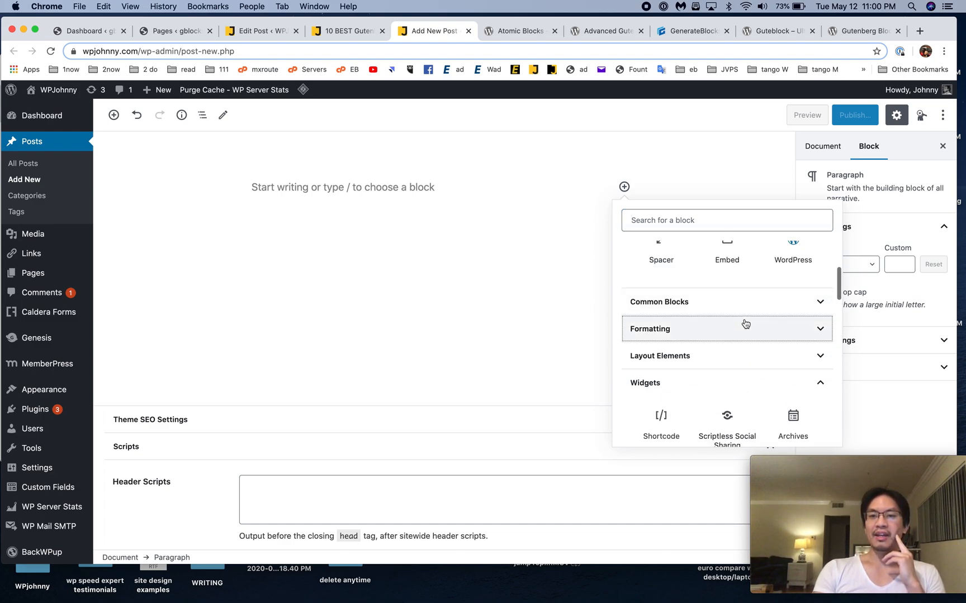
pyautogui.click(650, 328)
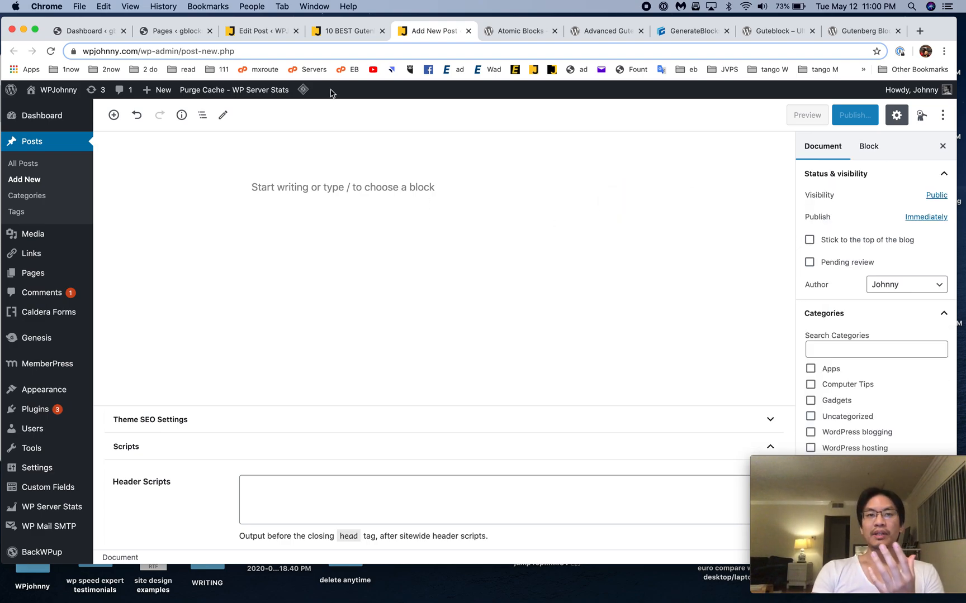
pyautogui.click(174, 30)
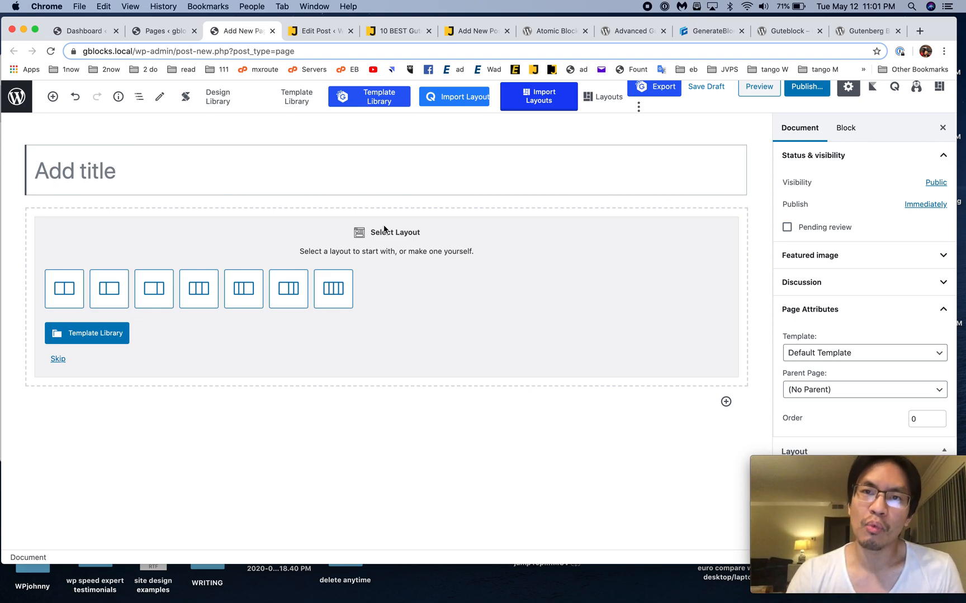
# Return to the wpjohnny.com review, scrolled to the Atomic Blocks, Advanced Gutenberg and GenerateBlocks entries
pyautogui.click(553, 31)
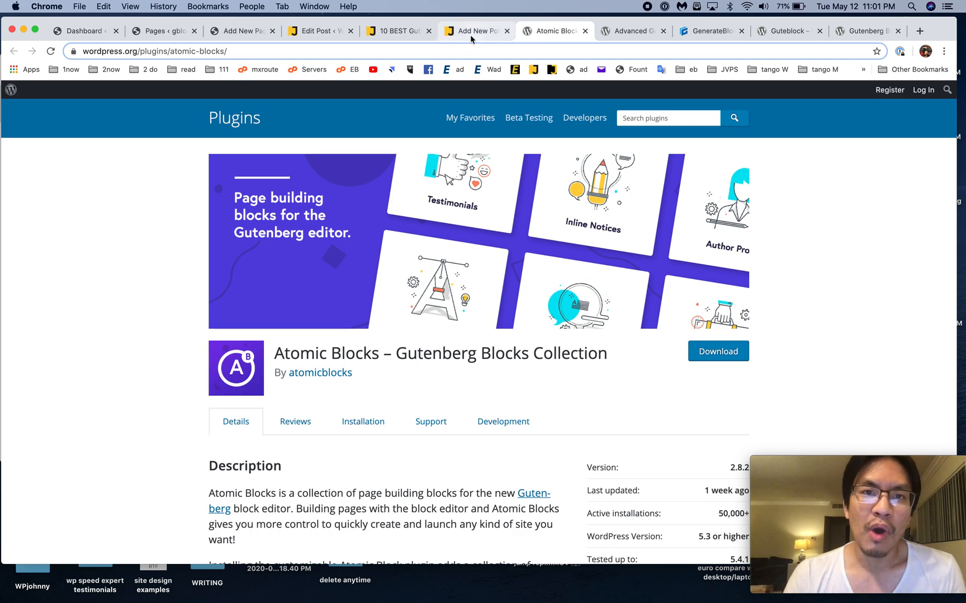
pyautogui.click(397, 30)
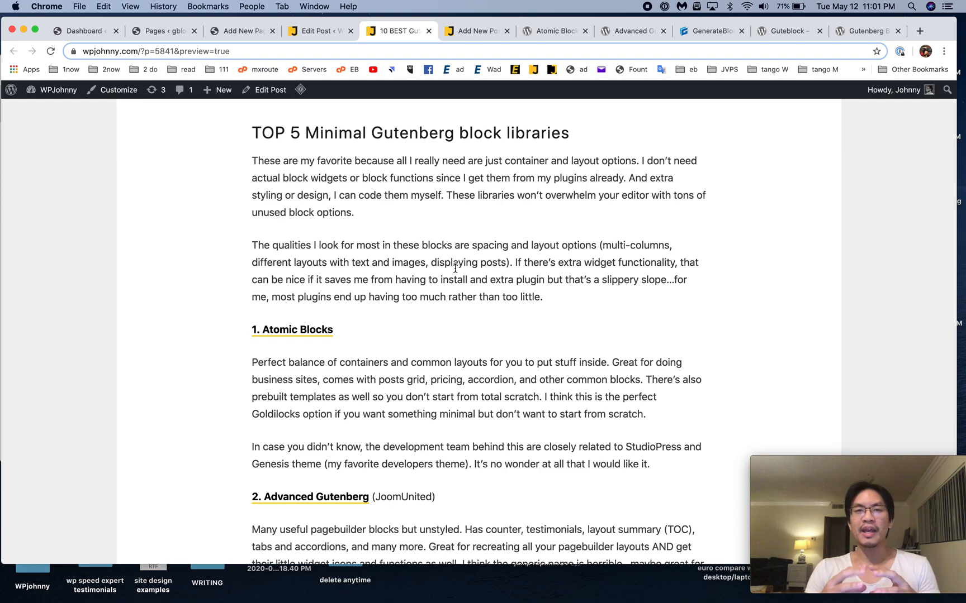
pyautogui.moveTo(532, 175)
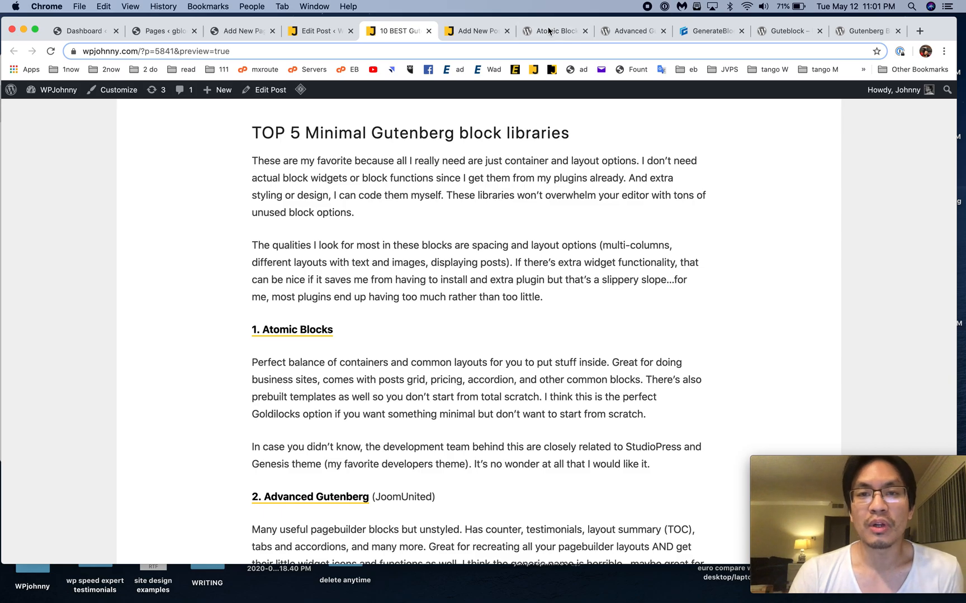
pyautogui.moveTo(553, 30)
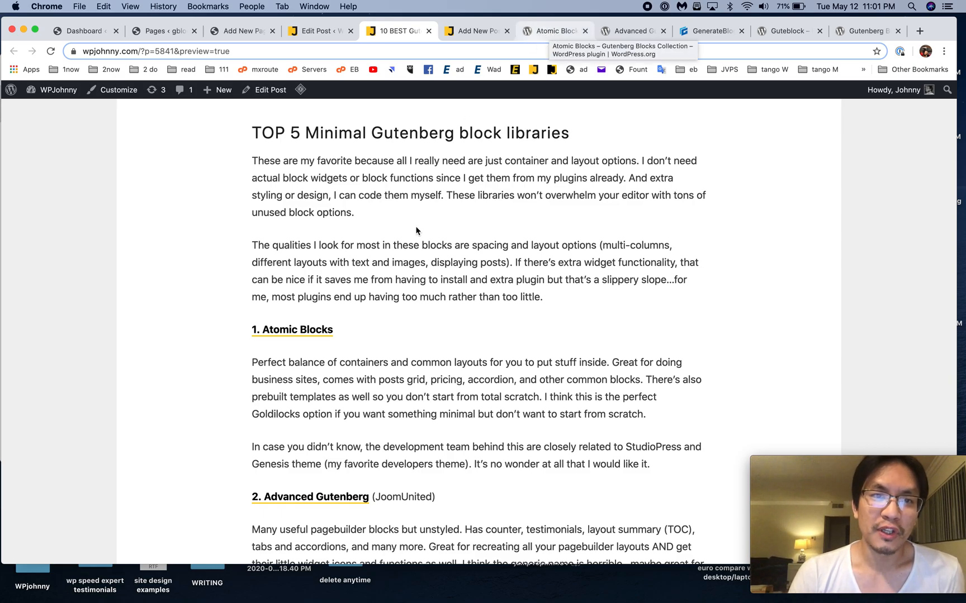
pyautogui.scroll(-3)
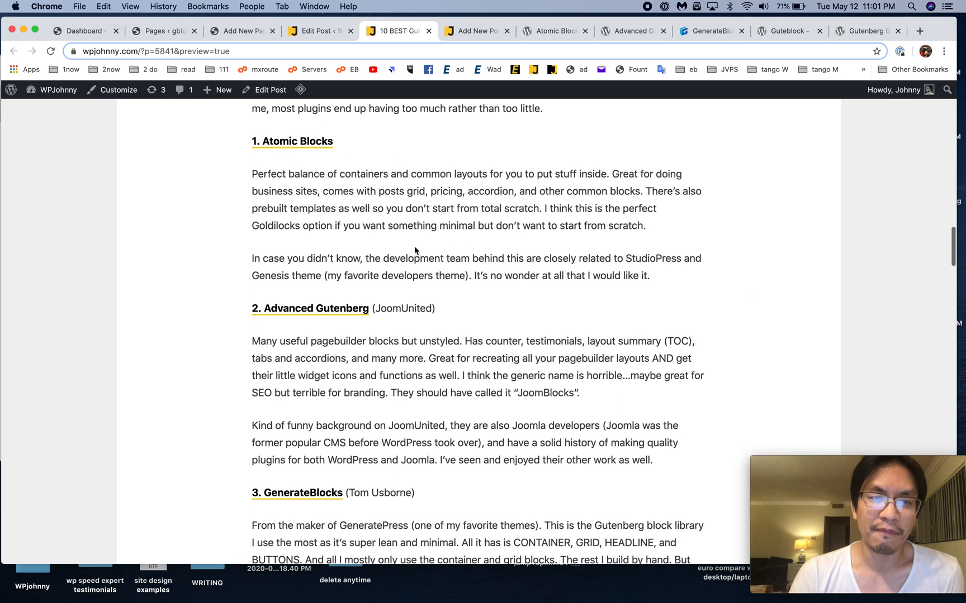
# Browse the Atomic Blocks plugin's block list and scroll its theme demo to the footer
pyautogui.click(553, 31)
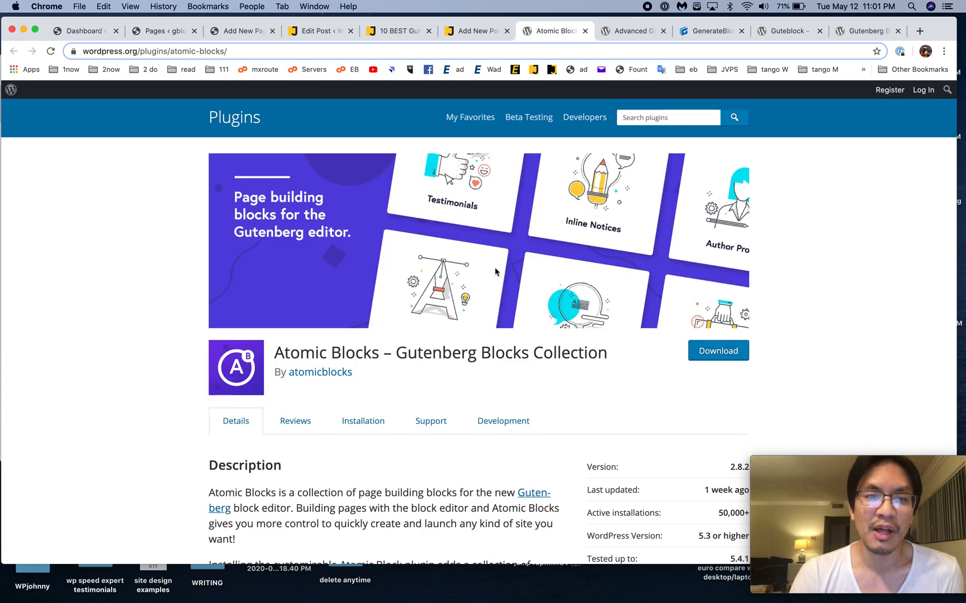
pyautogui.scroll(-3)
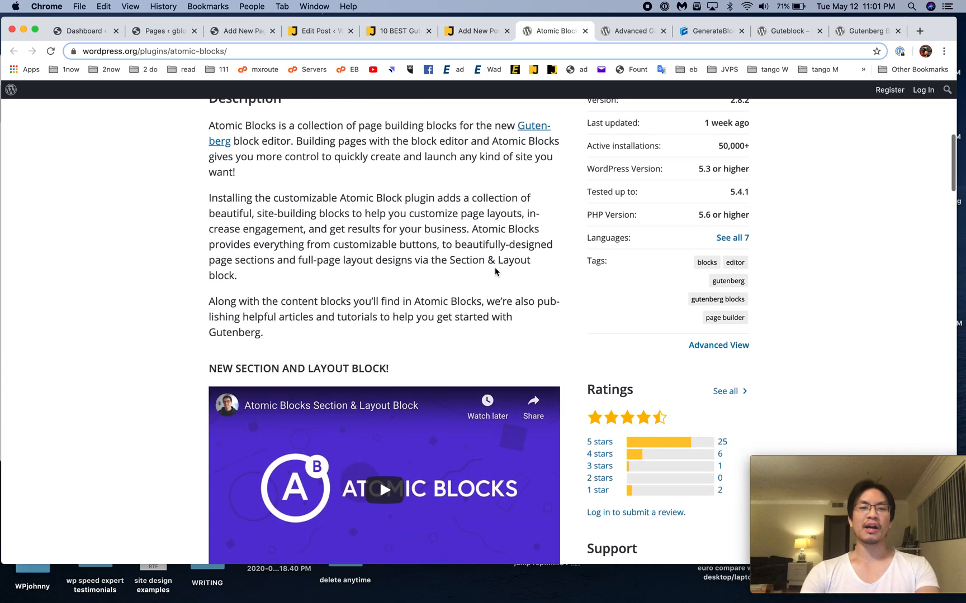
pyautogui.scroll(-3)
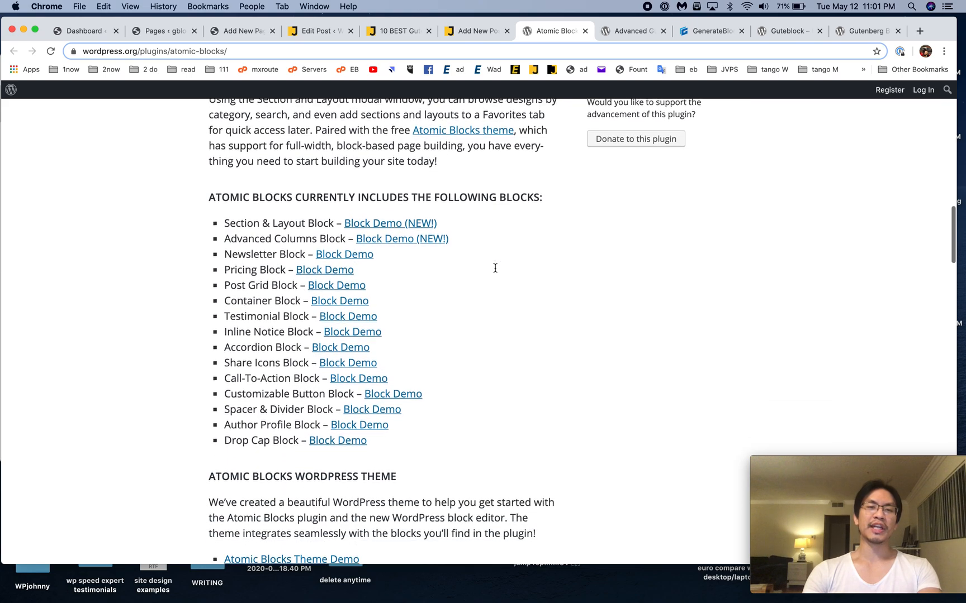
pyautogui.scroll(-3)
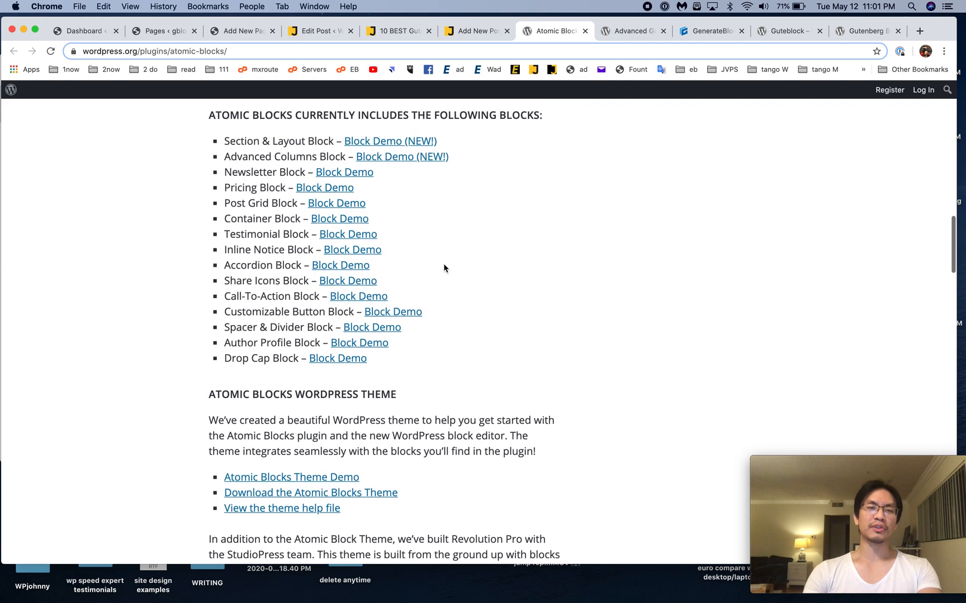
pyautogui.scroll(-3)
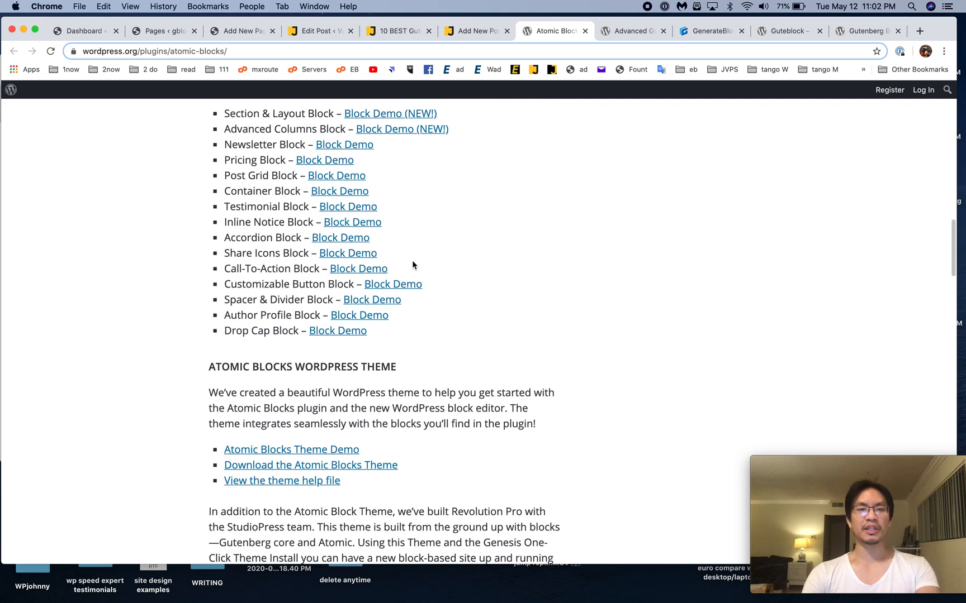
pyautogui.scroll(-3)
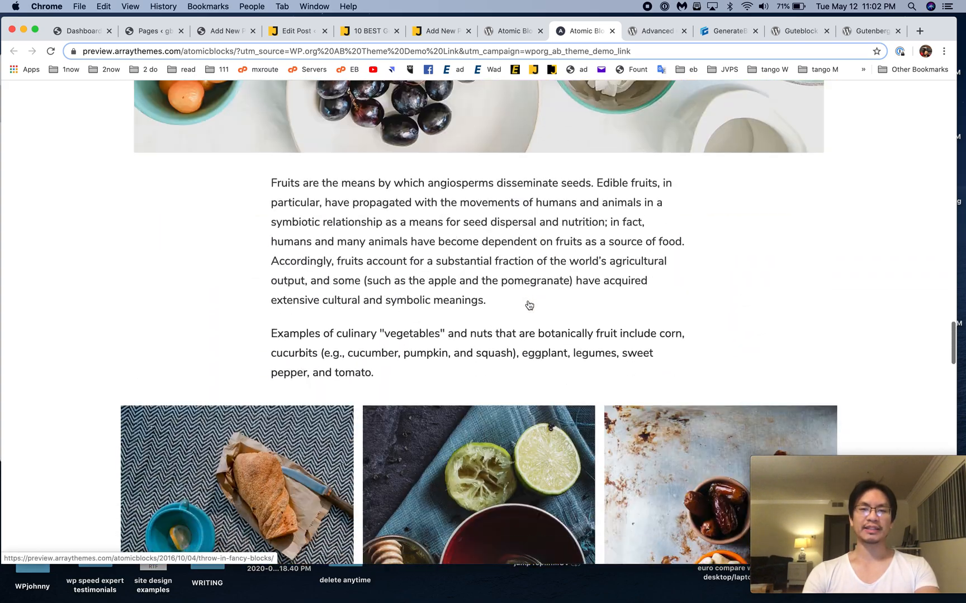
pyautogui.scroll(3)
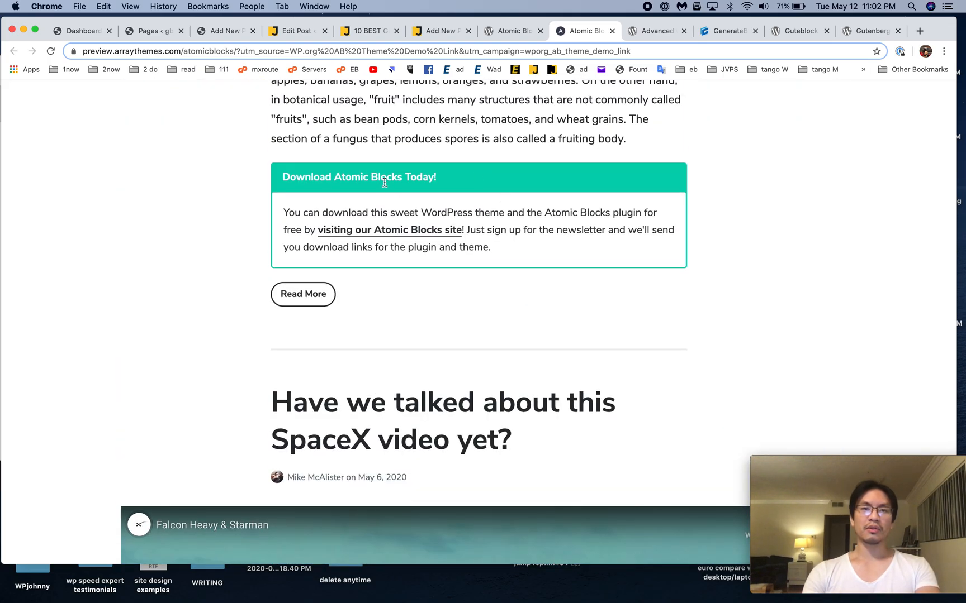
pyautogui.scroll(-3)
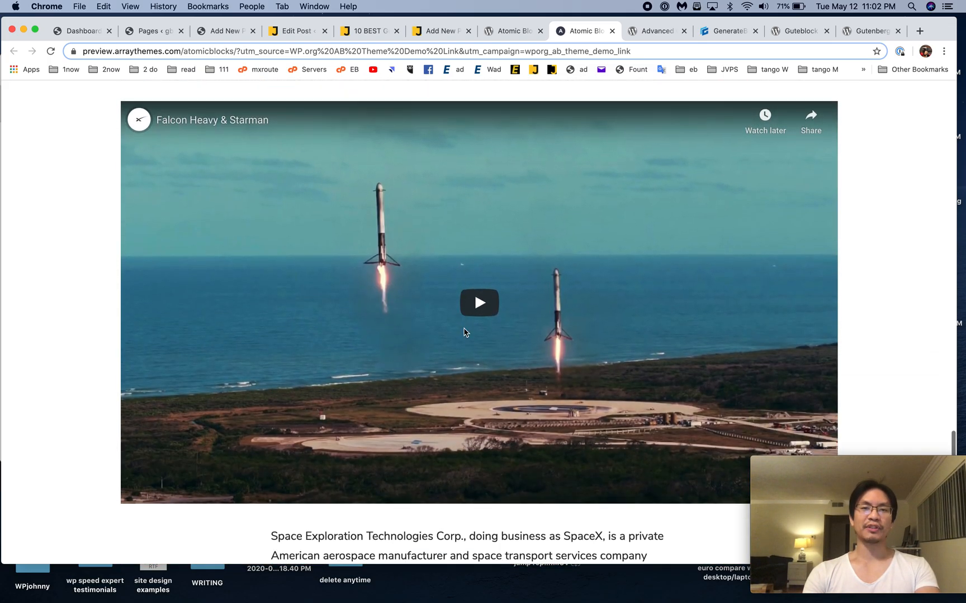
pyautogui.scroll(-3)
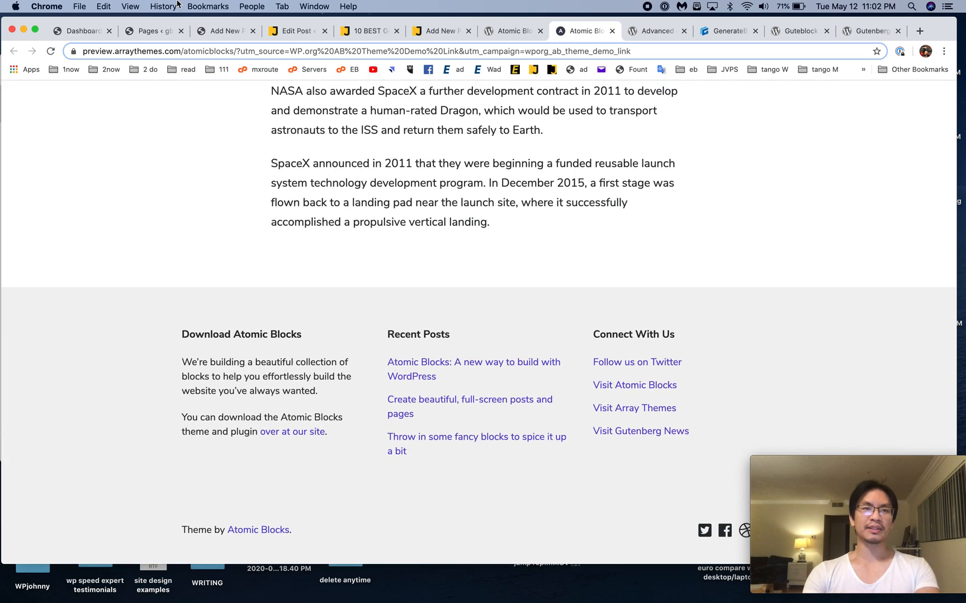
# In the local site's editor, type placeholder paragraph text 'SDLKFJLDKSFJDSFDS'
pyautogui.click(225, 31)
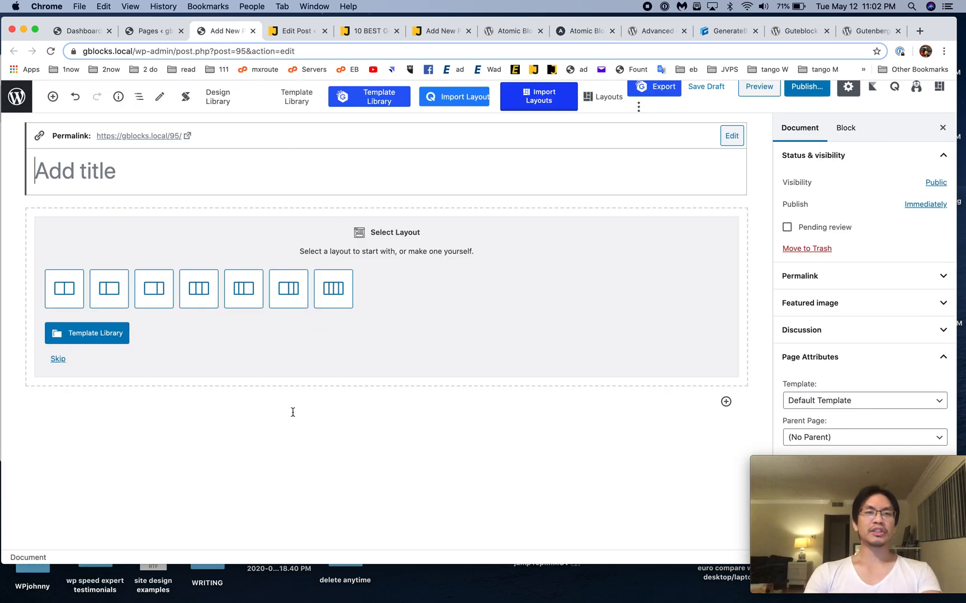
pyautogui.click(386, 295)
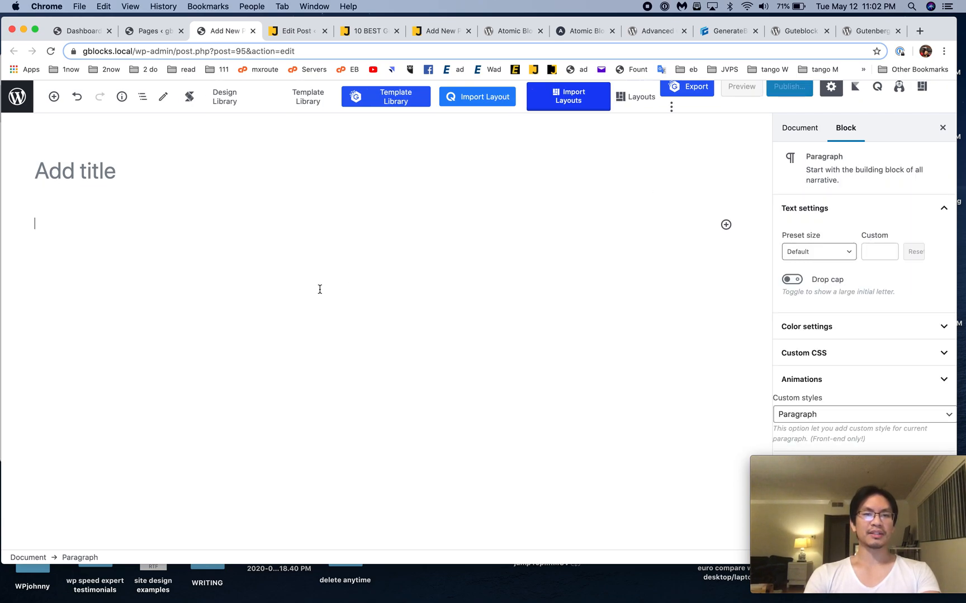
pyautogui.write('SDLKFJLDKSFJDS')
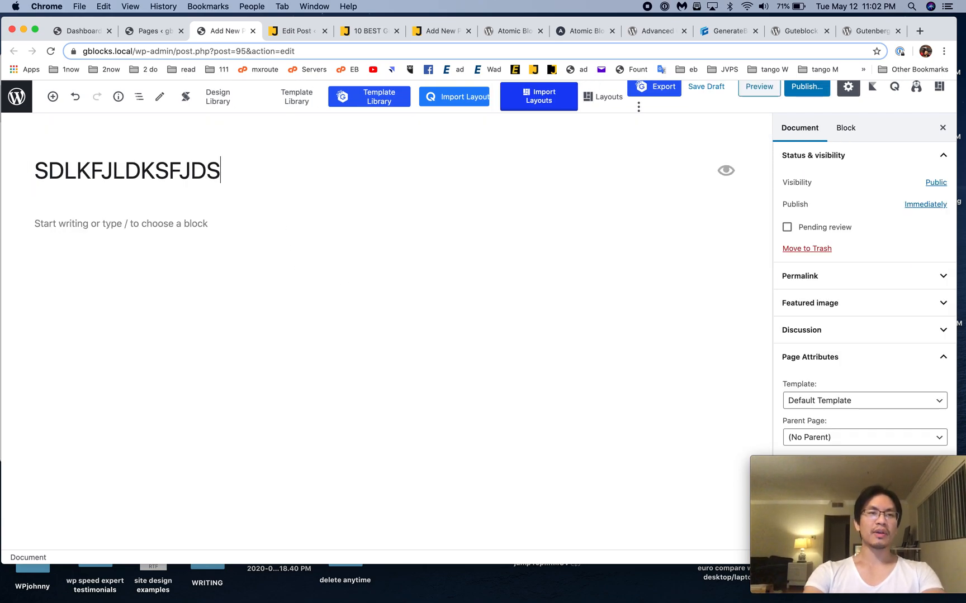
pyautogui.write('FDS')
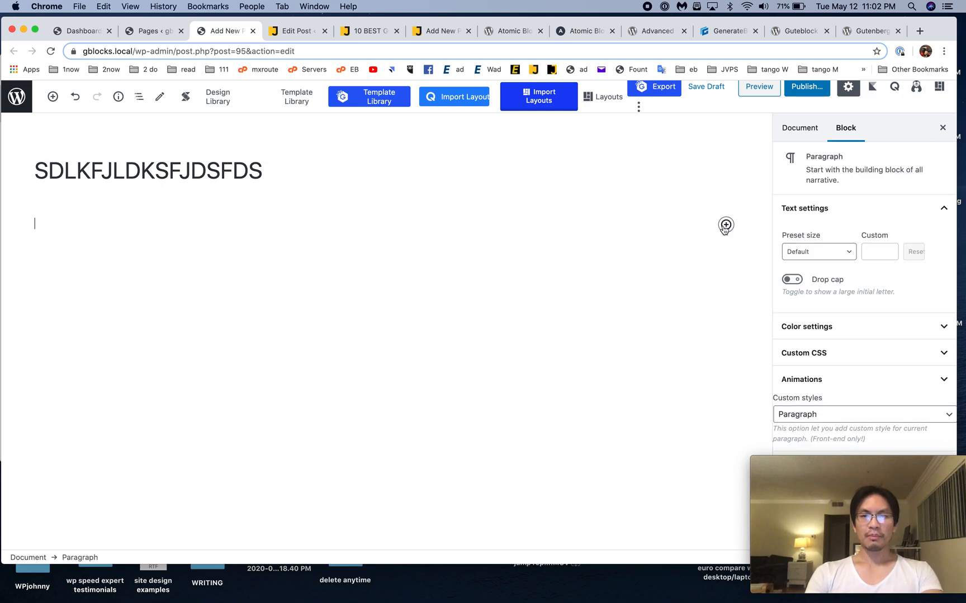
# Browse the block inserter's categories and insert an Atomic Blocks Profile Box
pyautogui.click(725, 225)
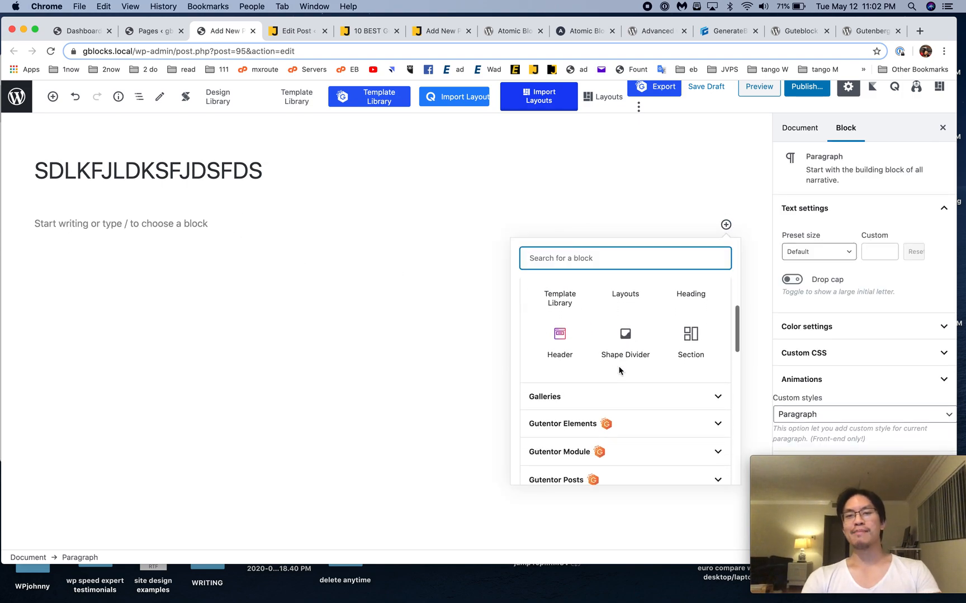
pyautogui.scroll(-3)
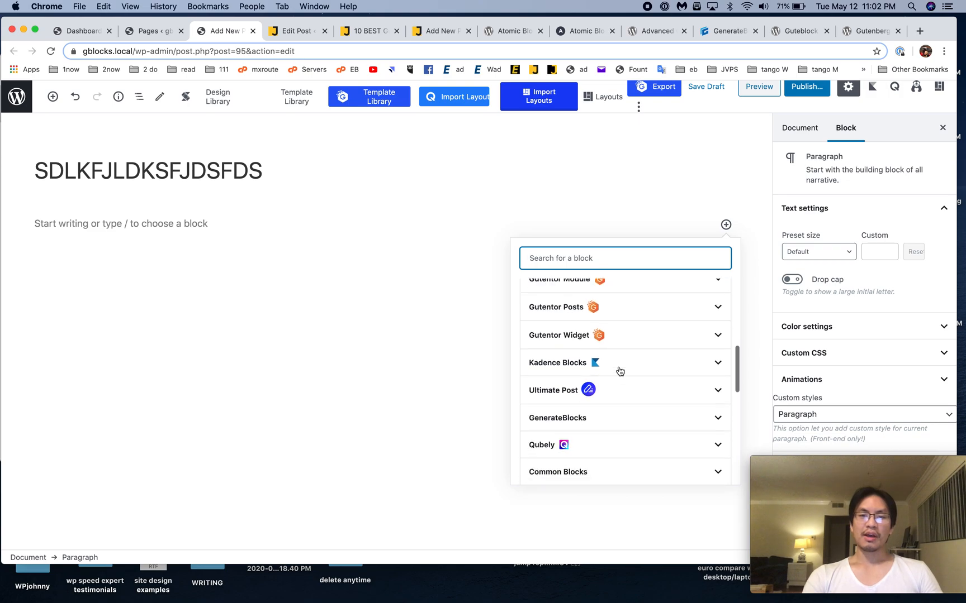
pyautogui.scroll(-3)
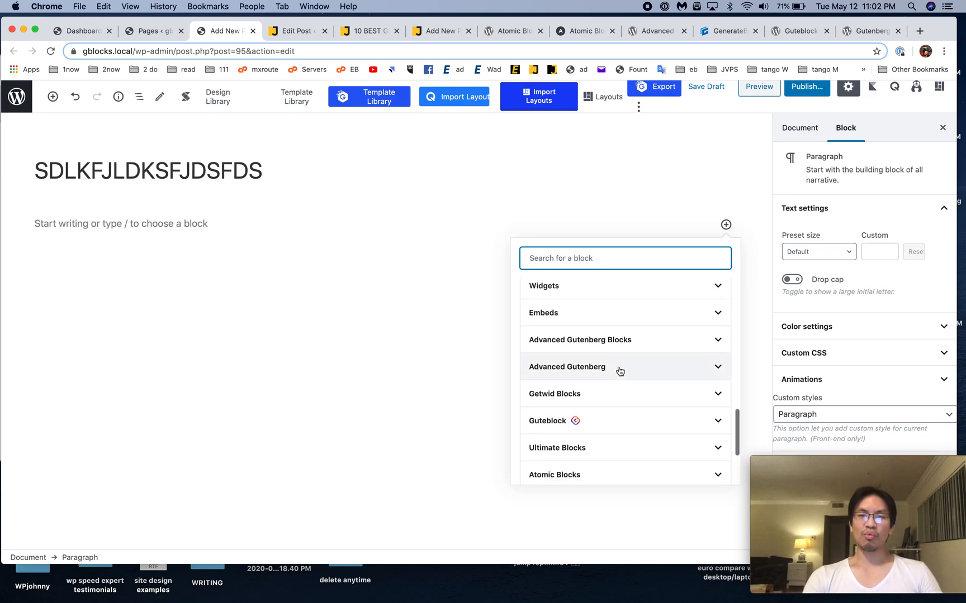
pyautogui.click(554, 475)
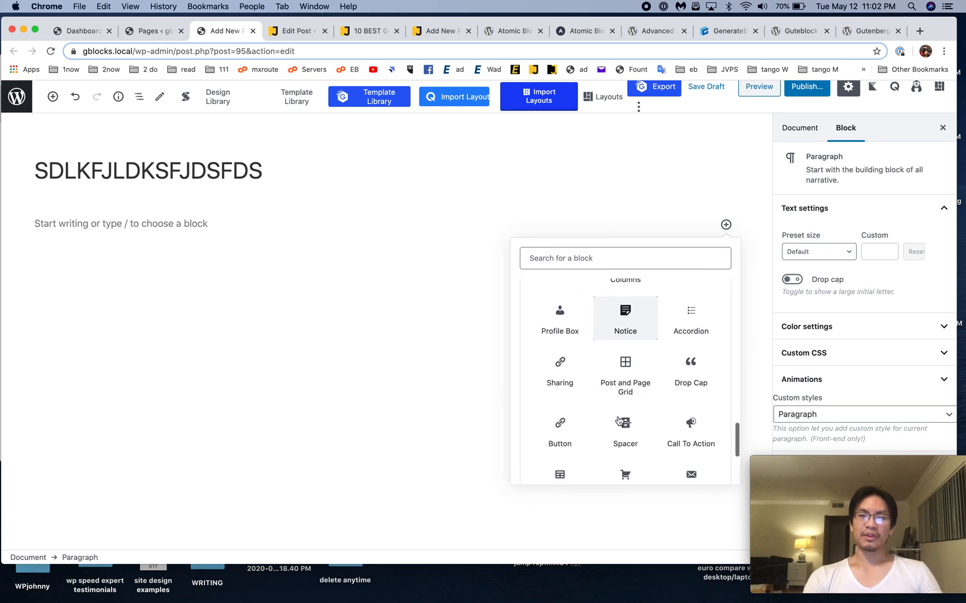
pyautogui.scroll(-3)
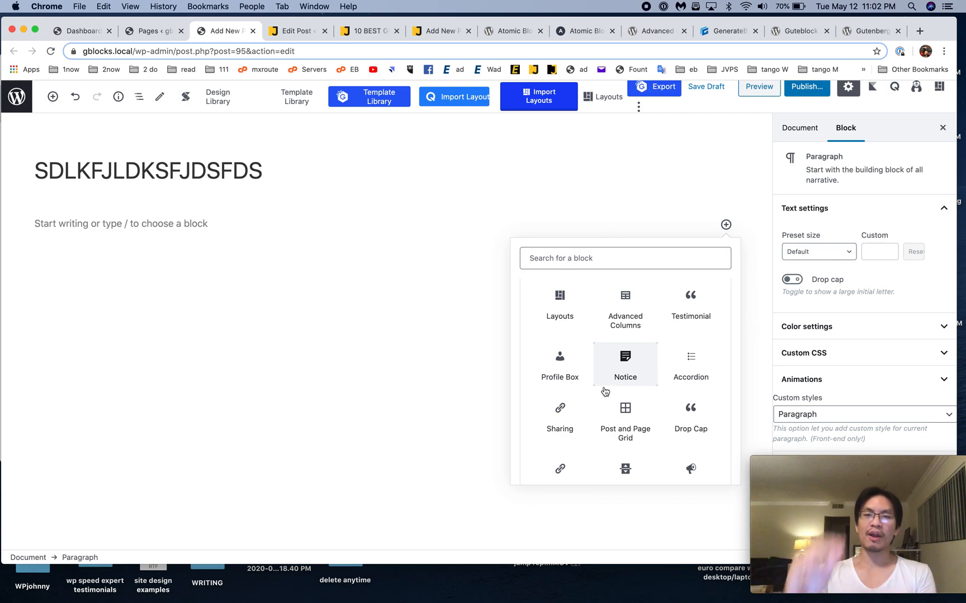
pyautogui.scroll(-3)
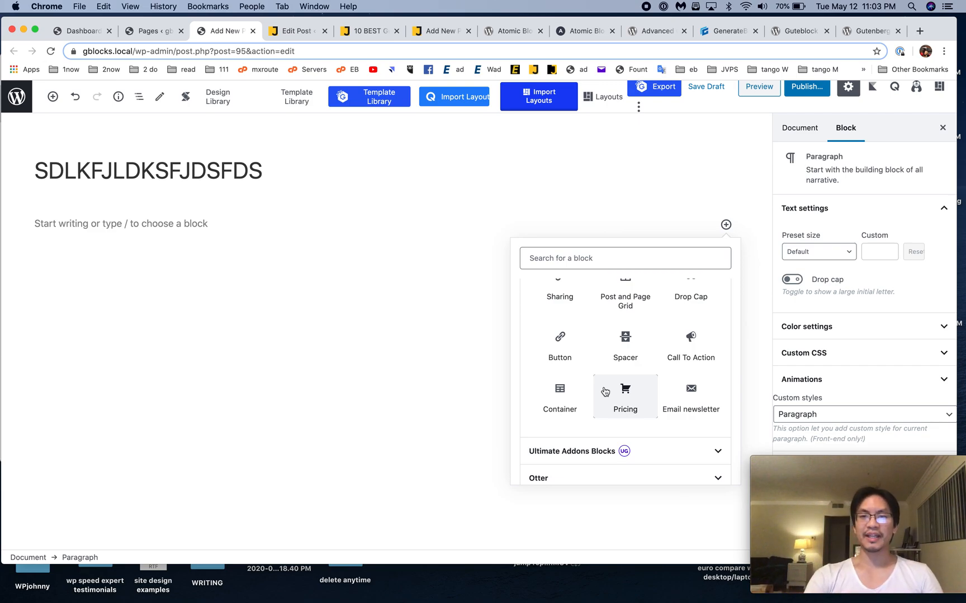
pyautogui.moveTo(672, 373)
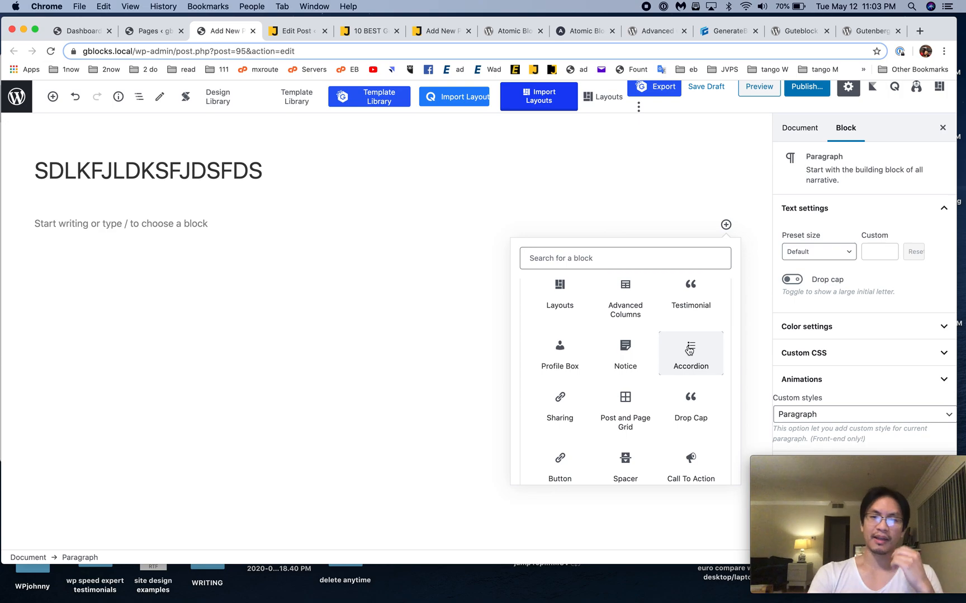
pyautogui.moveTo(624, 354)
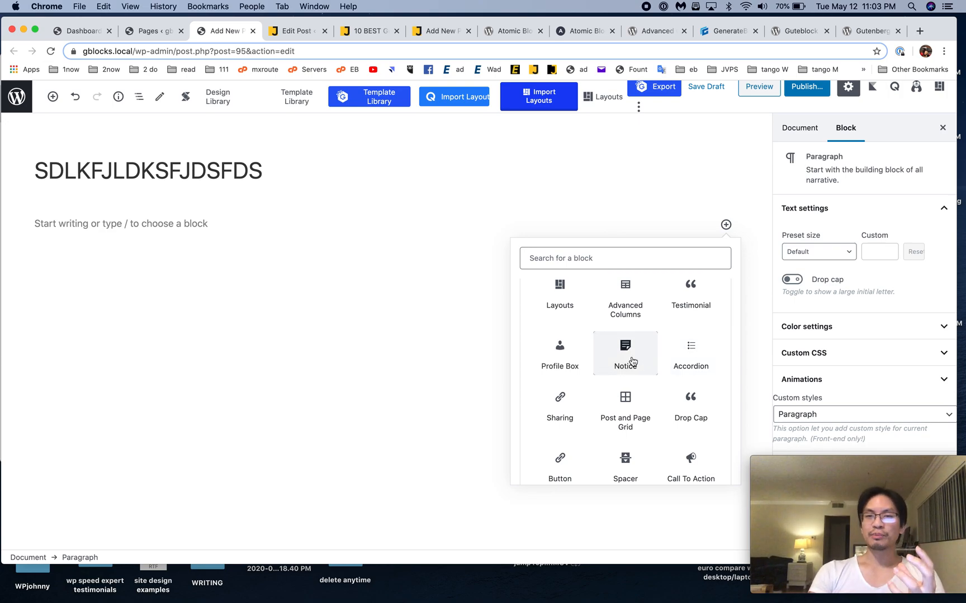
pyautogui.moveTo(670, 308)
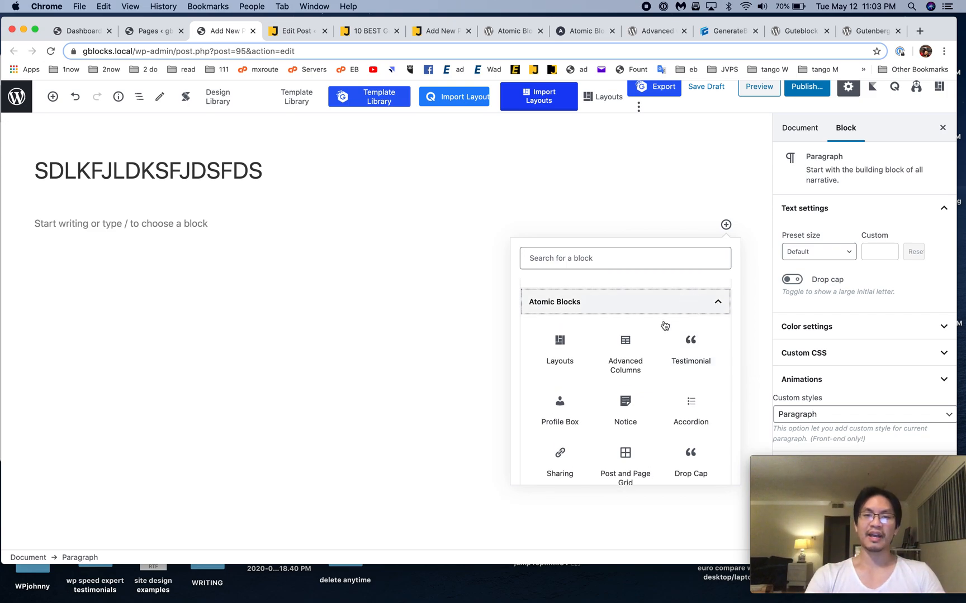
pyautogui.click(560, 406)
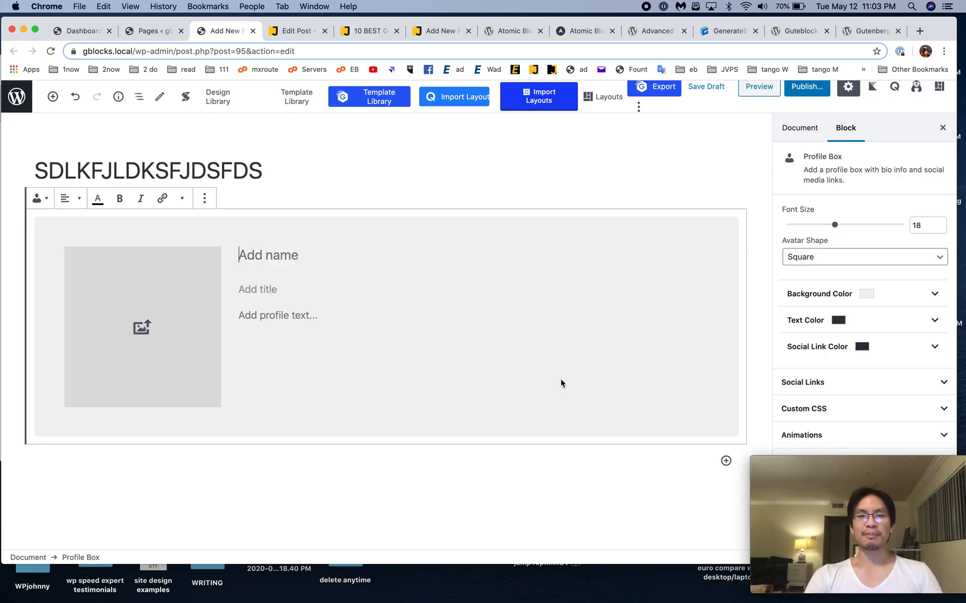
# Dismiss the Profile Box media picker without an image and go to the Pages list
pyautogui.click(141, 327)
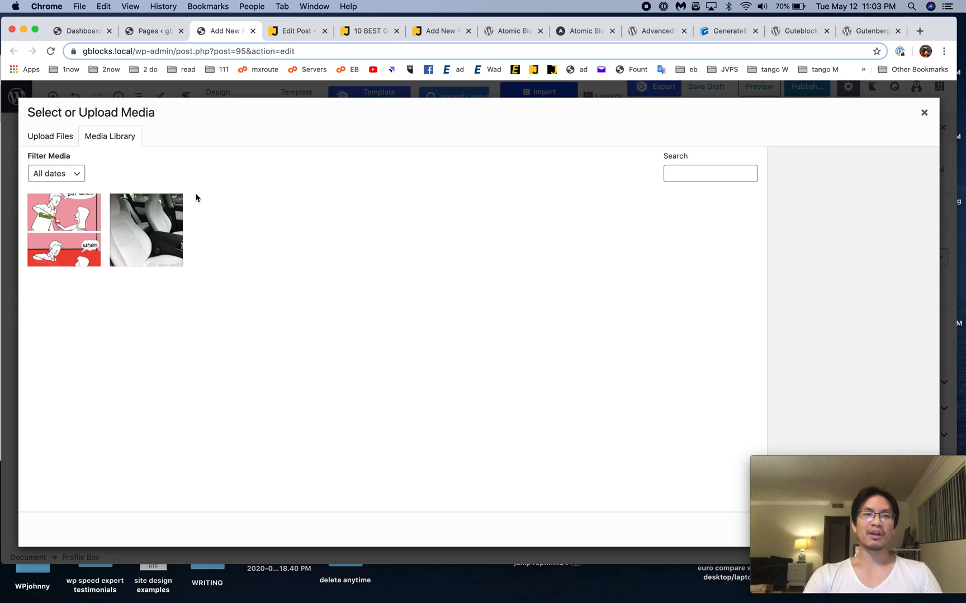
pyautogui.click(923, 113)
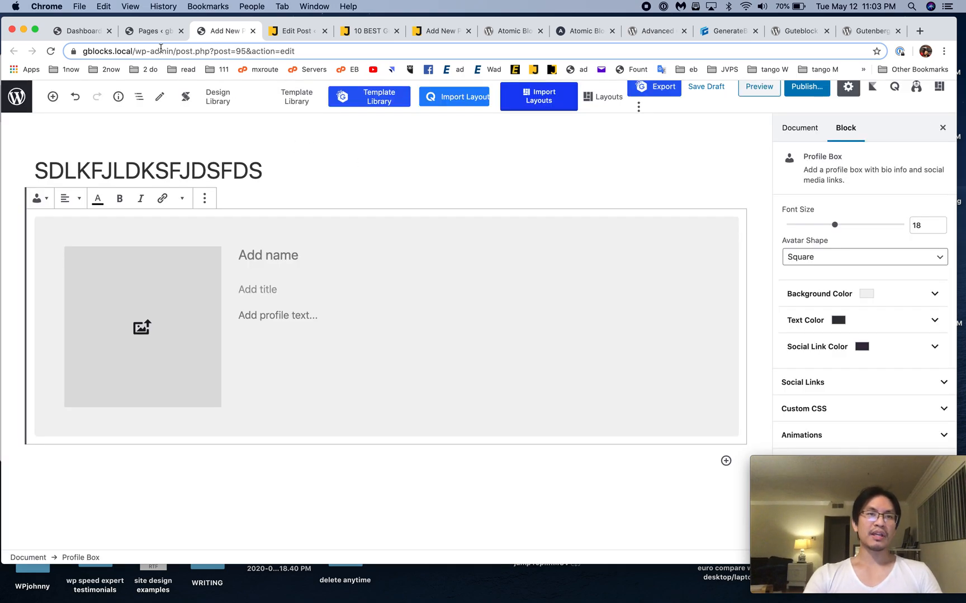
pyautogui.click(150, 30)
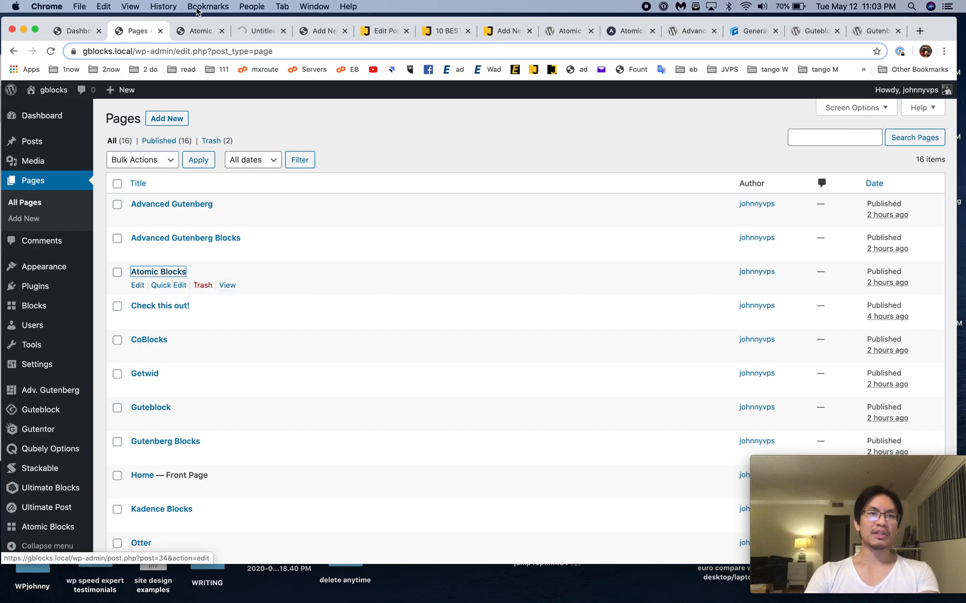
# Open the Atomic Blocks page and scroll through its published front end
pyautogui.click(138, 285)
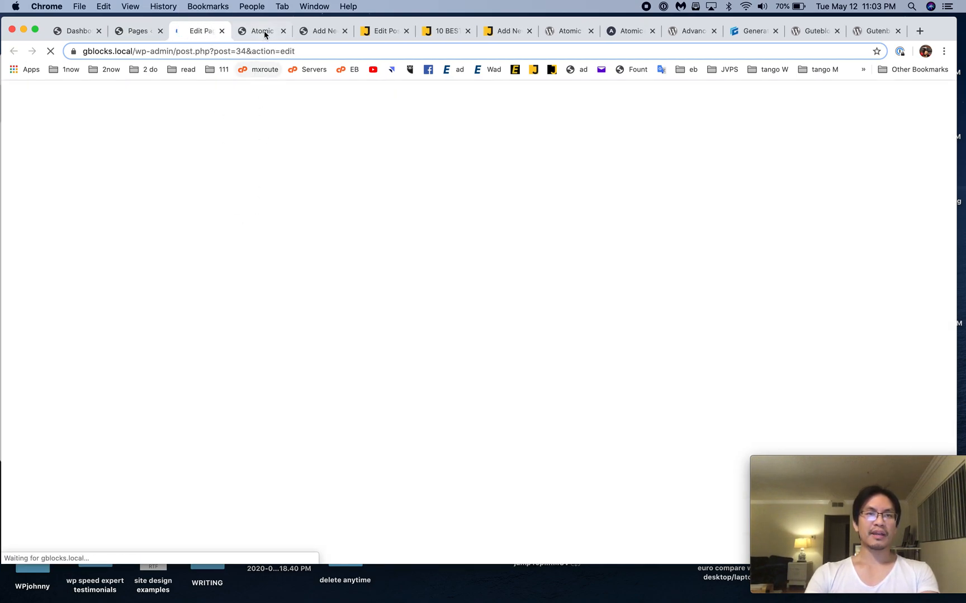
pyautogui.click(261, 30)
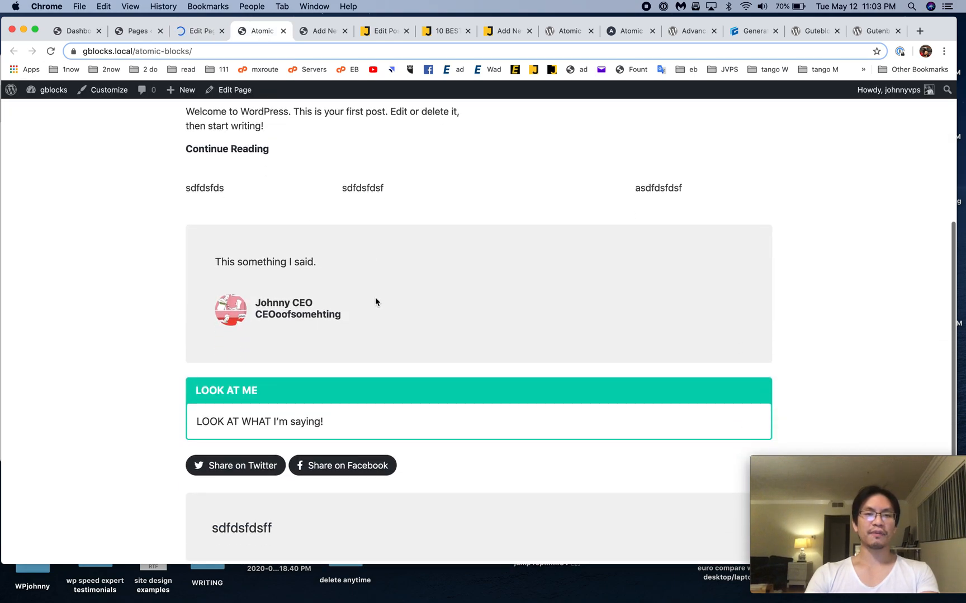
pyautogui.scroll(-3)
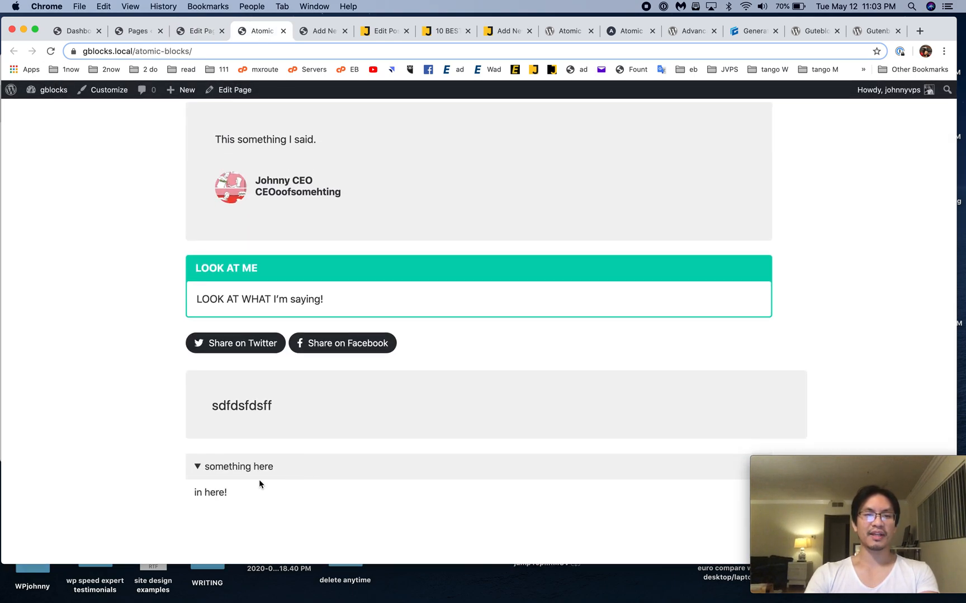
pyautogui.scroll(3)
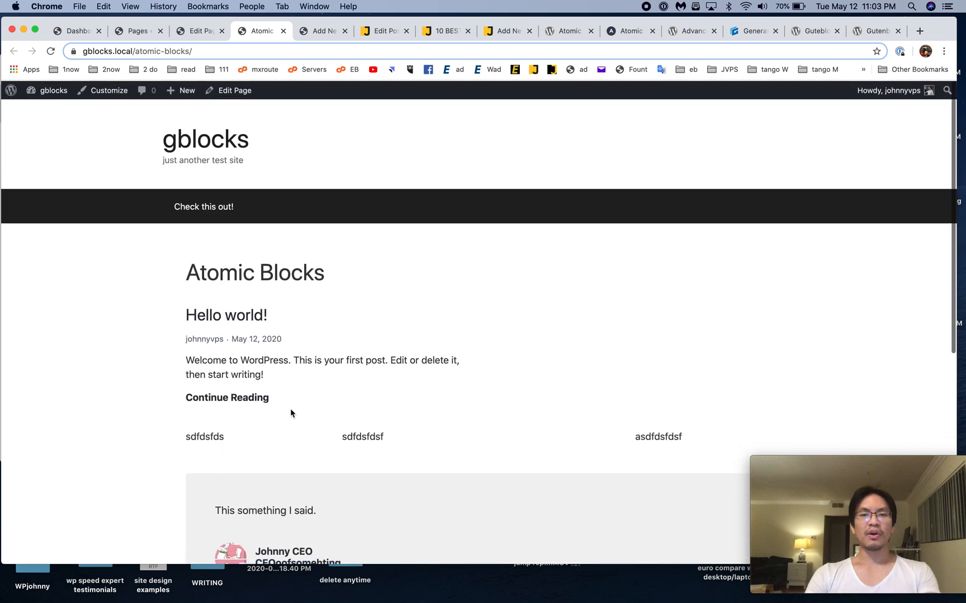
pyautogui.scroll(-3)
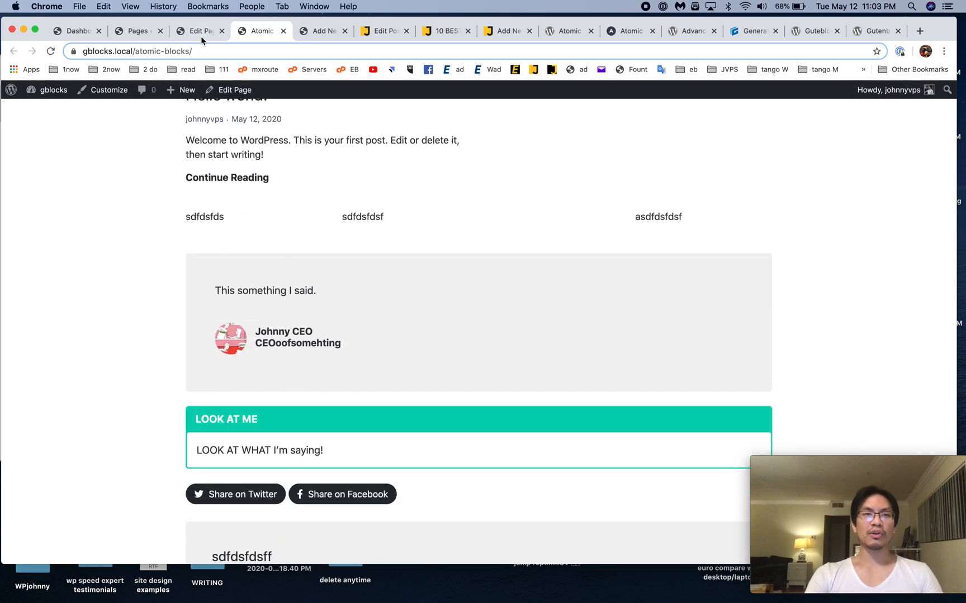
# Select the accordion block in the editor, then return to the live page
pyautogui.click(198, 31)
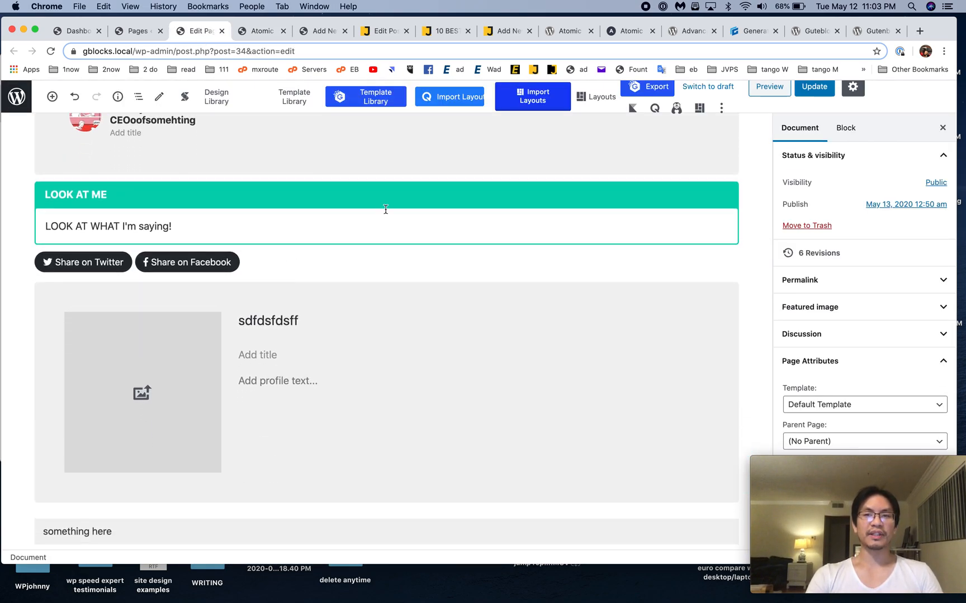
pyautogui.click(385, 212)
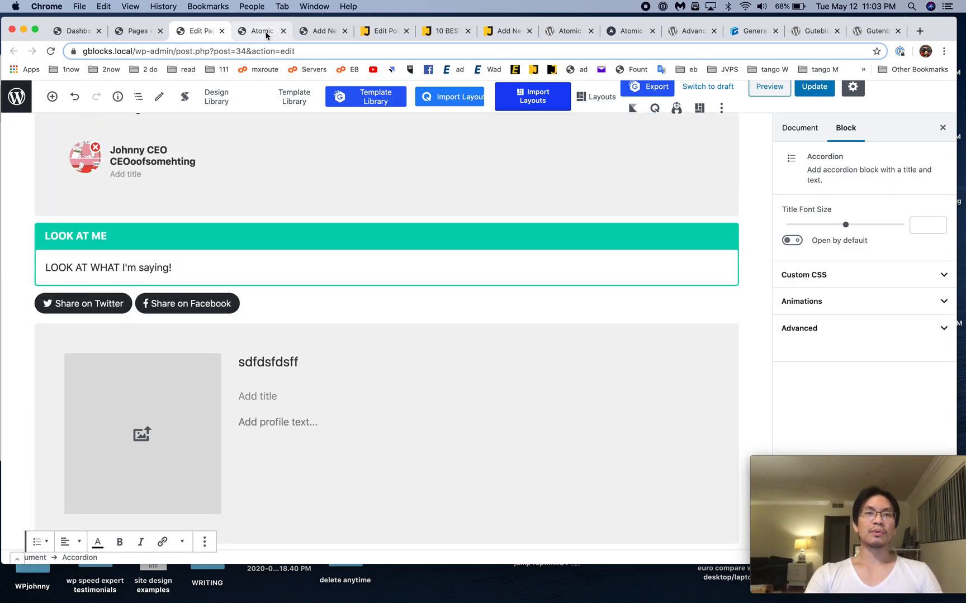
pyautogui.click(259, 31)
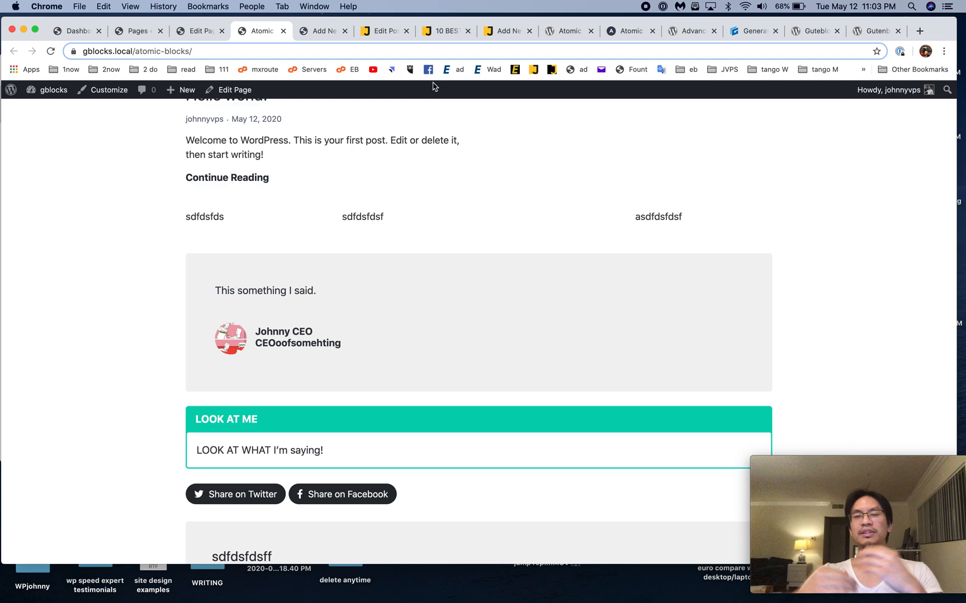
pyautogui.moveTo(374, 171)
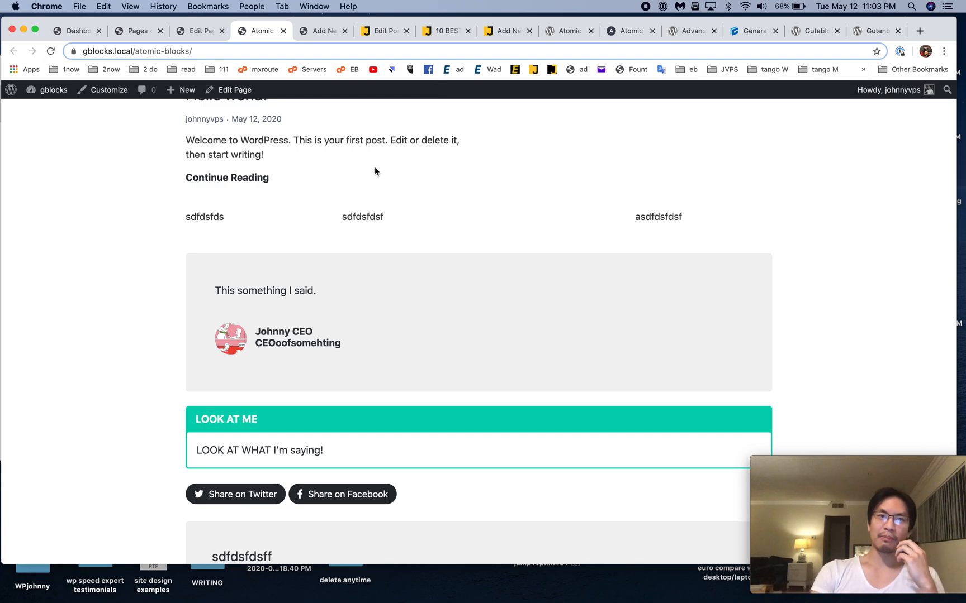
pyautogui.scroll(3)
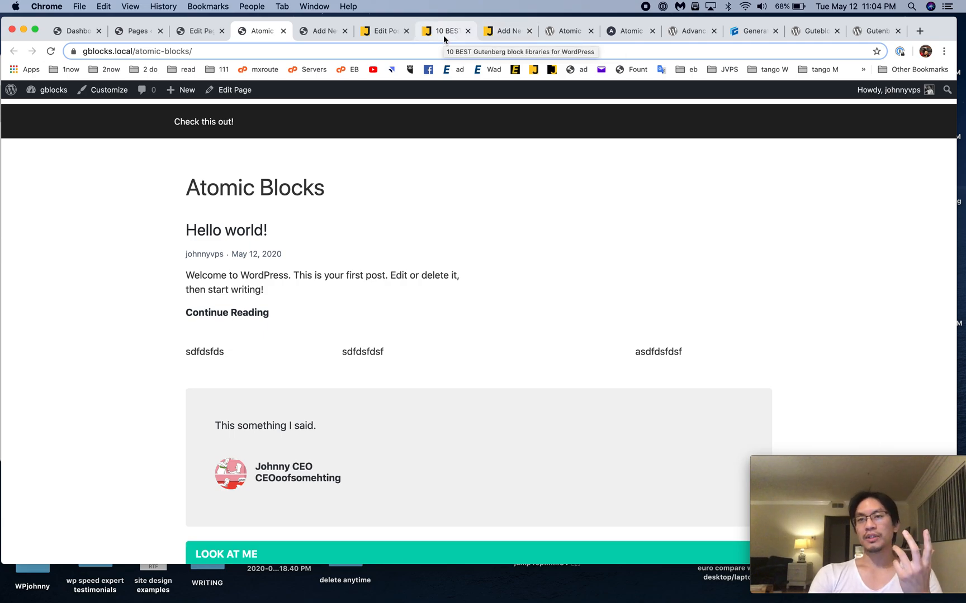
# Revisit the Atomic Blocks section of the '10 BEST Gutenberg block libraries' review
pyautogui.click(442, 31)
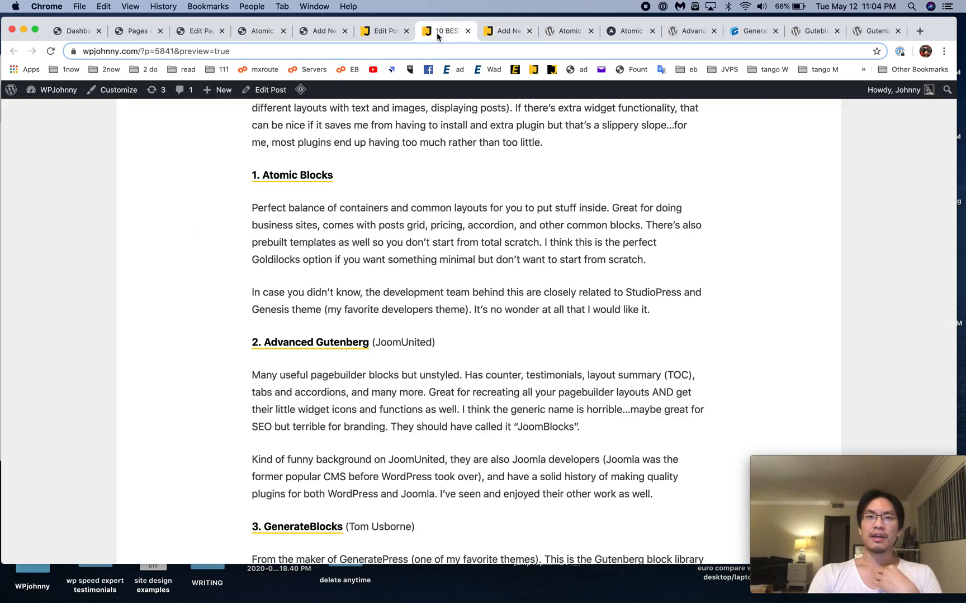
pyautogui.scroll(-3)
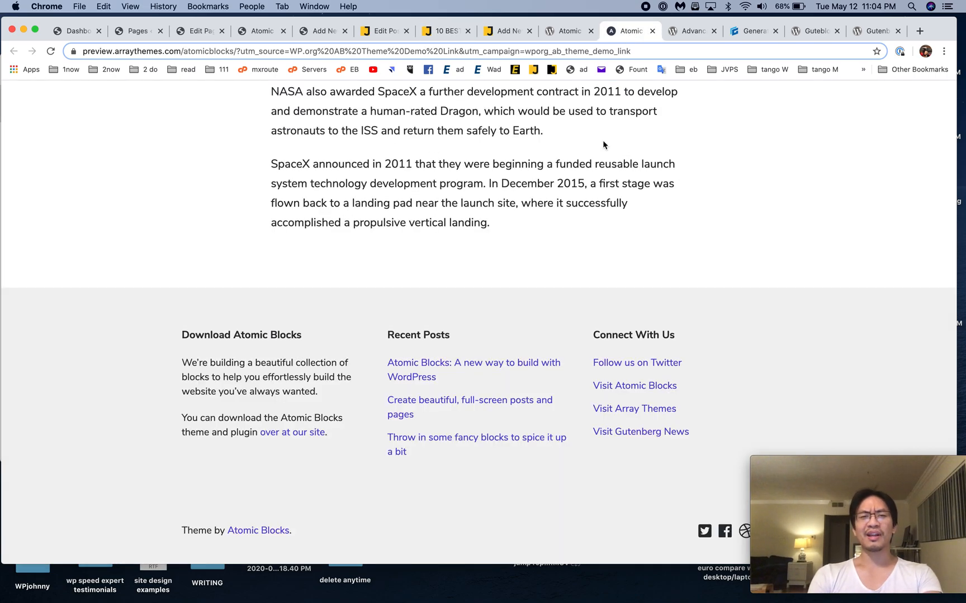
pyautogui.scroll(3)
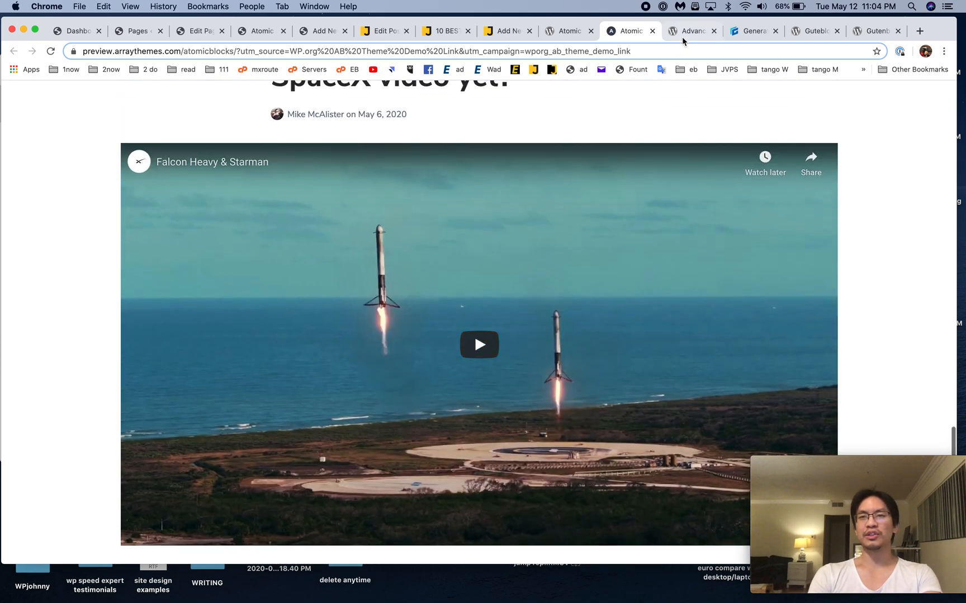
# Scroll the Advanced Gutenberg plugin page and open its live blocks demo on joomunited.com
pyautogui.click(690, 31)
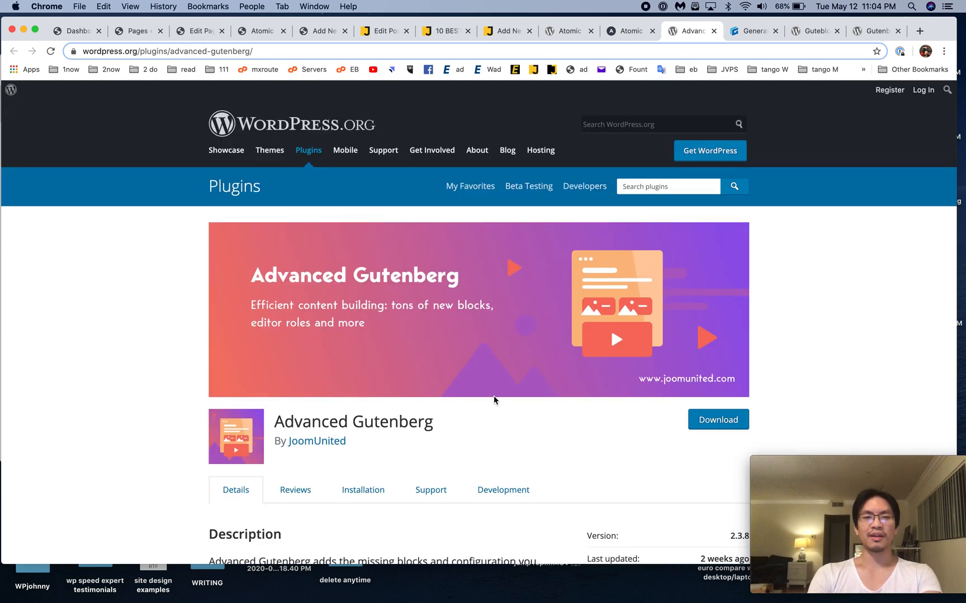
pyautogui.scroll(-3)
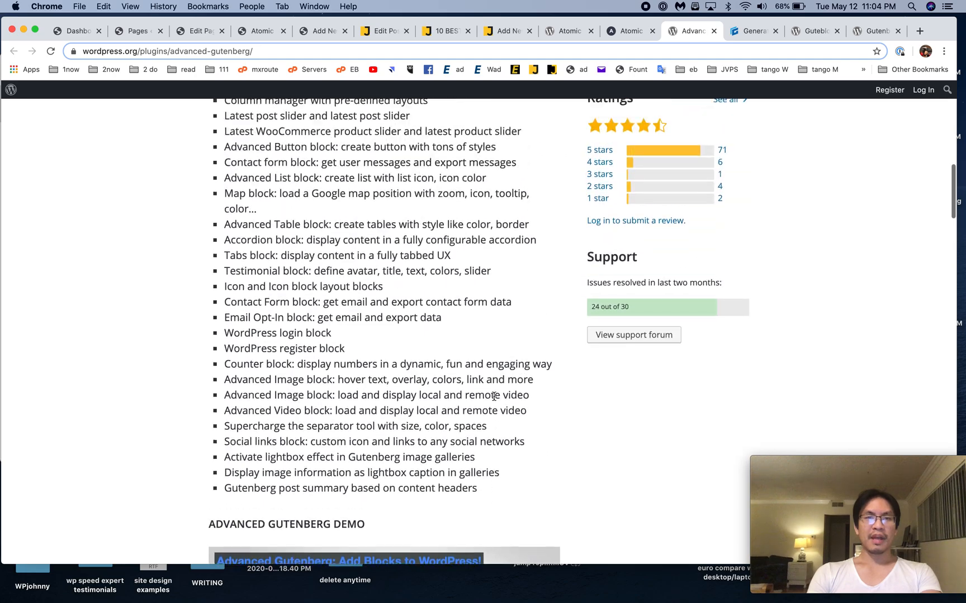
pyautogui.scroll(-3)
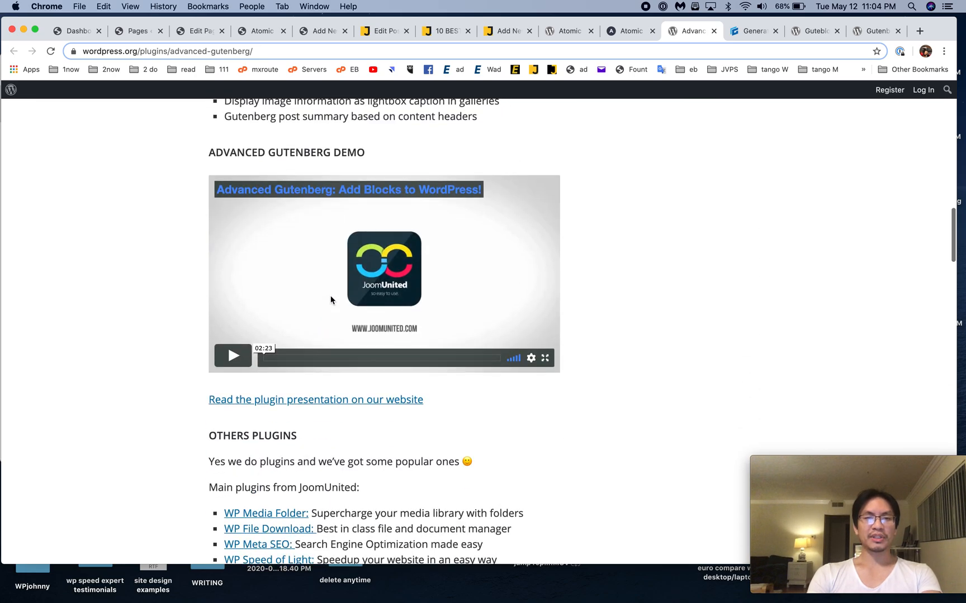
pyautogui.scroll(-3)
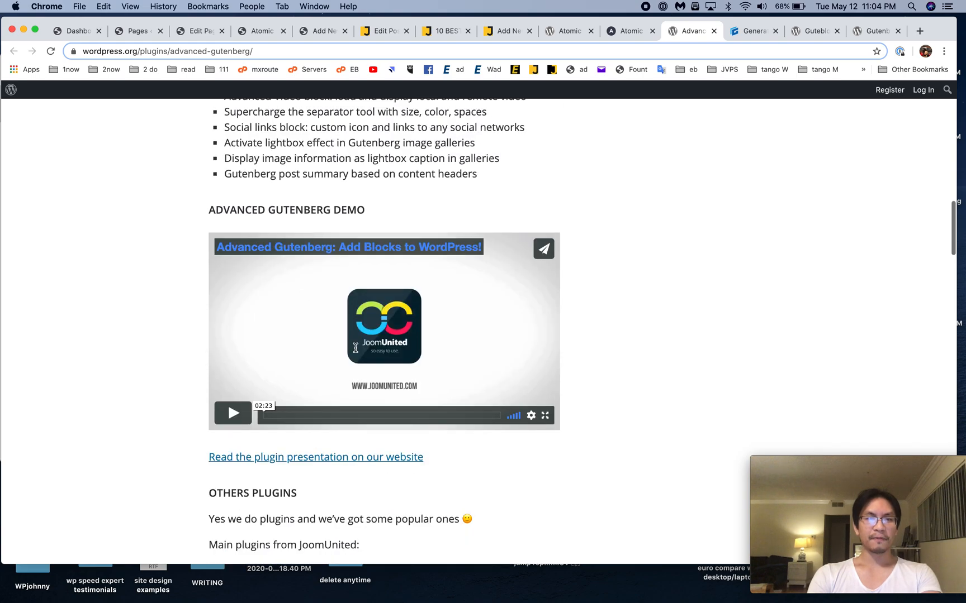
pyautogui.click(314, 457)
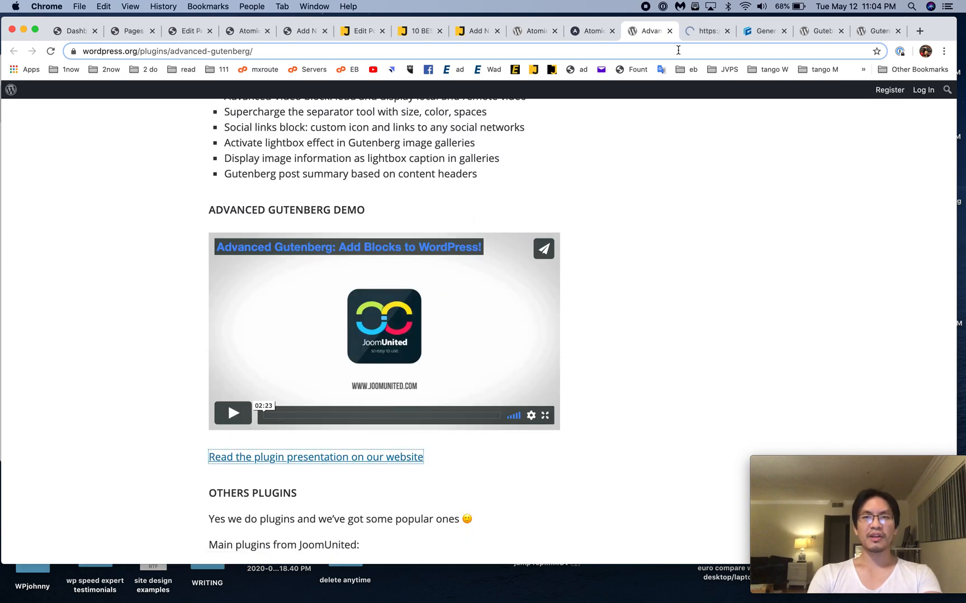
pyautogui.click(315, 457)
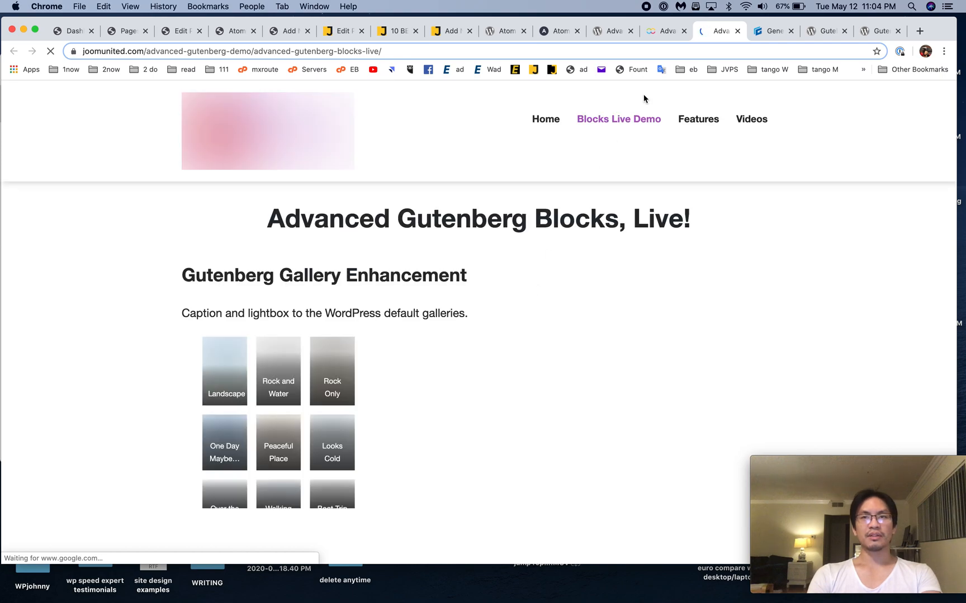
# Scroll the live demo past posts, buttons, lists and contact form to the table and map blocks
pyautogui.scroll(-3)
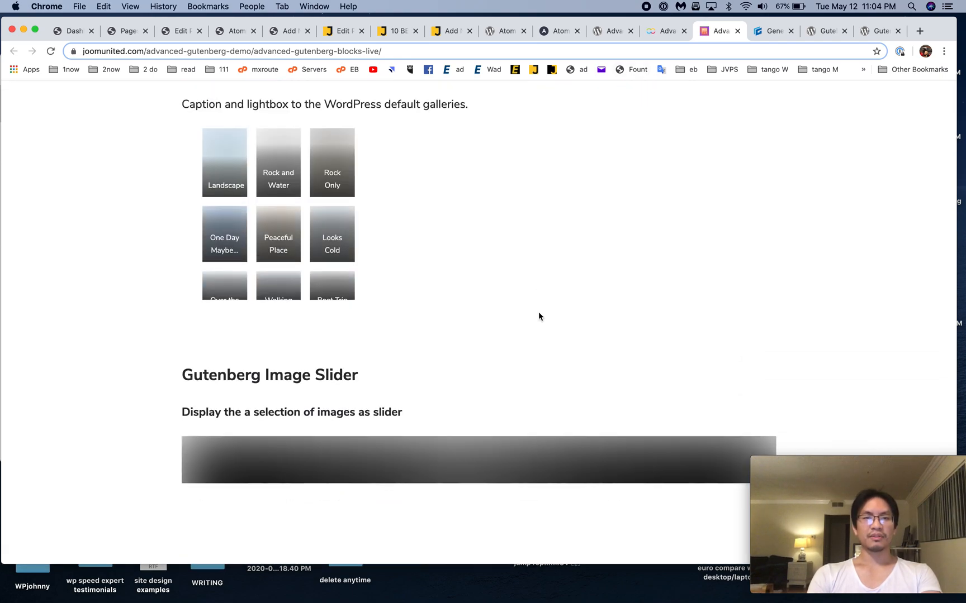
pyautogui.scroll(-3)
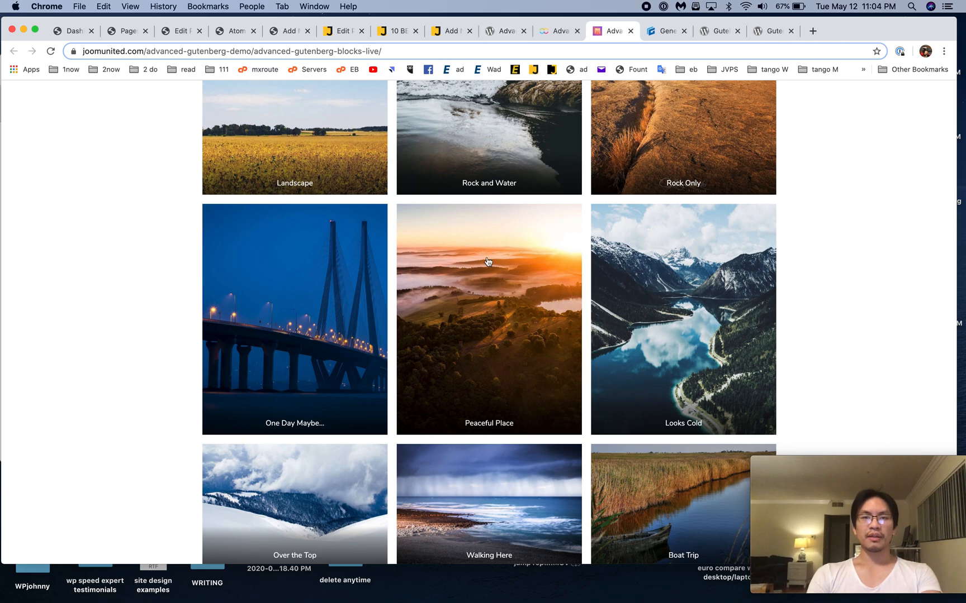
pyautogui.scroll(-3)
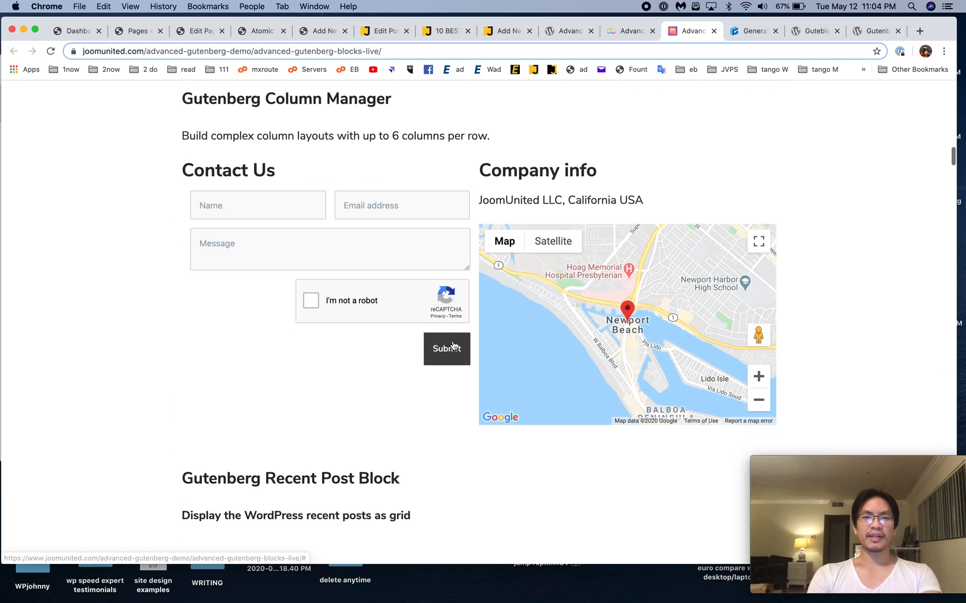
pyautogui.scroll(-3)
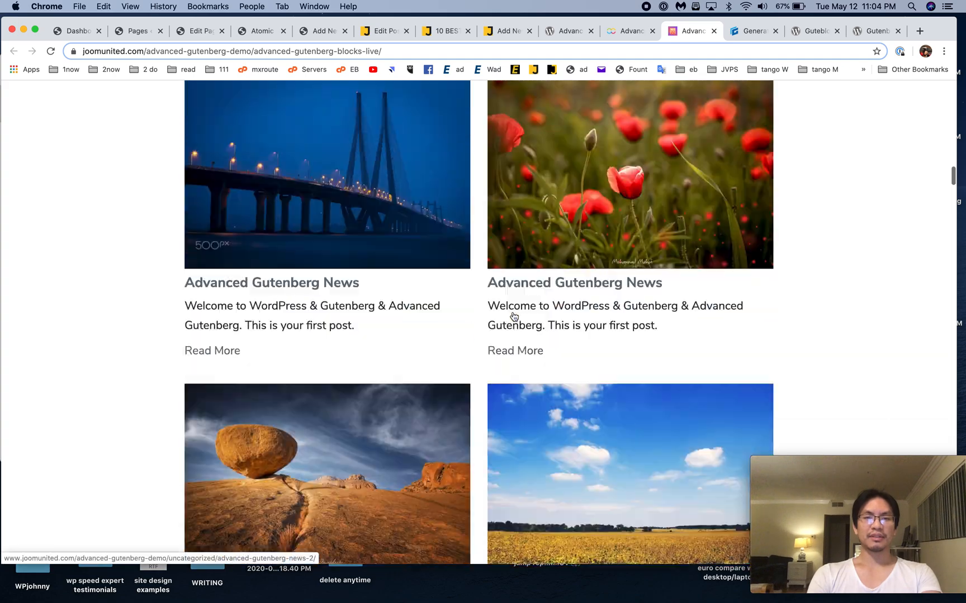
pyautogui.scroll(3)
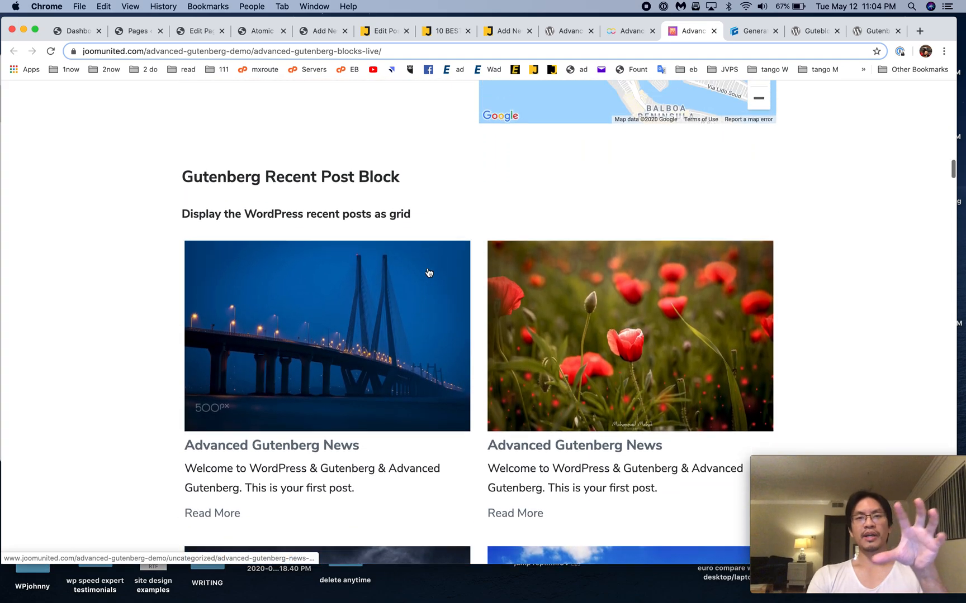
pyautogui.scroll(-3)
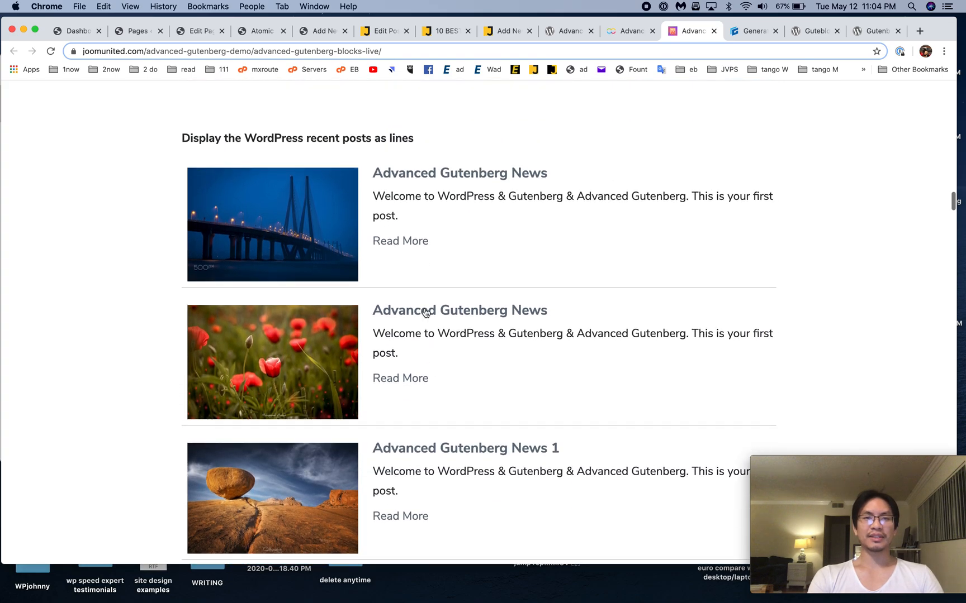
pyautogui.scroll(-3)
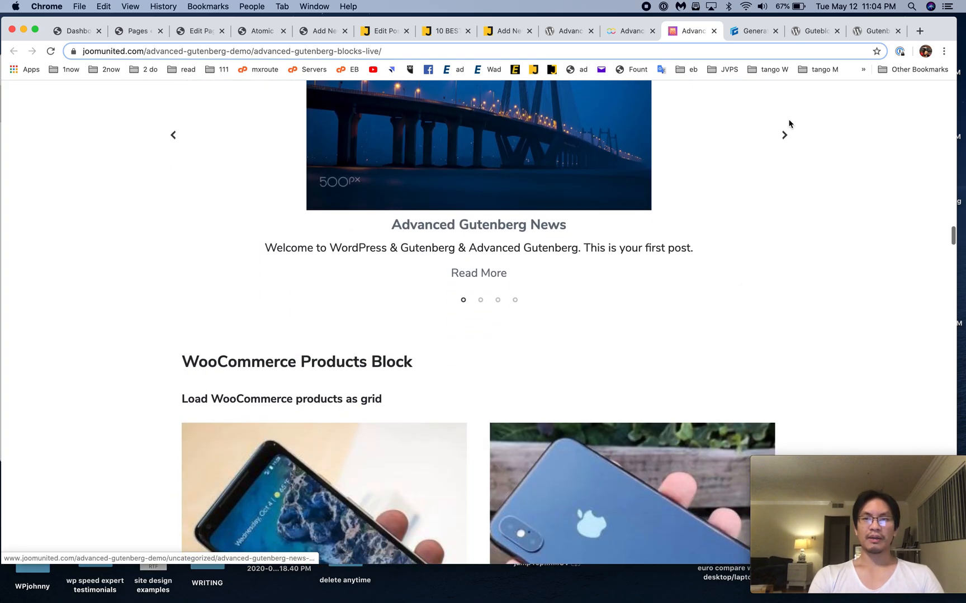
pyautogui.scroll(-3)
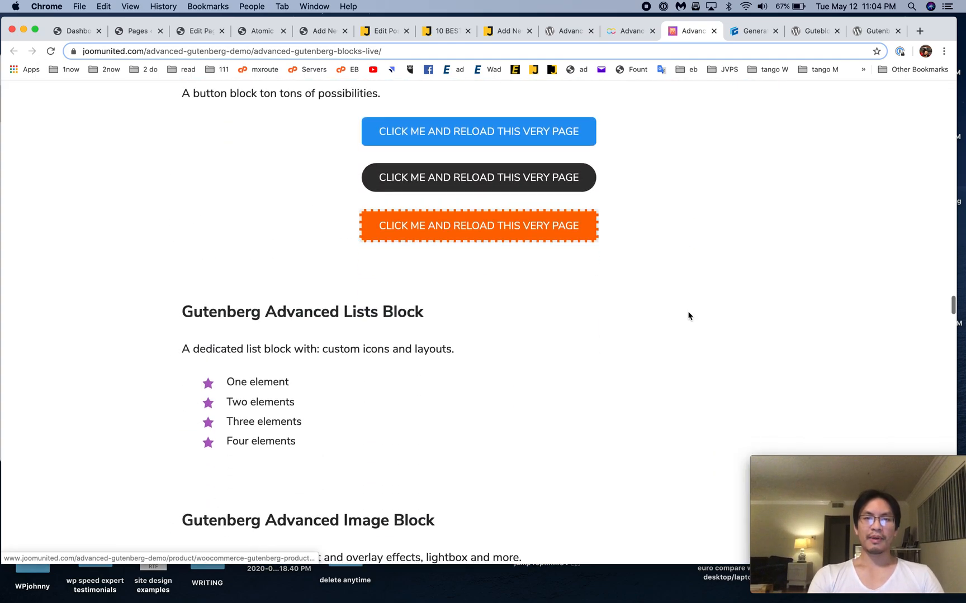
pyautogui.scroll(-3)
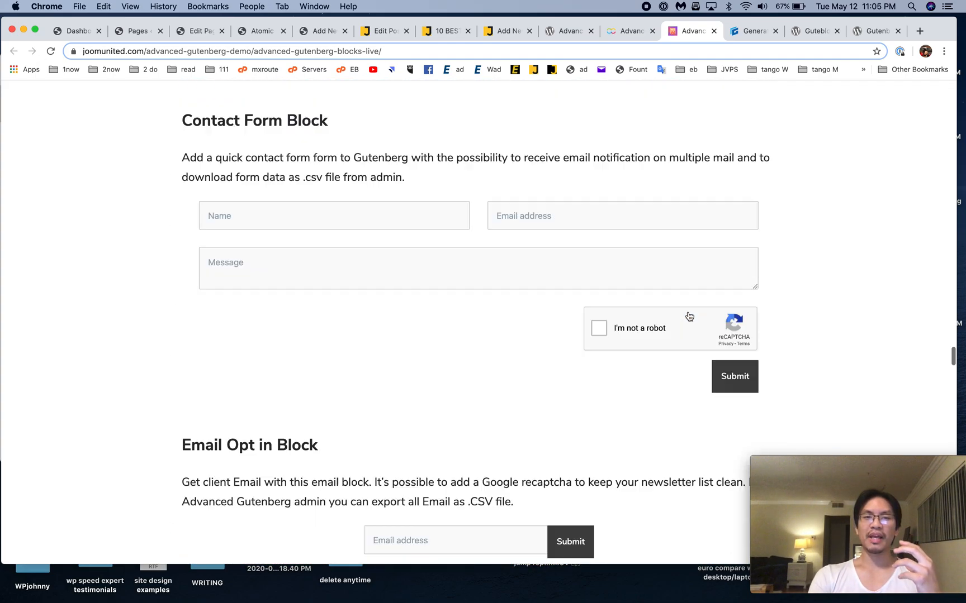
pyautogui.scroll(-3)
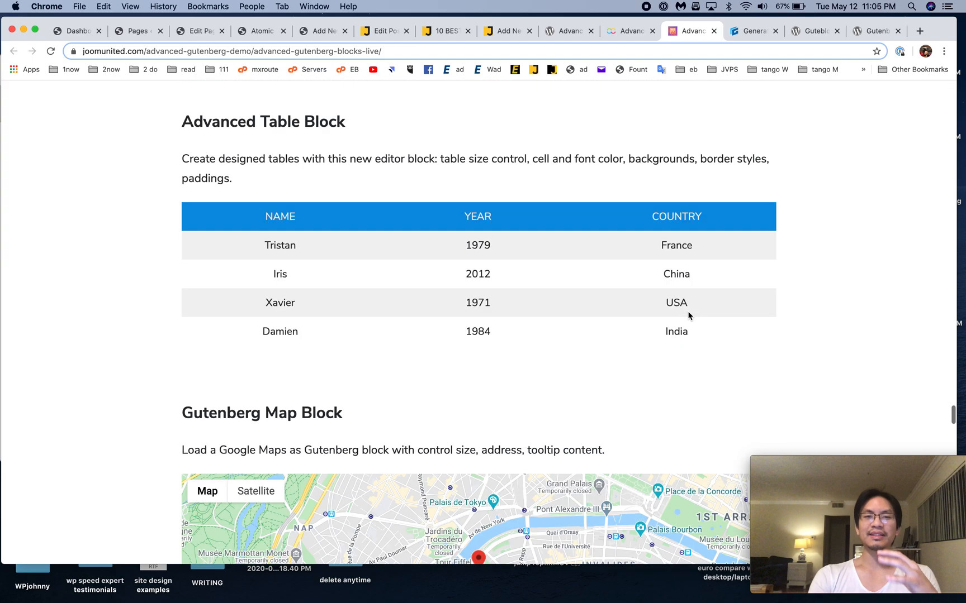
pyautogui.scroll(-3)
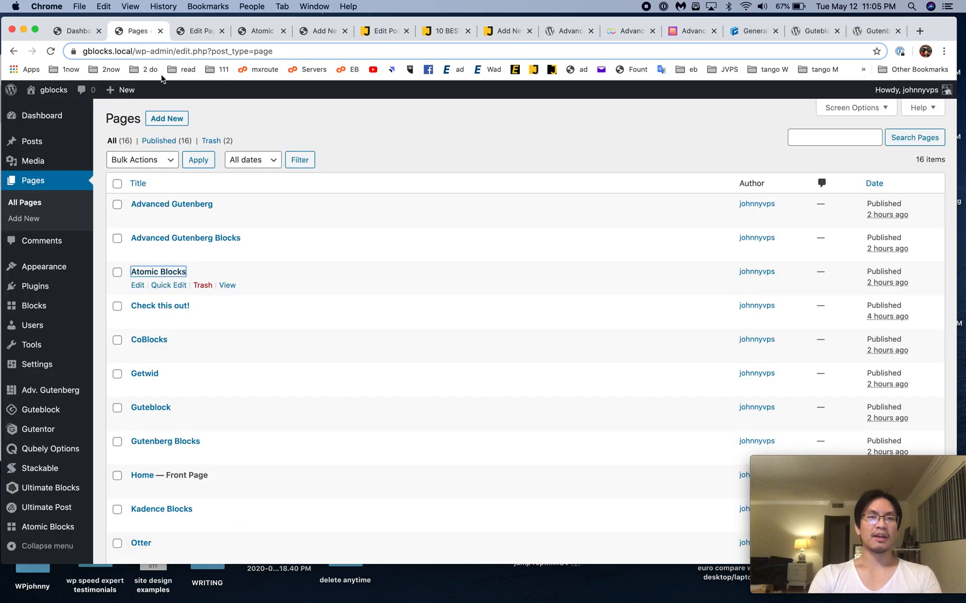
# Scroll the live Advanced Gutenberg page to its cover image and testimonial quote
pyautogui.scroll(-3)
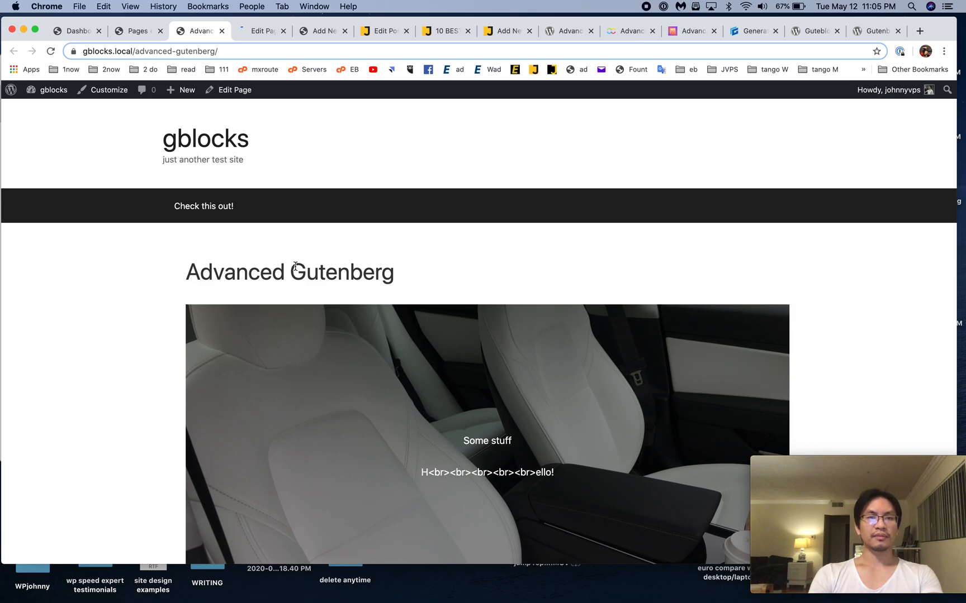
pyautogui.scroll(-3)
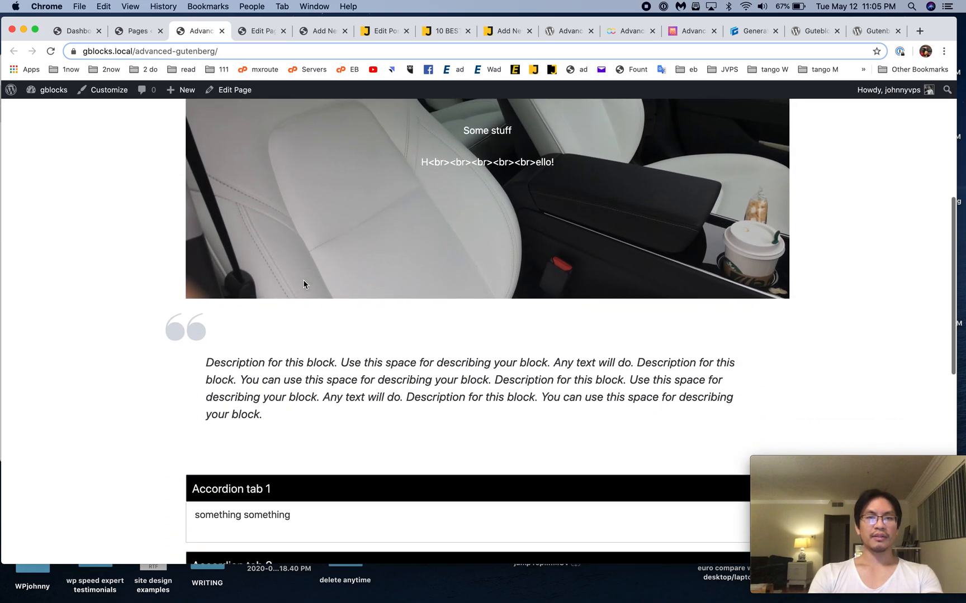
pyautogui.scroll(-3)
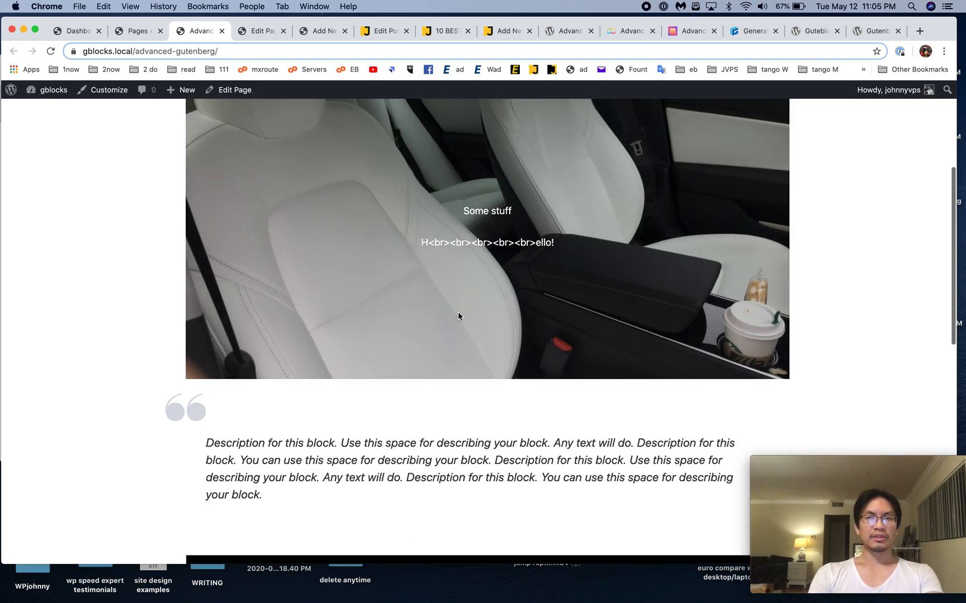
# Open the Advanced Gutenberg page in the editor and add an empty paragraph below Important Heading
pyautogui.click(260, 31)
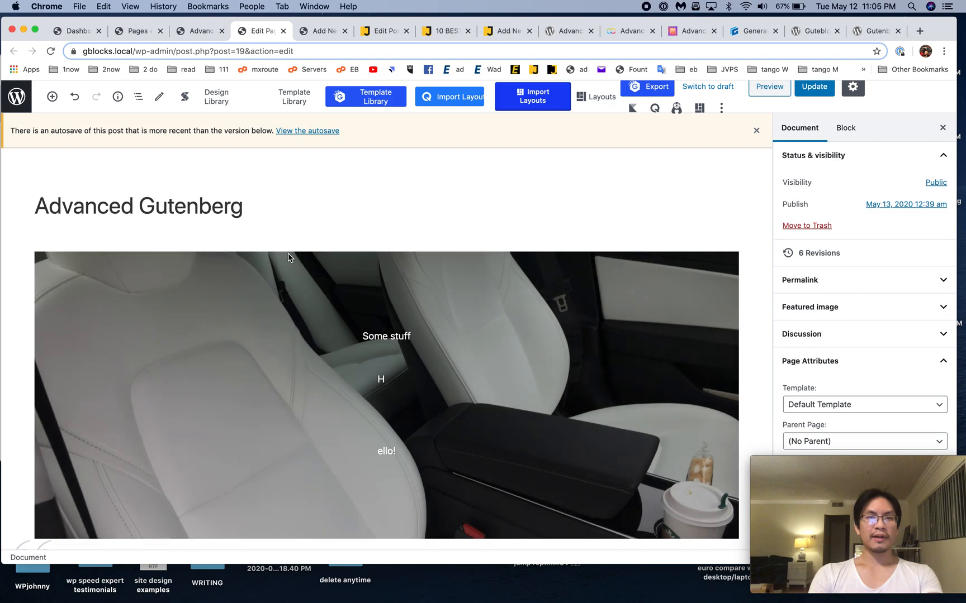
pyautogui.scroll(-3)
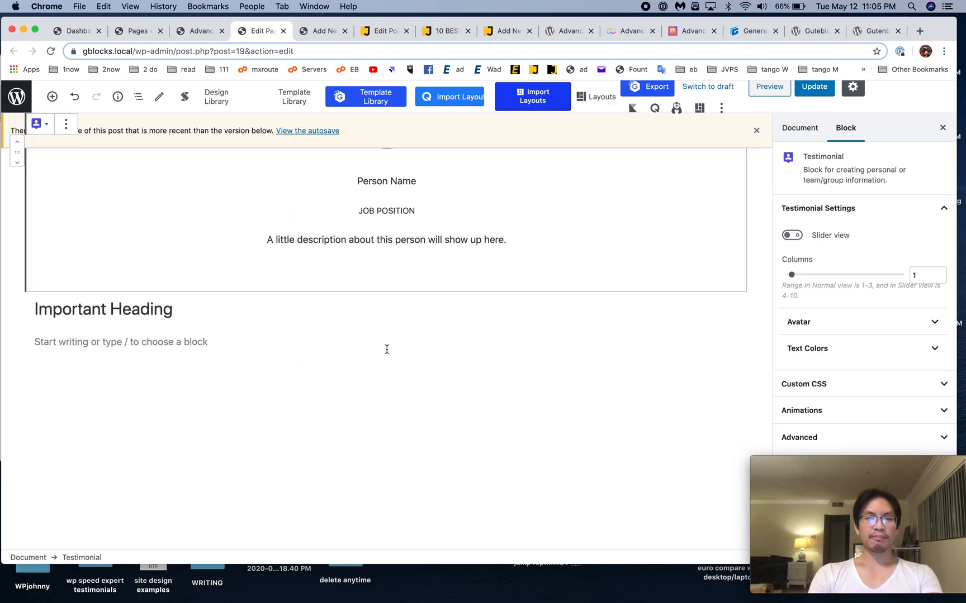
pyautogui.click(123, 342)
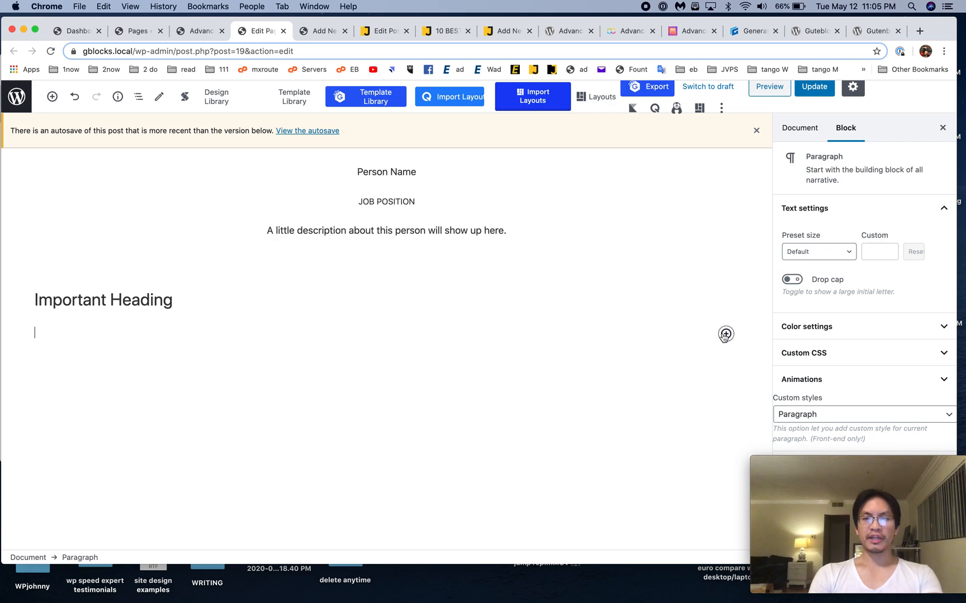
# Browse the Advanced Gutenberg block category in the block inserter
pyautogui.click(725, 334)
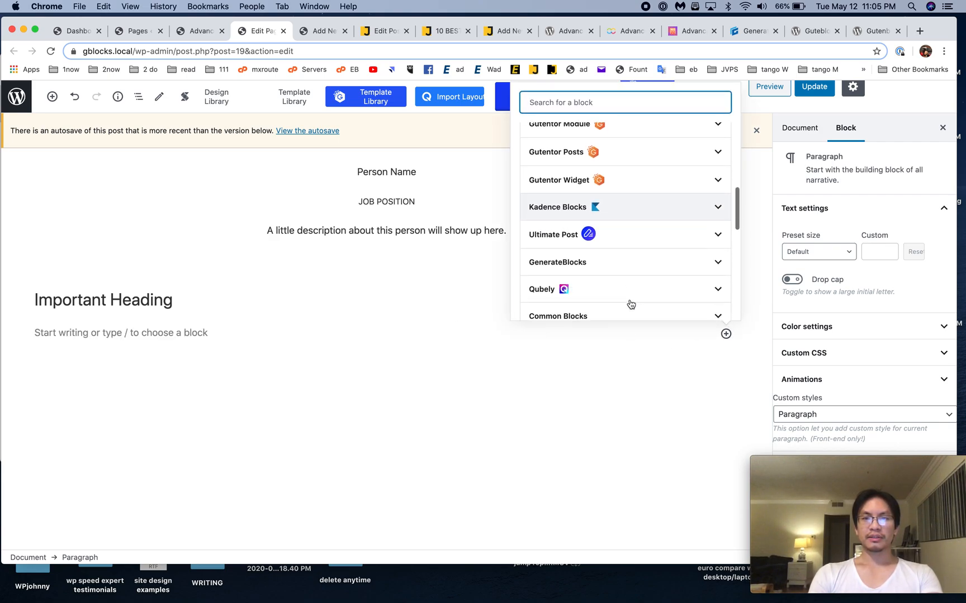
pyautogui.scroll(-3)
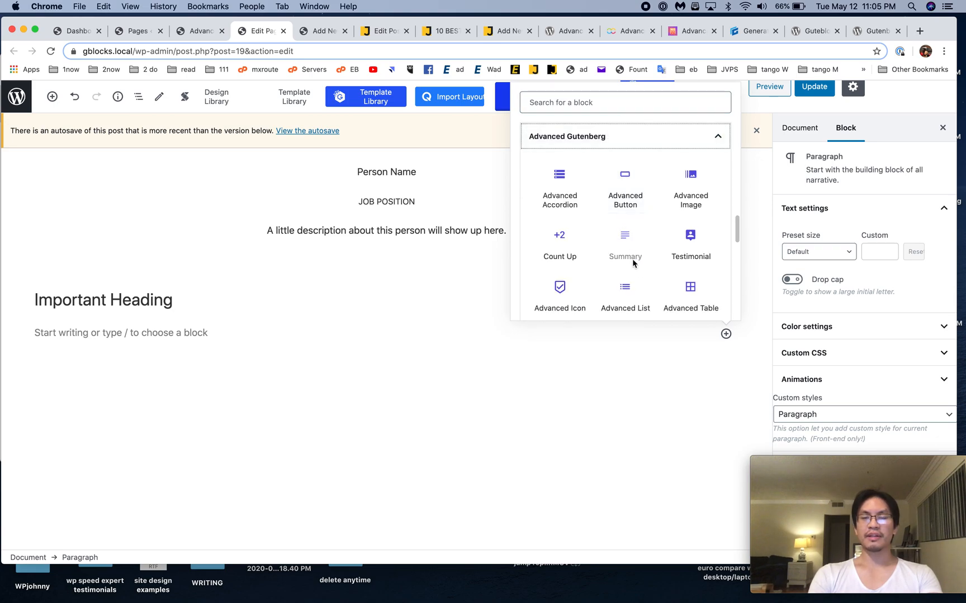
pyautogui.scroll(-3)
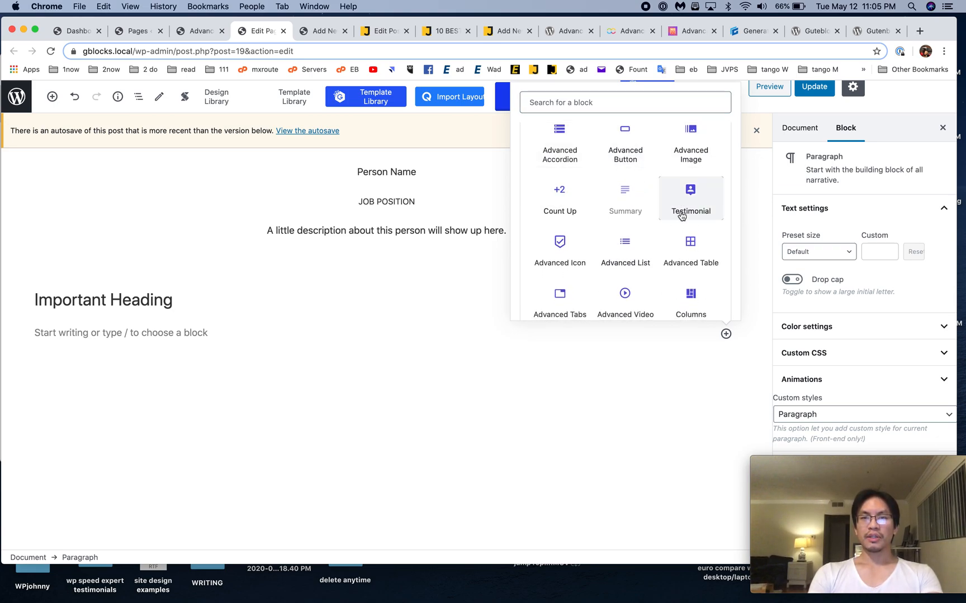
pyautogui.scroll(-3)
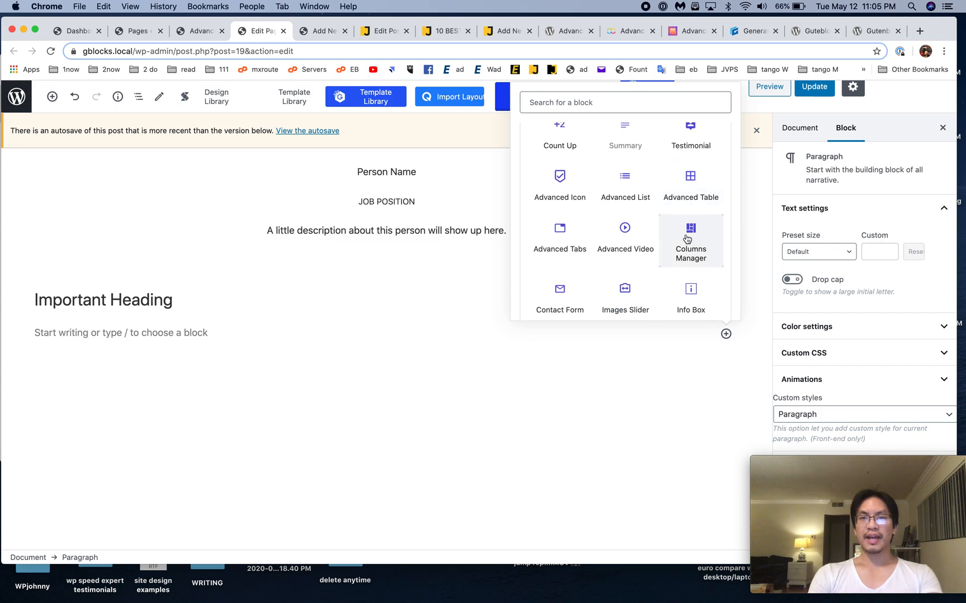
pyautogui.scroll(-3)
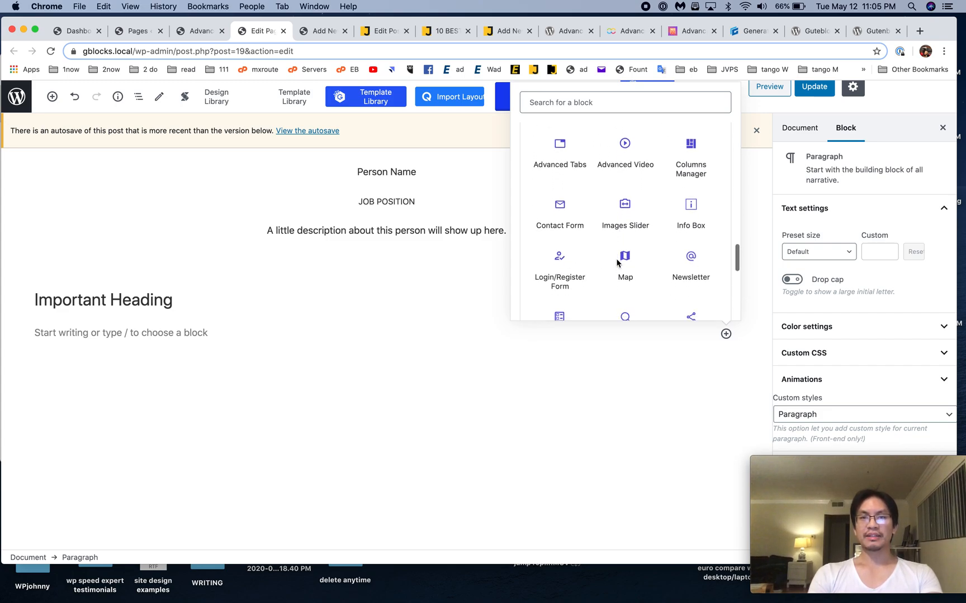
pyautogui.scroll(-3)
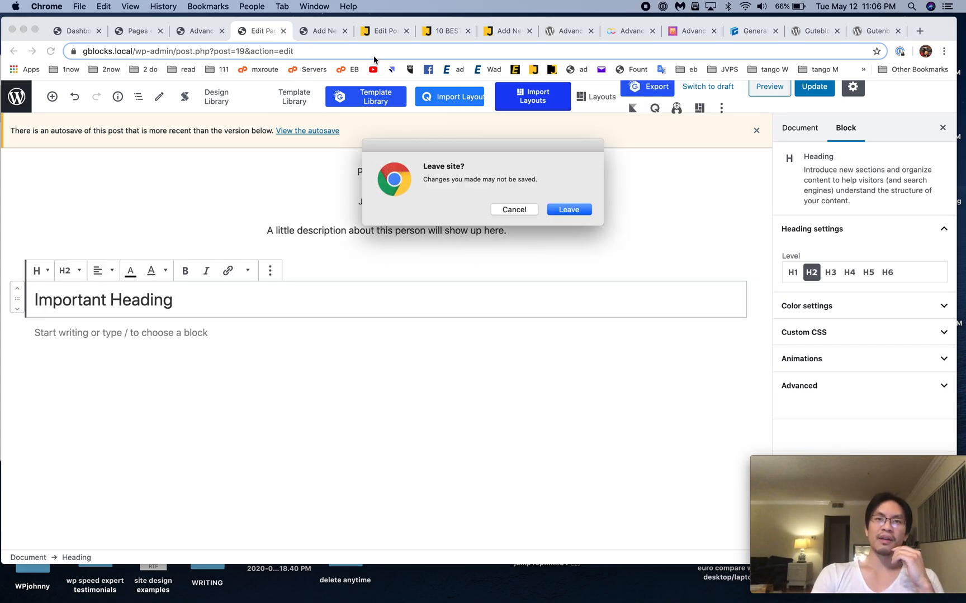
# Leave the Advanced Gutenberg editor without saving and close its front-end and plugin tabs
pyautogui.click(567, 210)
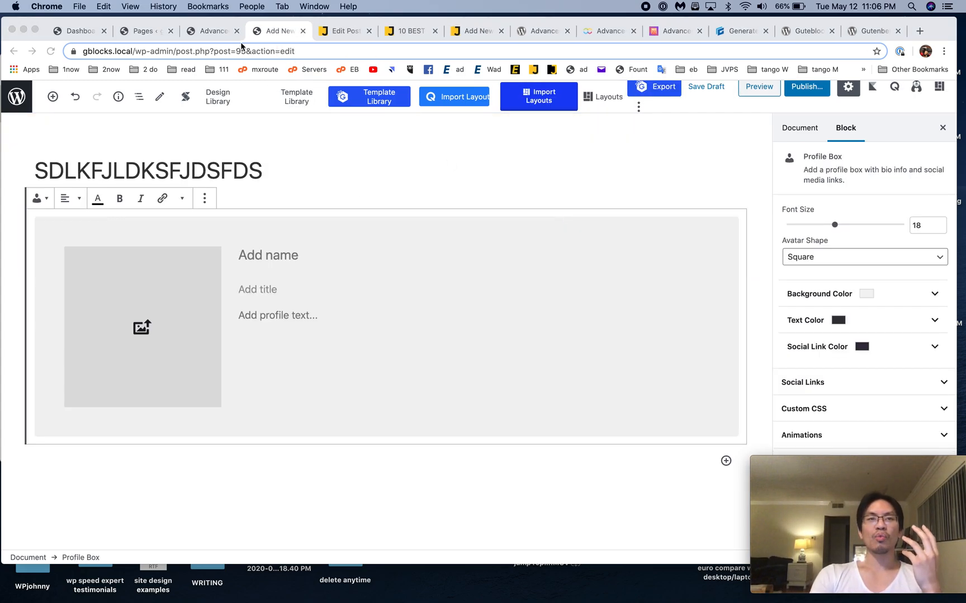
pyautogui.click(143, 30)
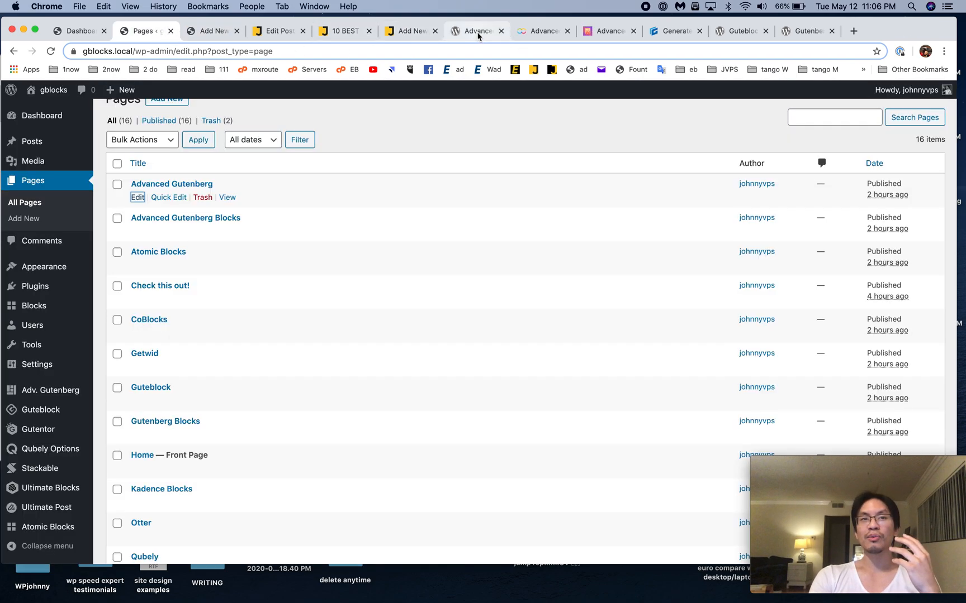
pyautogui.click(475, 31)
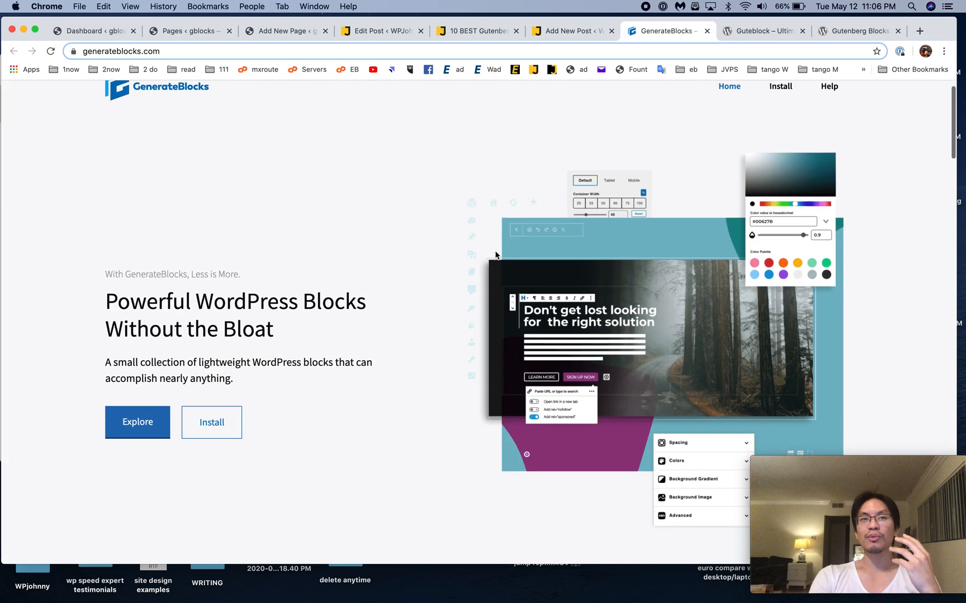
# Scroll the GenerateBlocks homepage past its Container, Grid and Headline showcases, then return to Pages
pyautogui.scroll(-3)
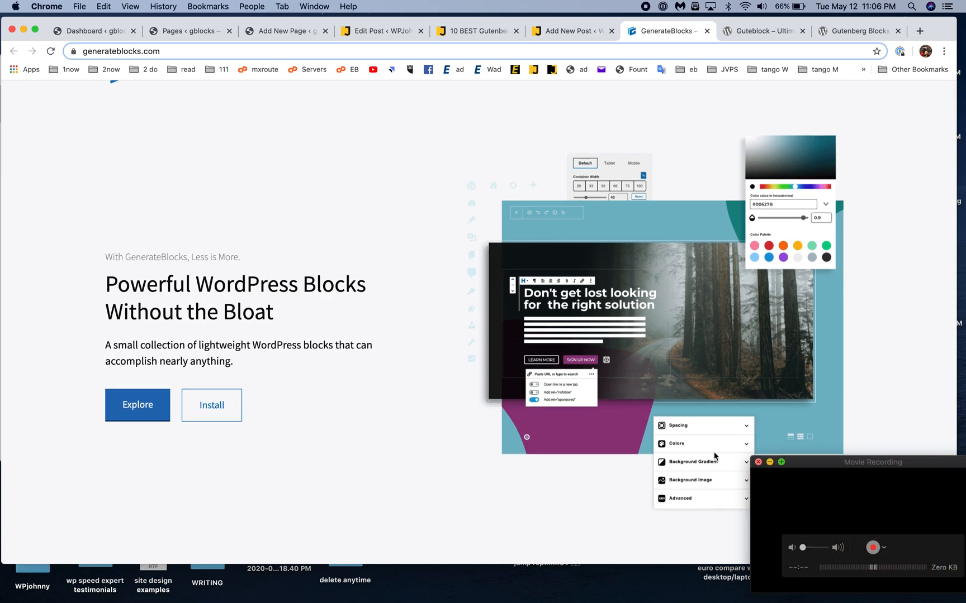
pyautogui.click(163, 6)
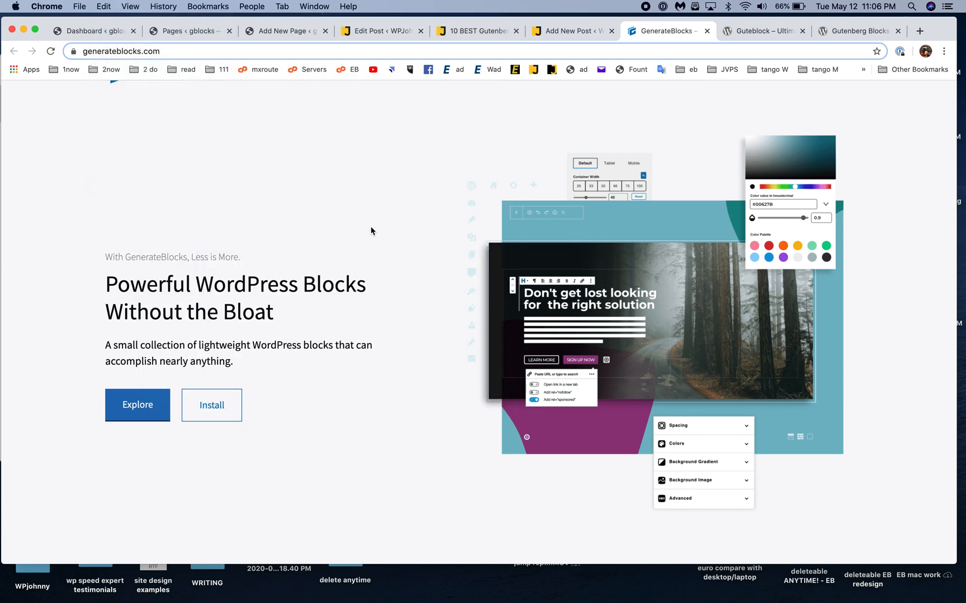
pyautogui.scroll(-3)
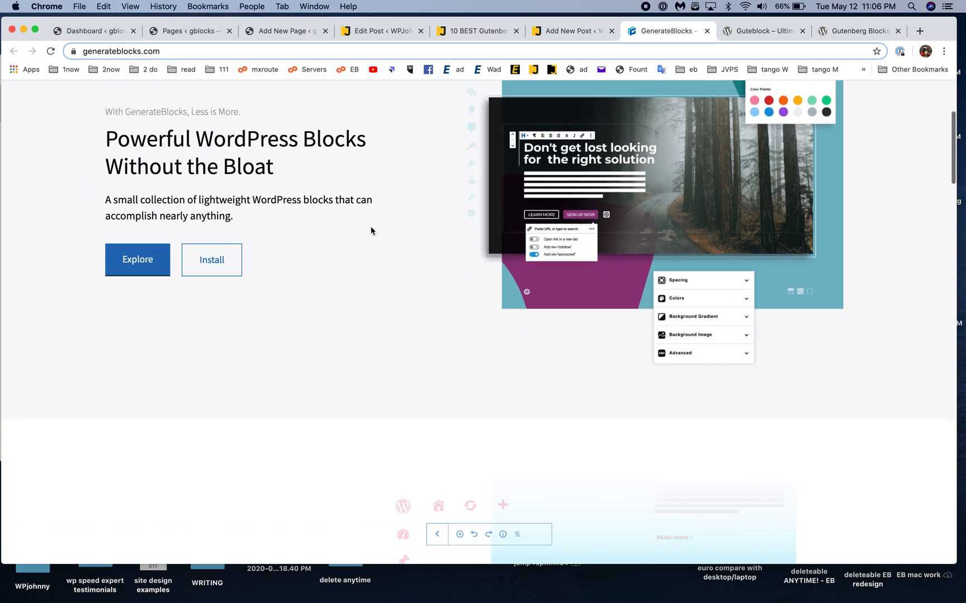
pyautogui.scroll(-3)
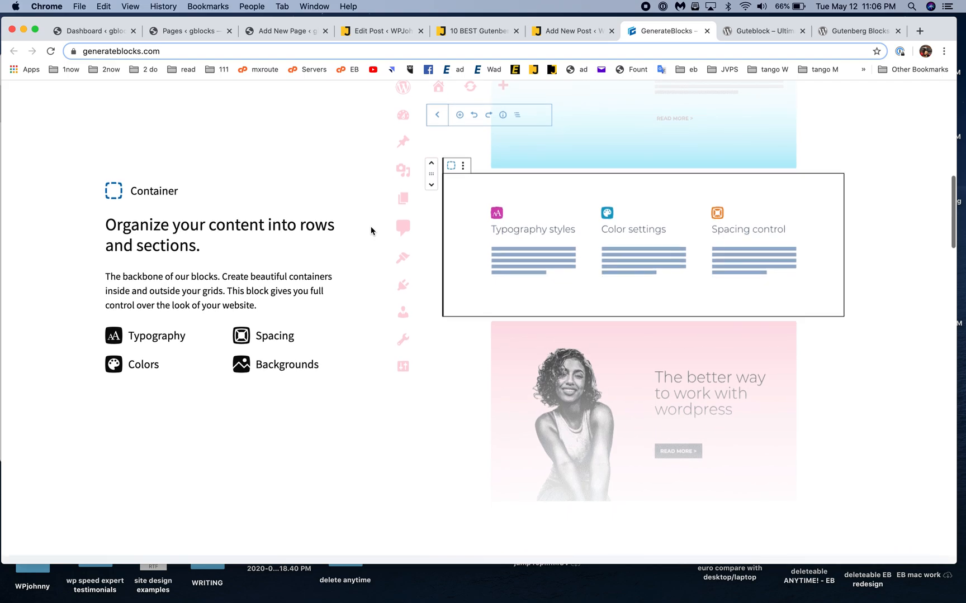
pyautogui.scroll(-3)
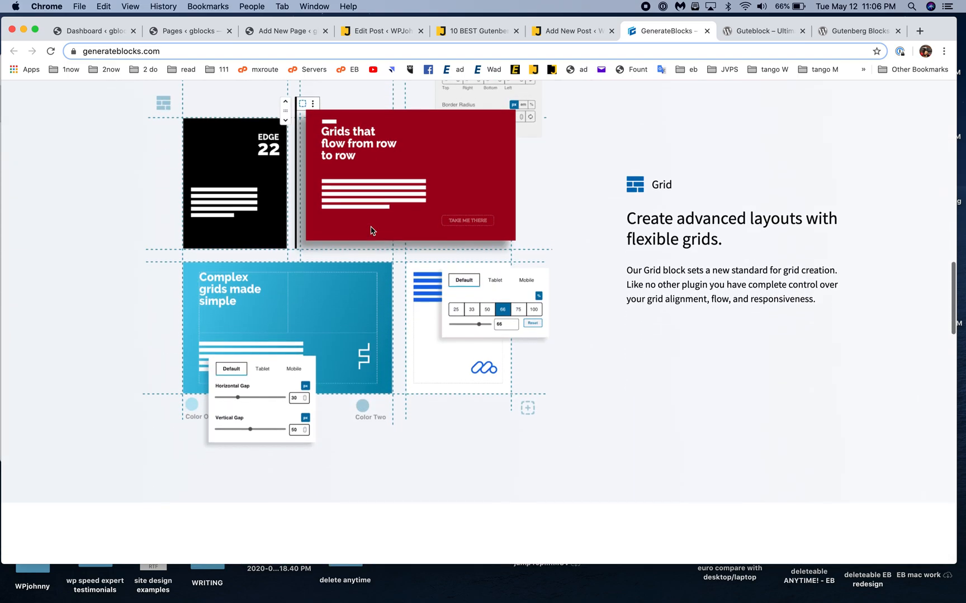
pyautogui.scroll(-3)
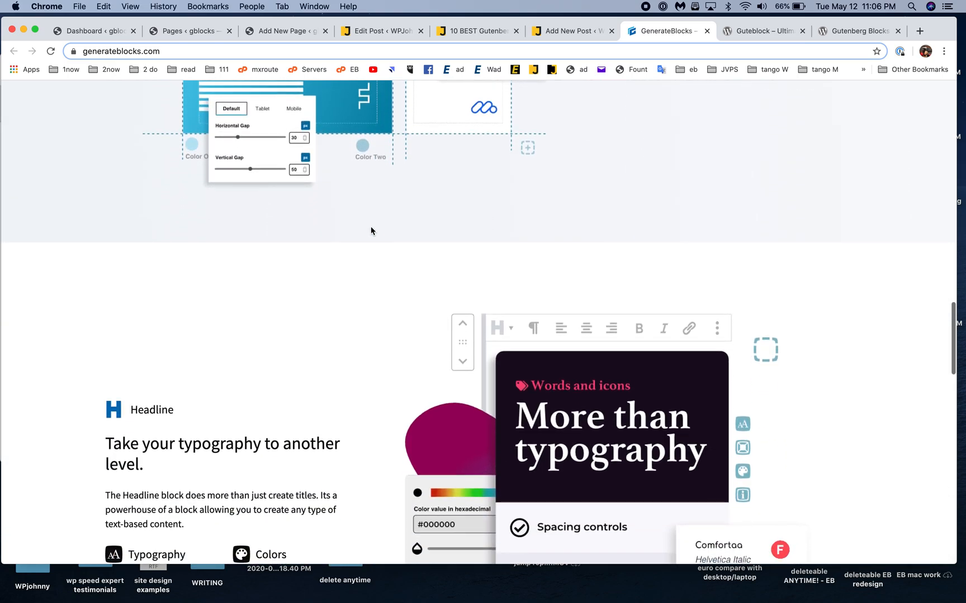
pyautogui.scroll(-3)
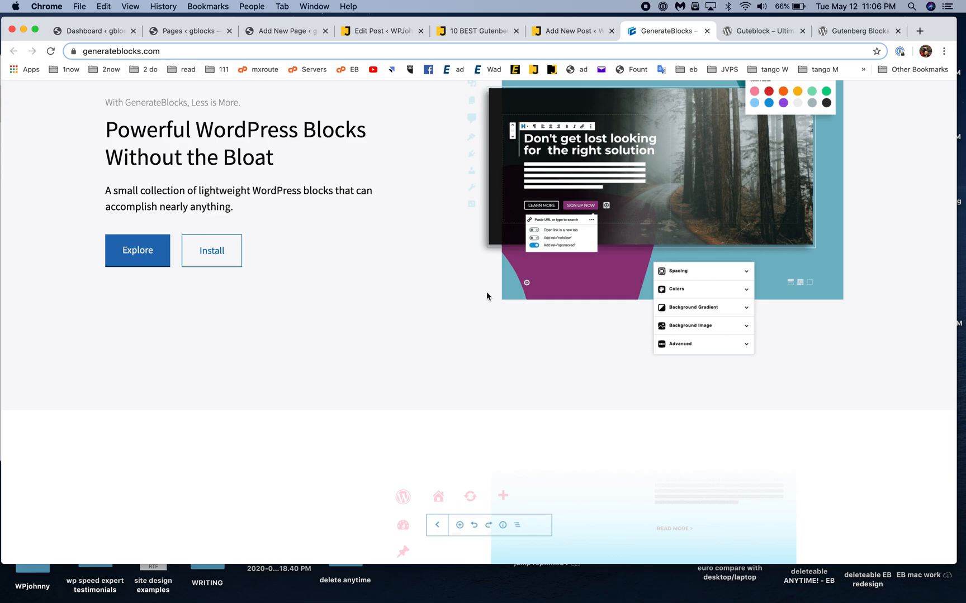
pyautogui.scroll(-3)
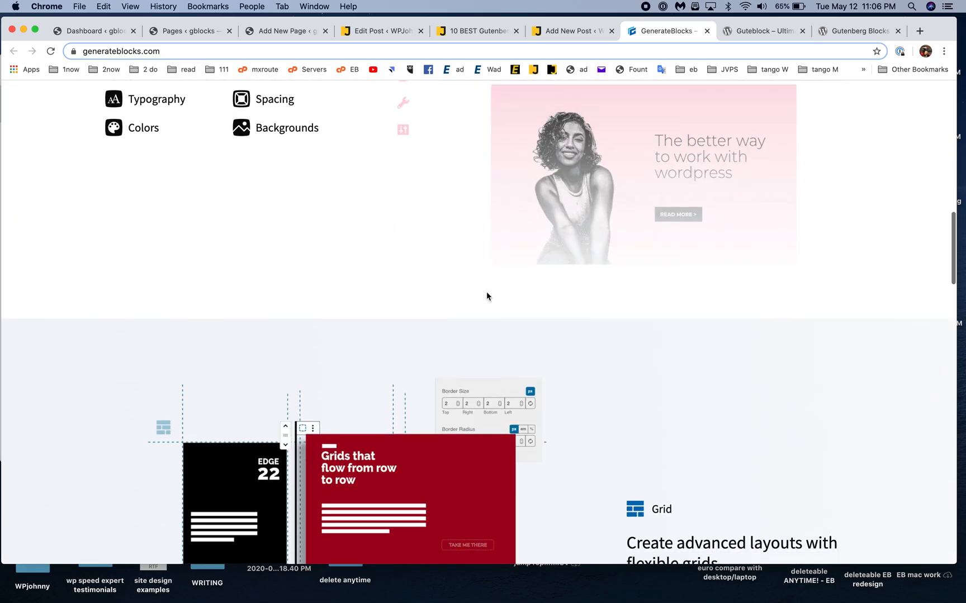
pyautogui.scroll(-3)
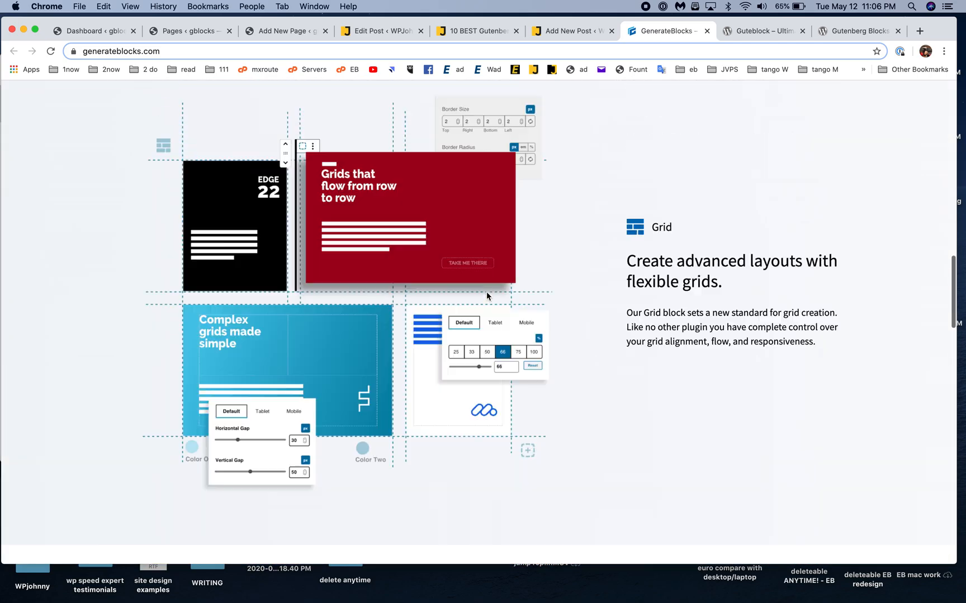
pyautogui.click(188, 30)
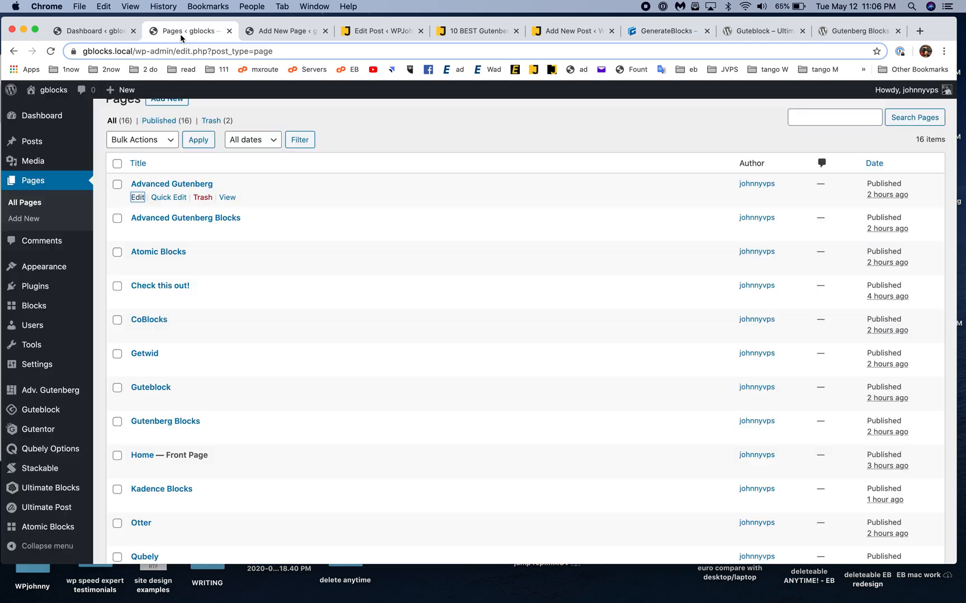
# Return to the Add New Page editor with the unfilled Profile Box and open block library
pyautogui.scroll(-3)
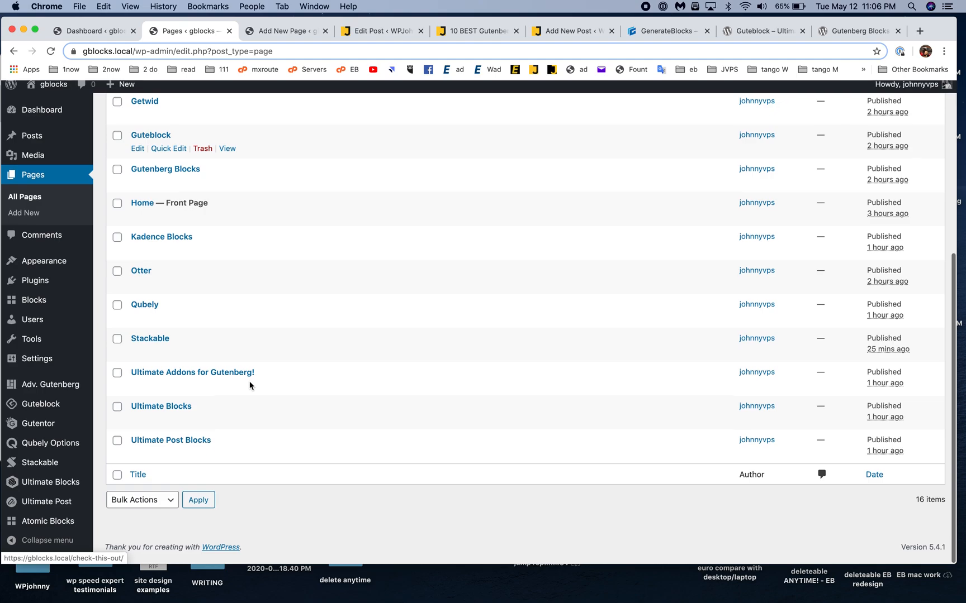
pyautogui.click(283, 31)
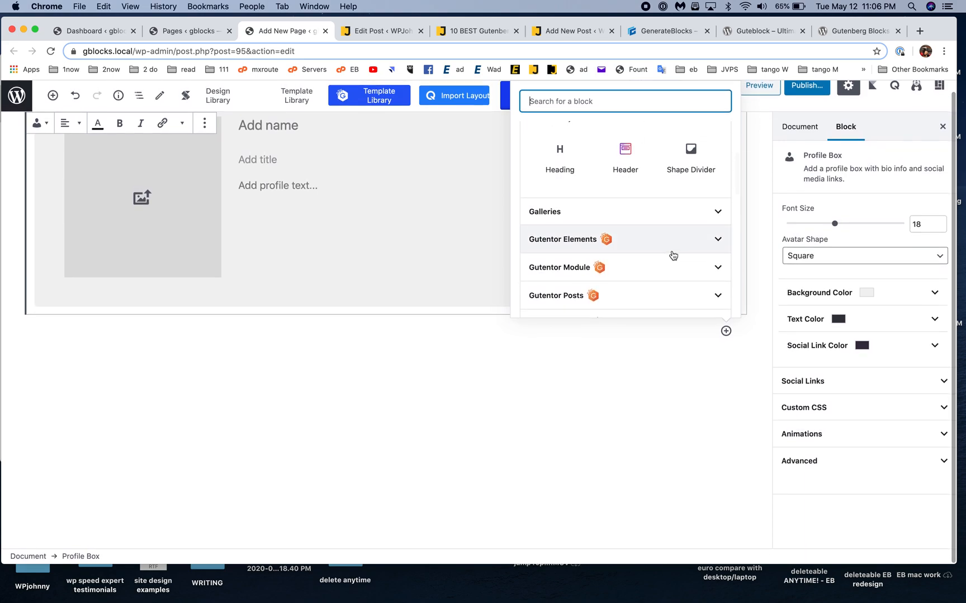
# Expand the GenerateBlocks category to view its Grid, Container, Buttons and Headline blocks
pyautogui.scroll(-3)
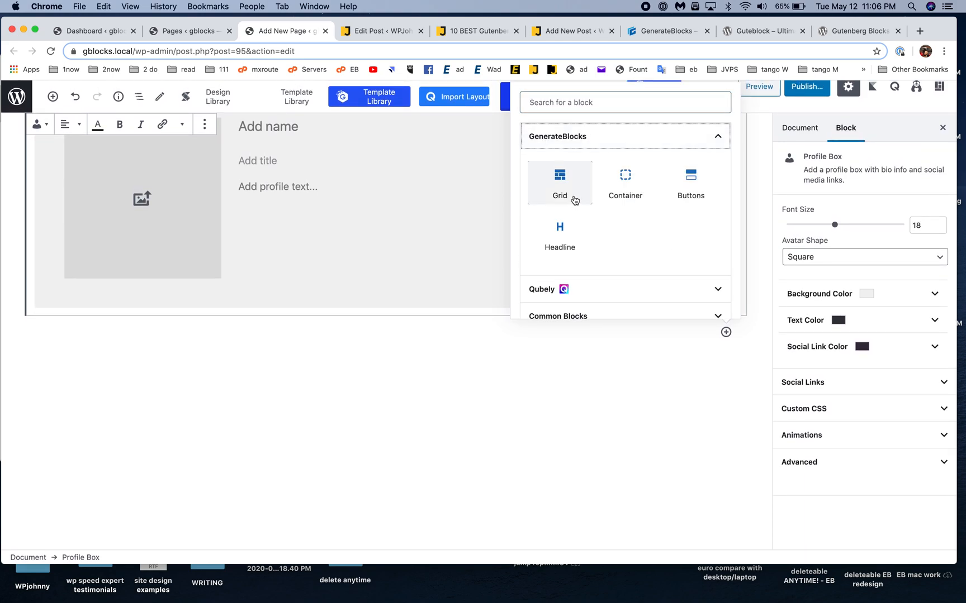
pyautogui.moveTo(559, 236)
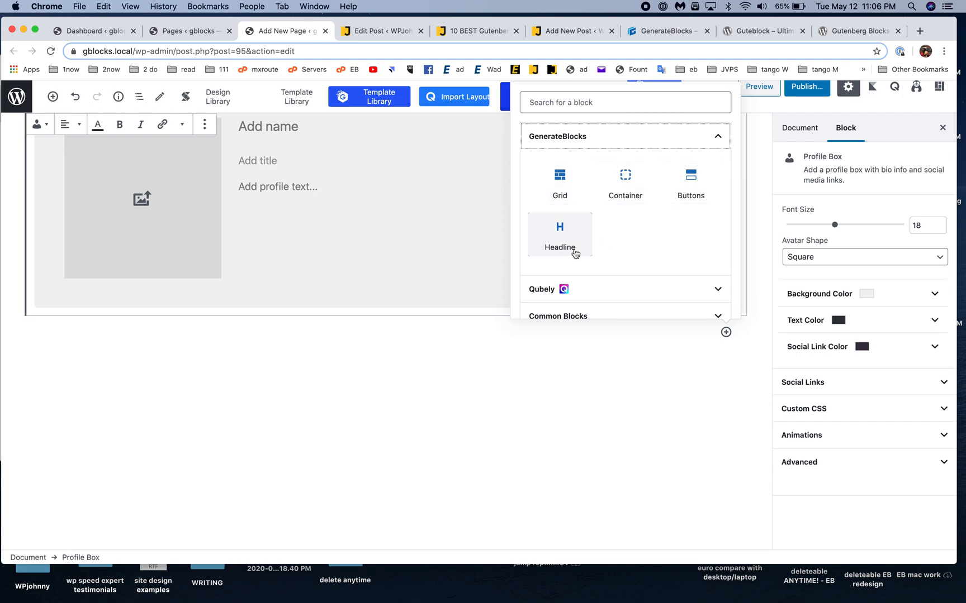
pyautogui.moveTo(559, 181)
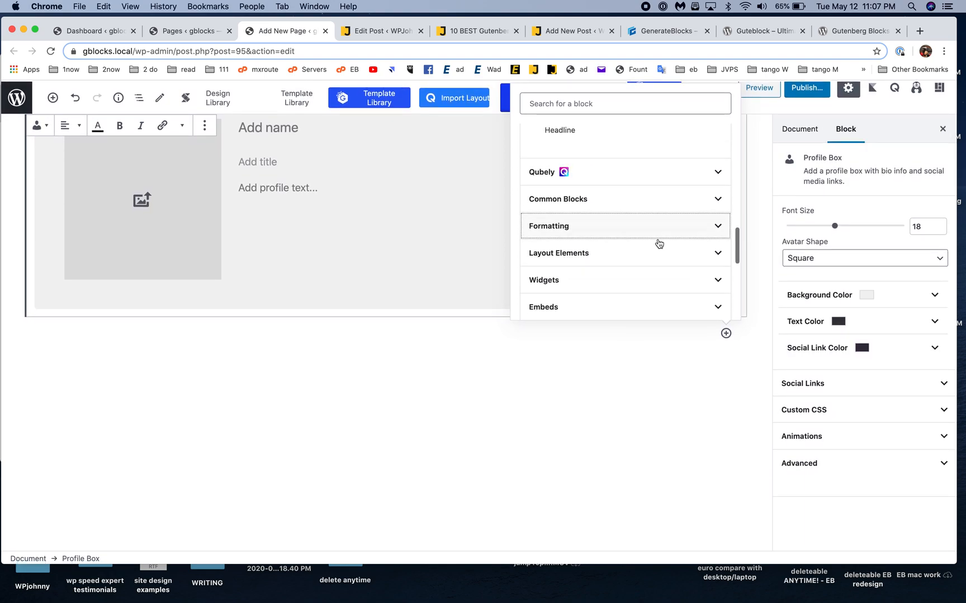
pyautogui.scroll(-3)
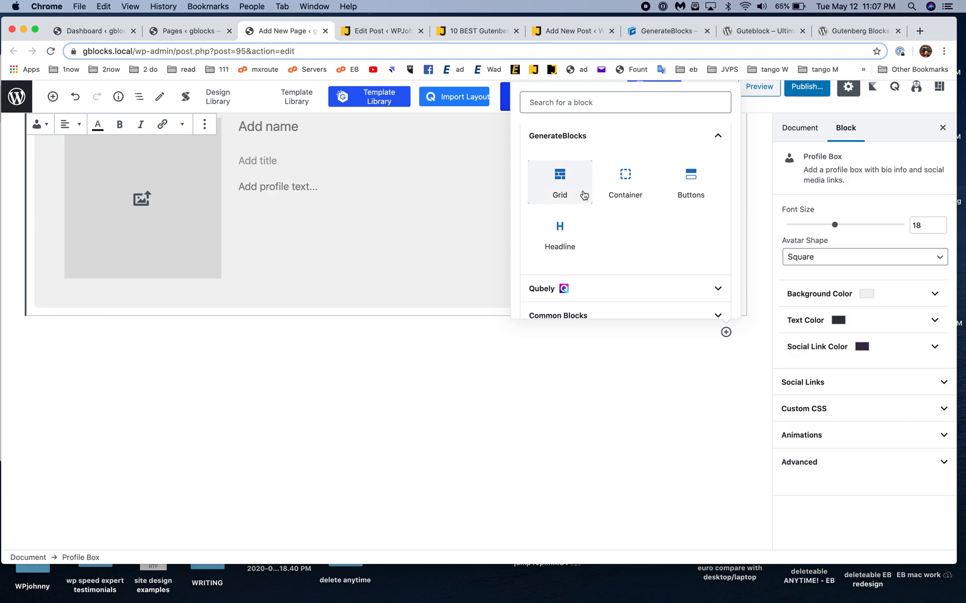
pyautogui.moveTo(624, 182)
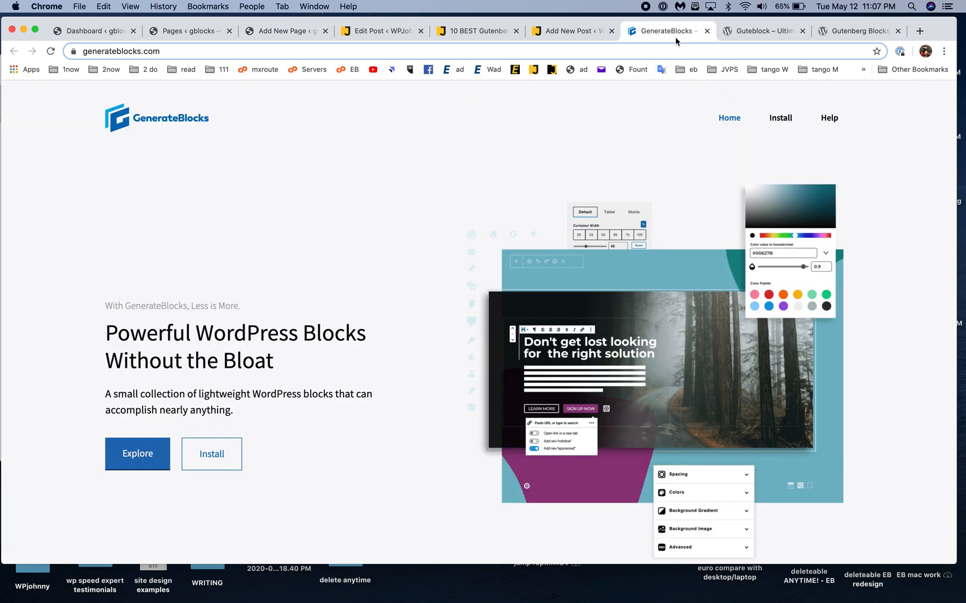
pyautogui.moveTo(543, 247)
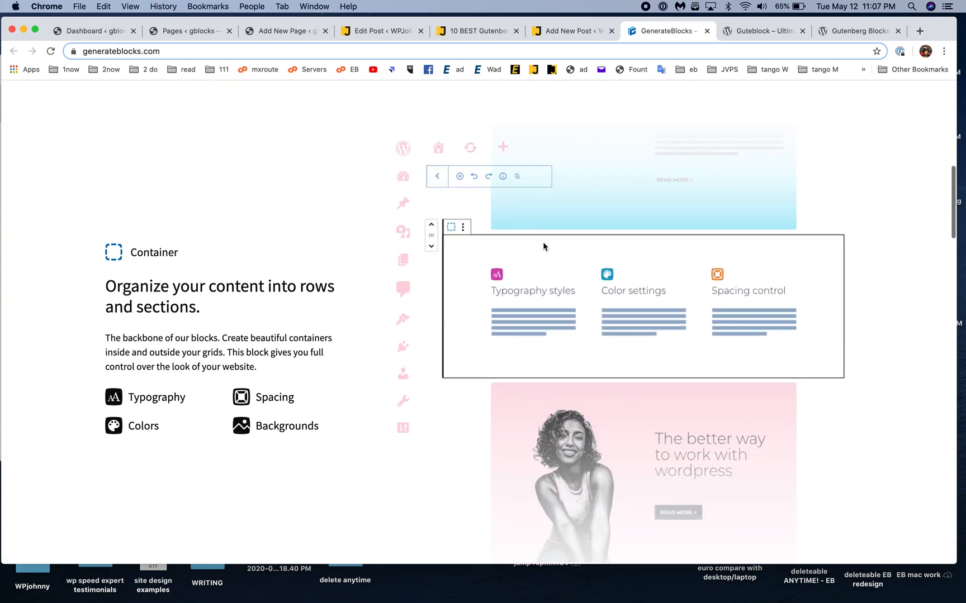
# Scroll the GenerateBlocks homepage through its Container, Grid, Headline and Buttons showcases
pyautogui.scroll(-3)
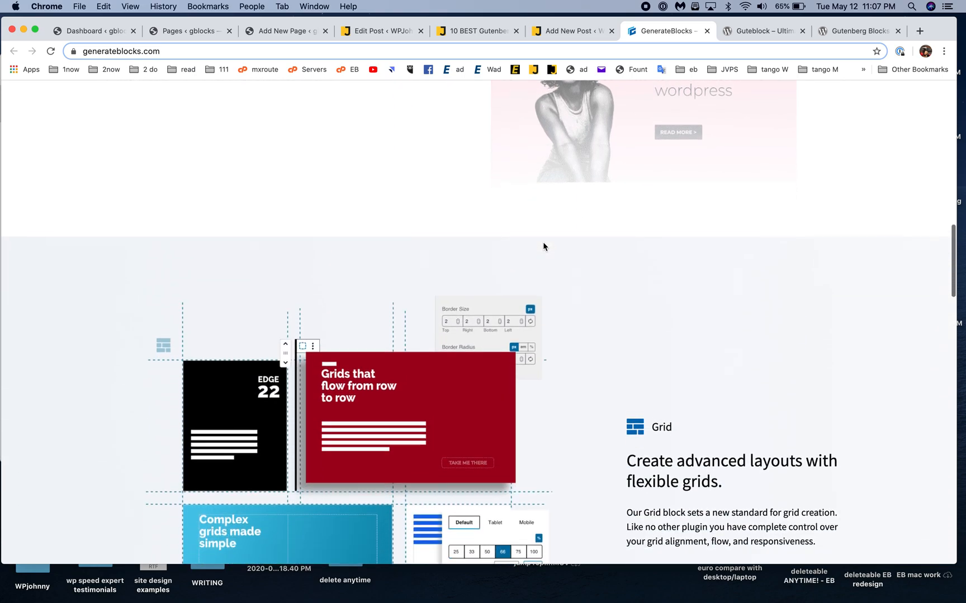
pyautogui.scroll(-3)
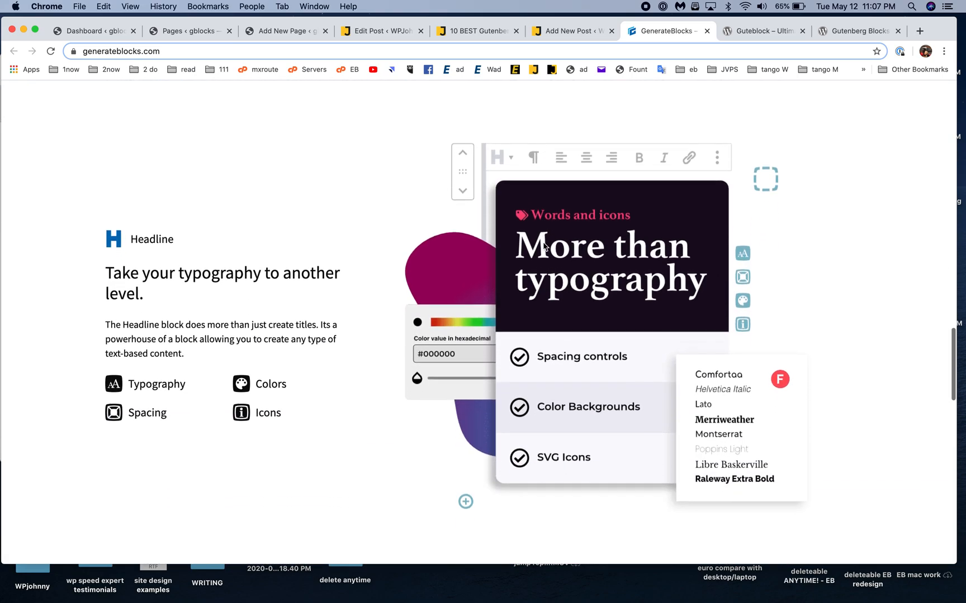
pyautogui.scroll(-3)
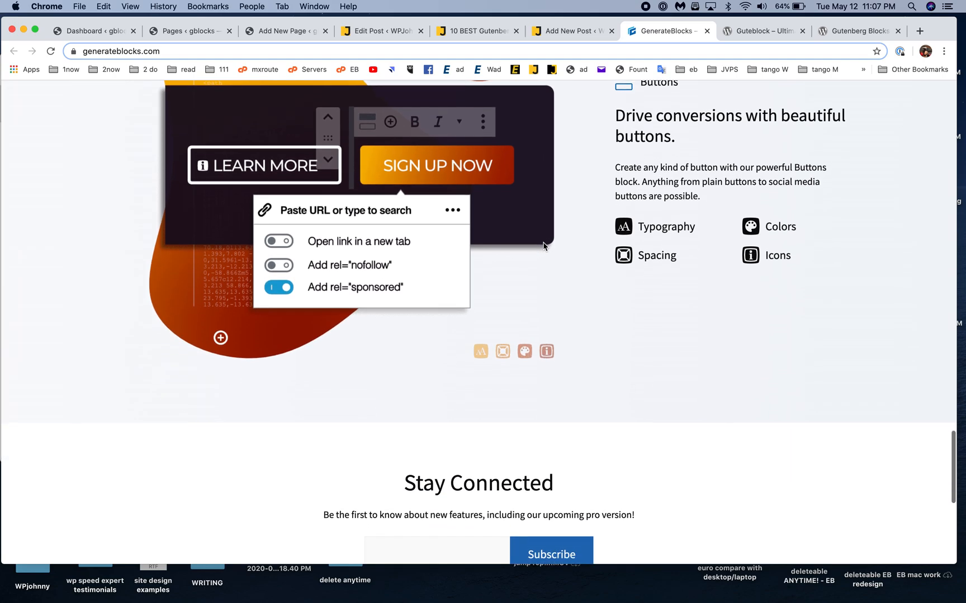
pyautogui.scroll(-3)
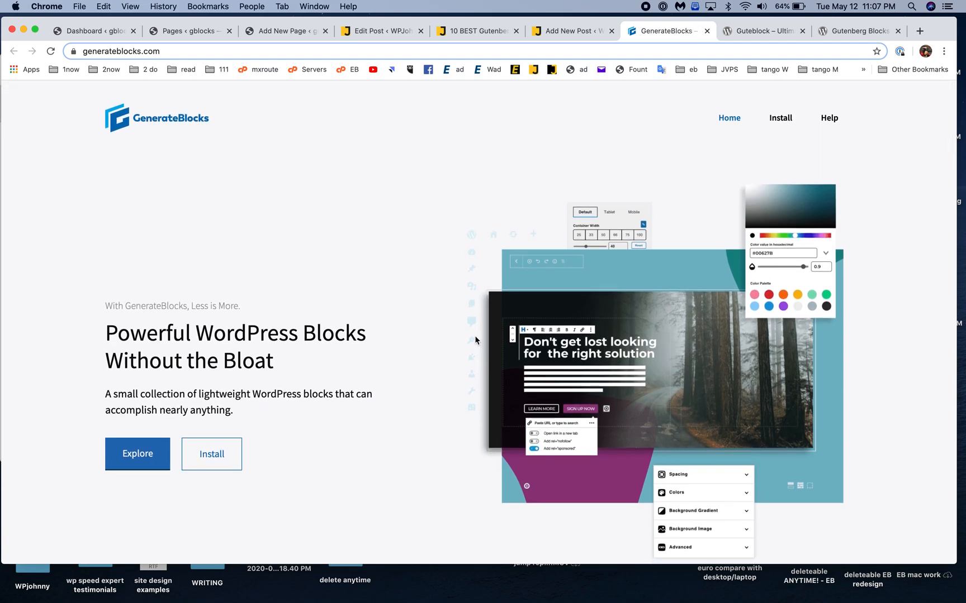
pyautogui.moveTo(475, 277)
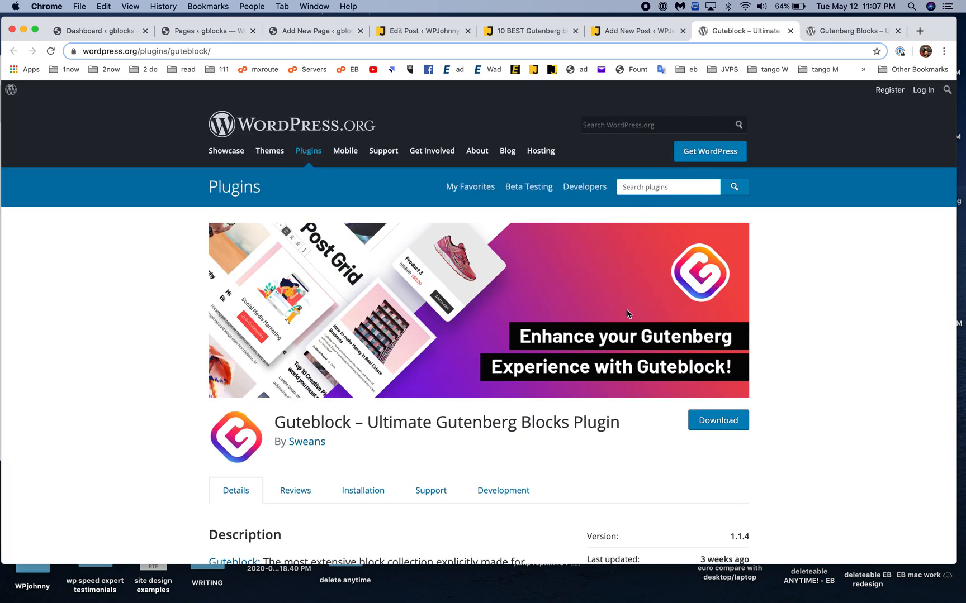
# Read Guteblock's WordPress.org description, open the local Guteblock page, and return to the review post
pyautogui.scroll(-3)
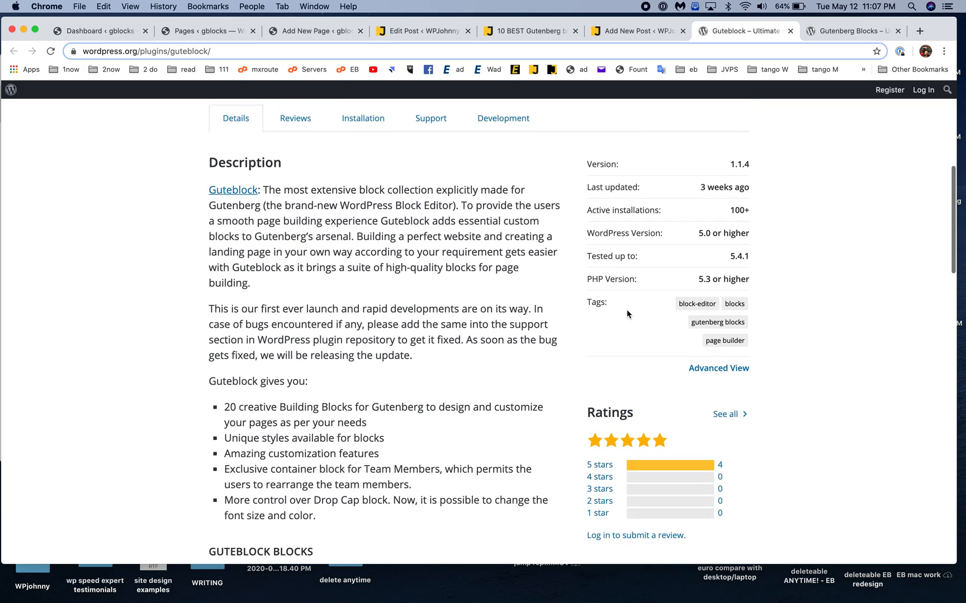
pyautogui.scroll(-3)
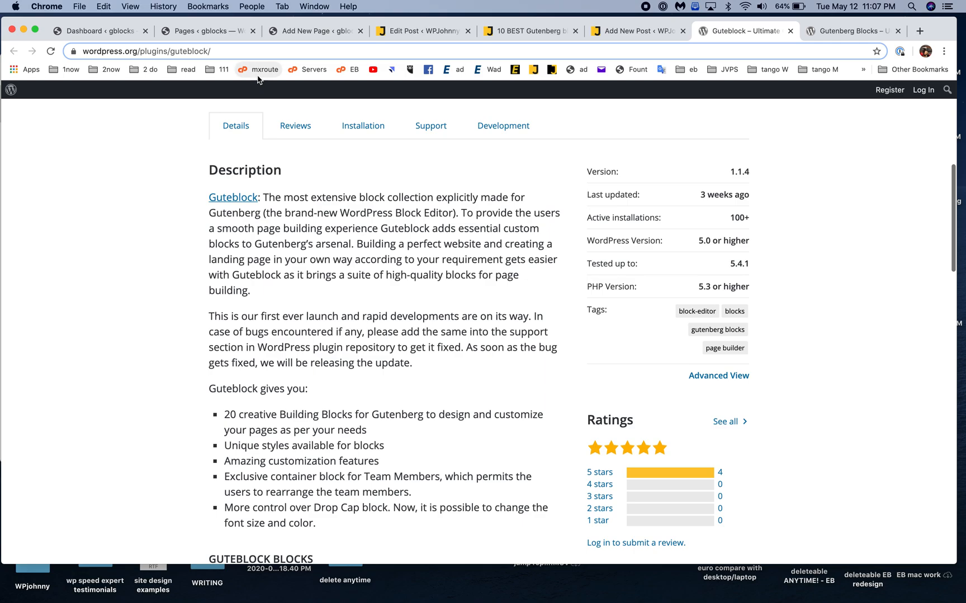
pyautogui.click(207, 30)
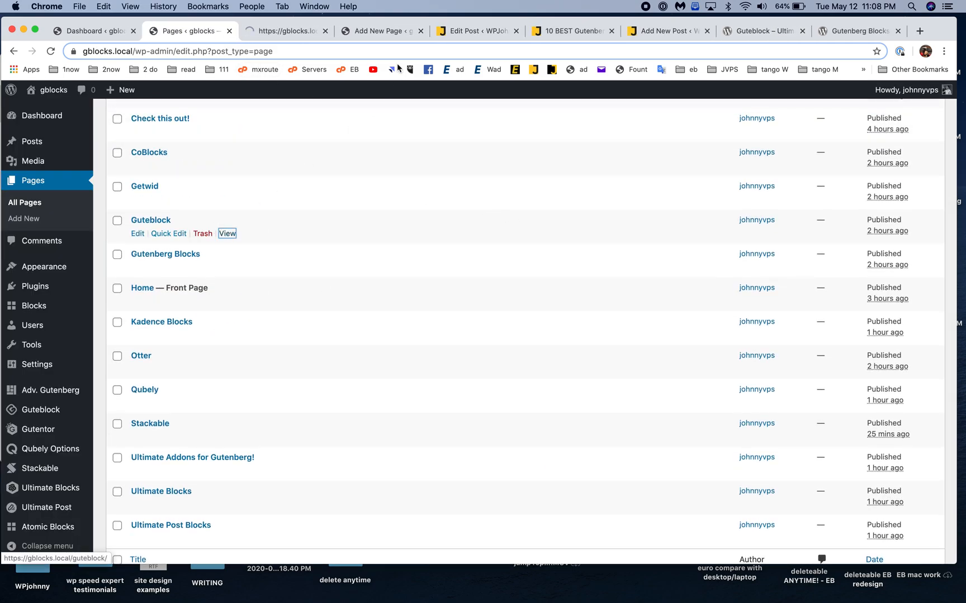
pyautogui.click(227, 233)
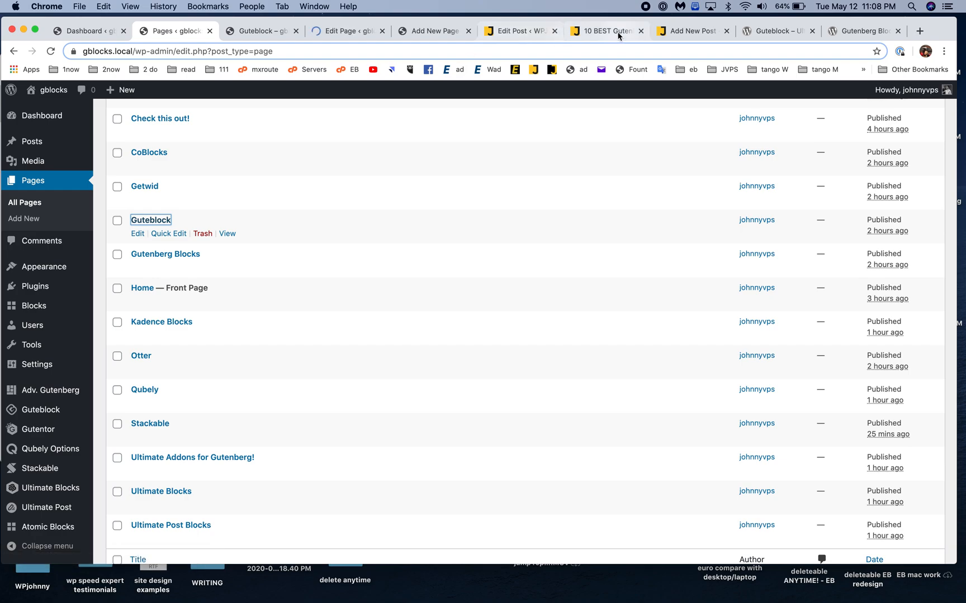
pyautogui.click(605, 31)
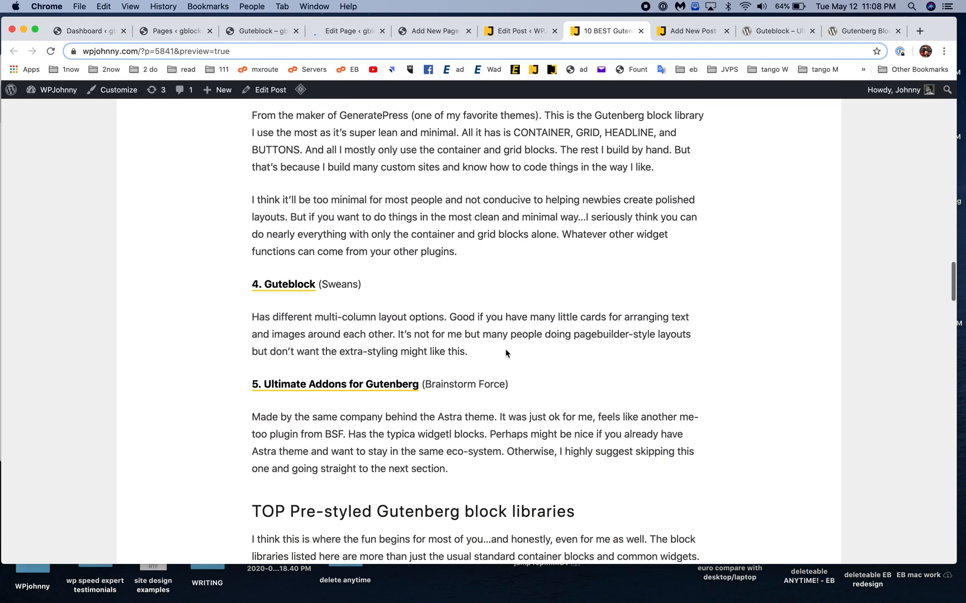
# View the live local Guteblock demo page and scroll through its content
pyautogui.click(345, 31)
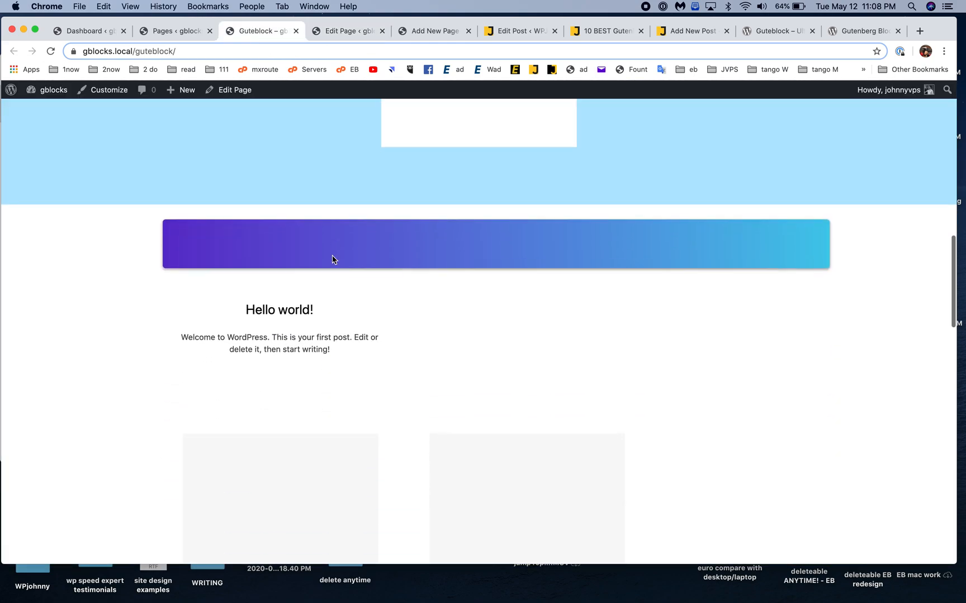
pyautogui.scroll(-3)
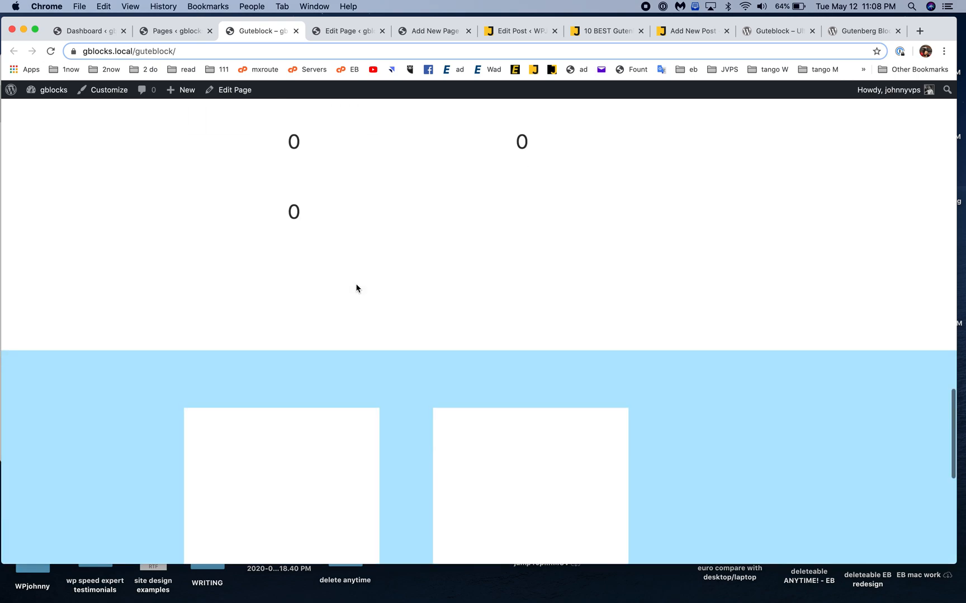
pyautogui.scroll(-3)
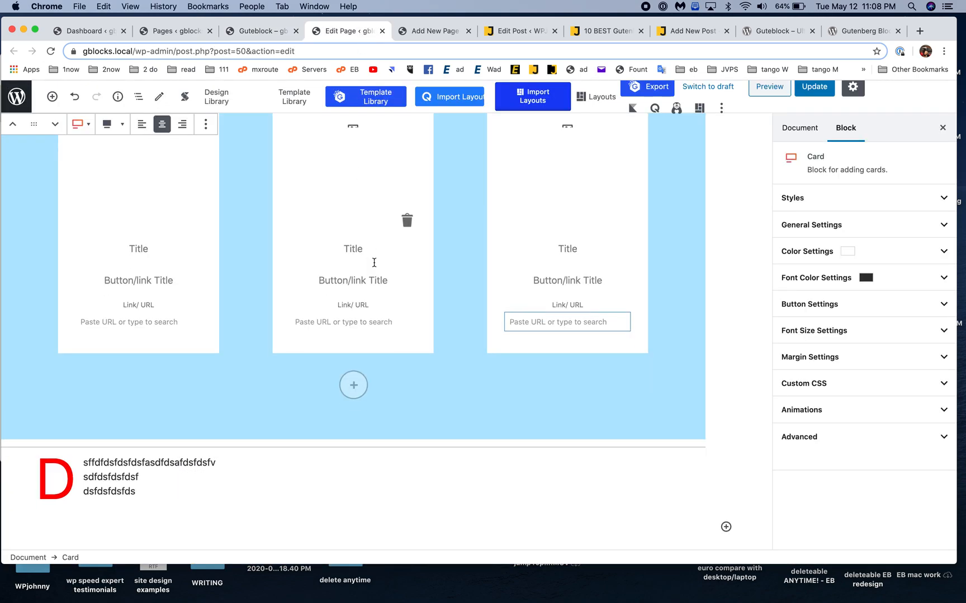
# Browse Guteblock's blocks, Container, Team Members, Card, Testimonial through Spacer and Divider, then its plugin page
pyautogui.click(725, 333)
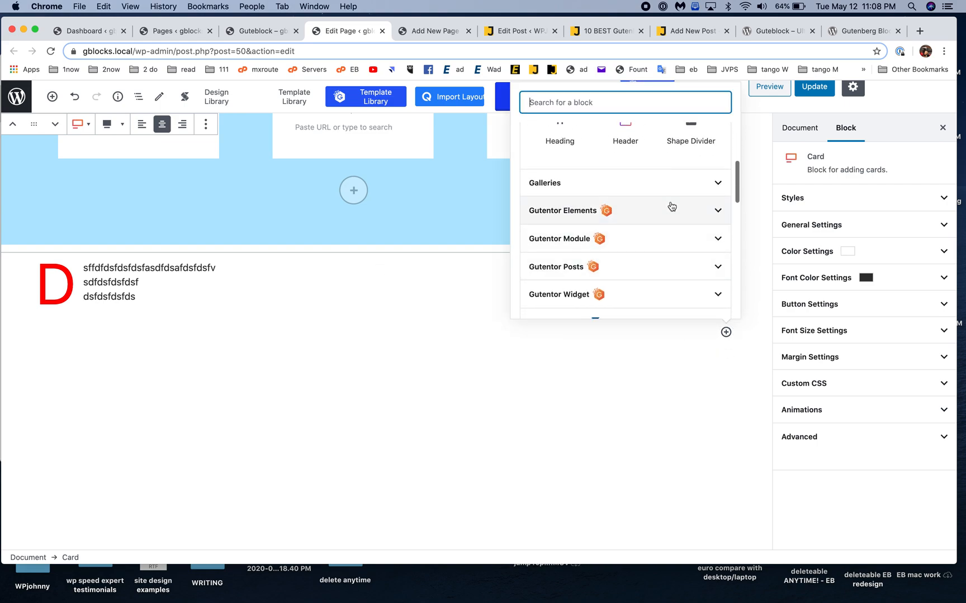
pyautogui.scroll(-3)
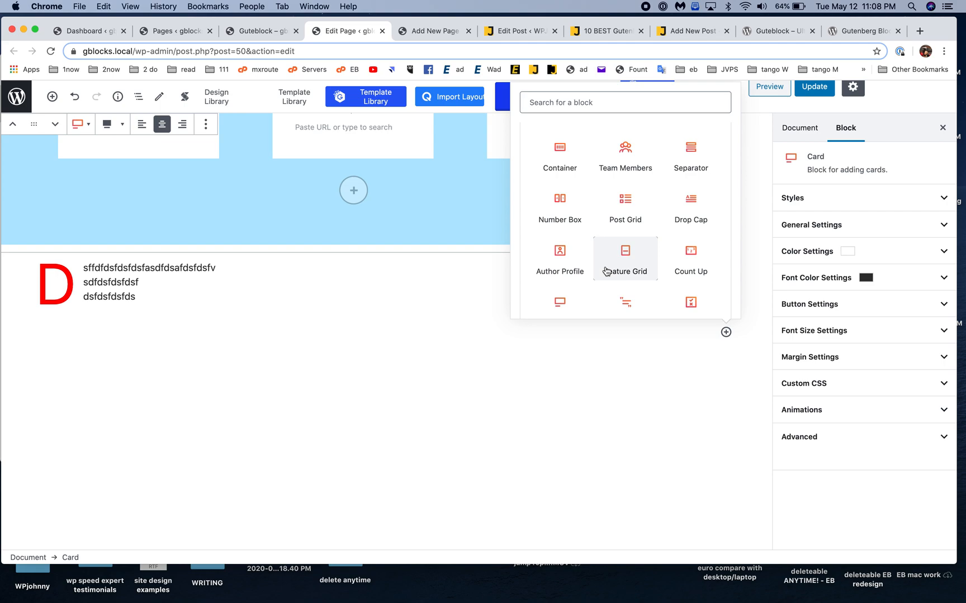
pyautogui.scroll(-3)
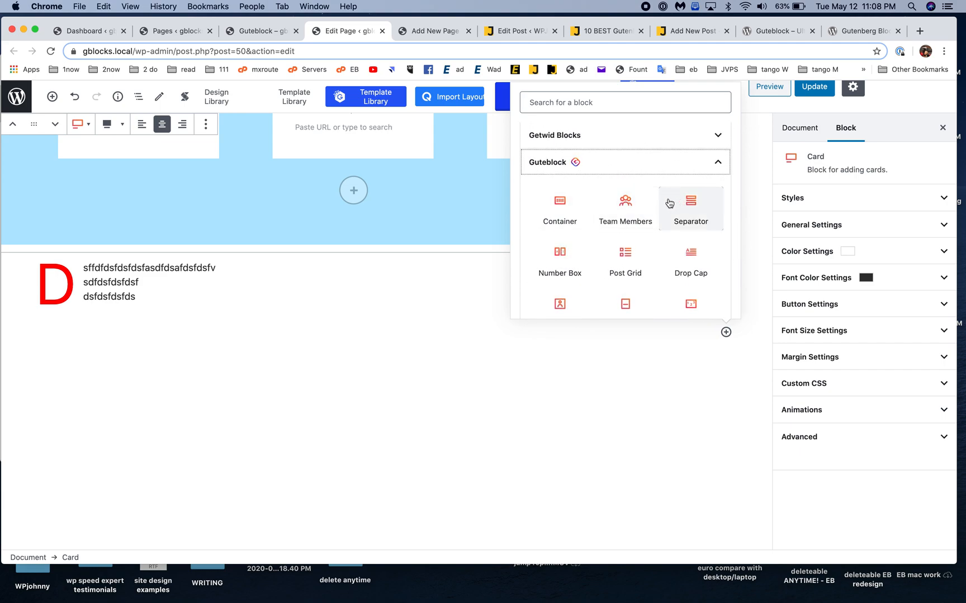
pyautogui.scroll(-3)
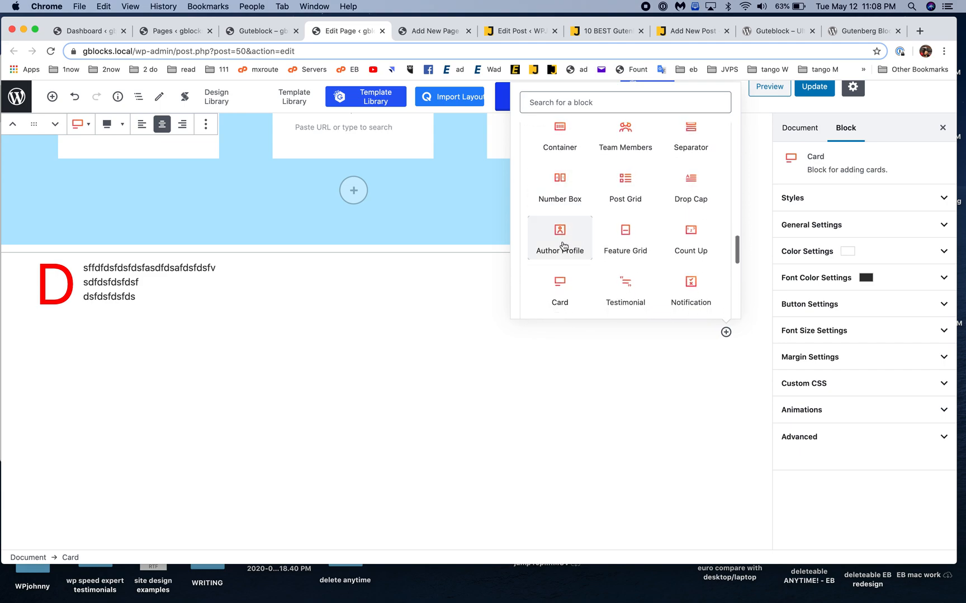
pyautogui.scroll(-3)
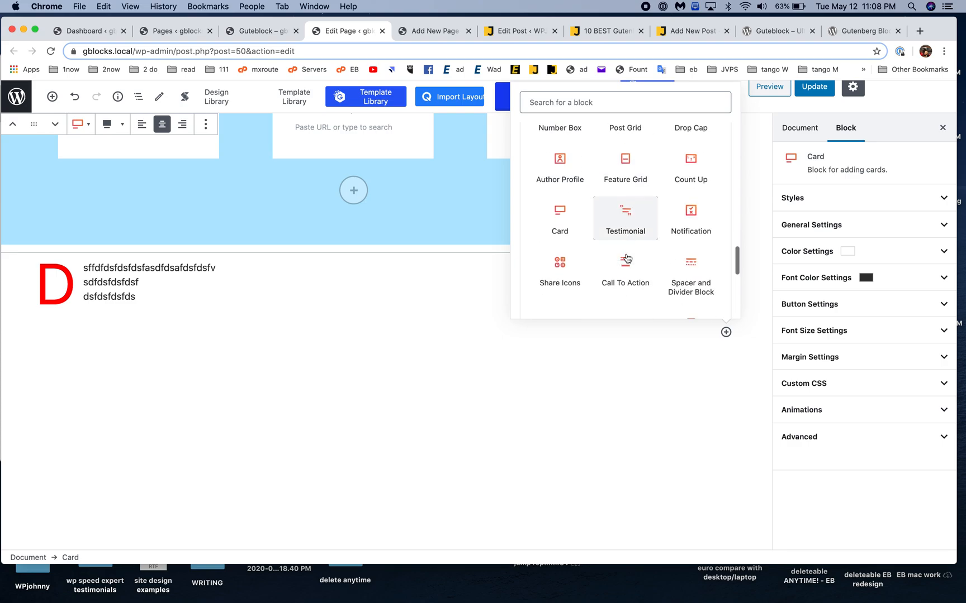
pyautogui.scroll(-3)
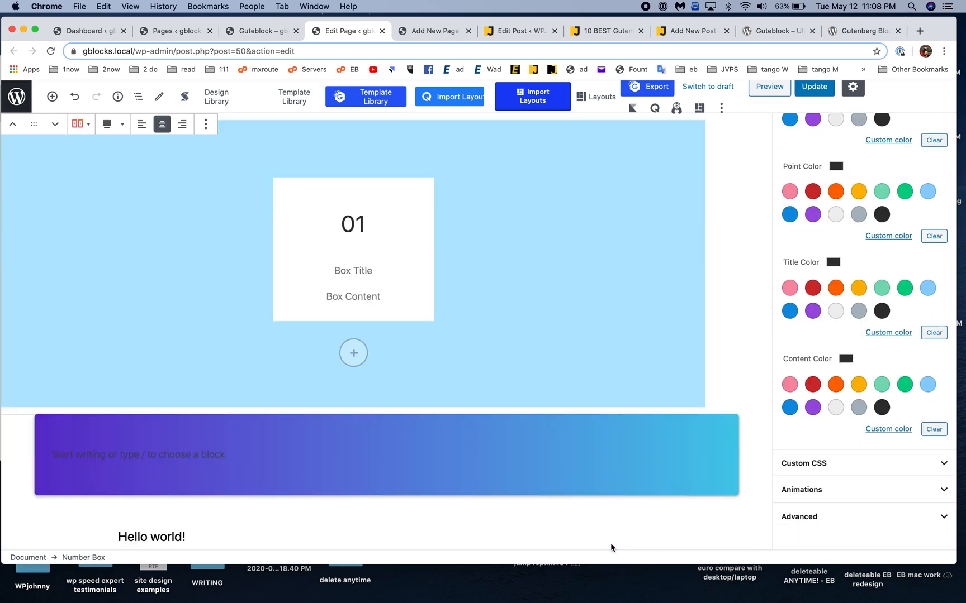
pyautogui.click(777, 30)
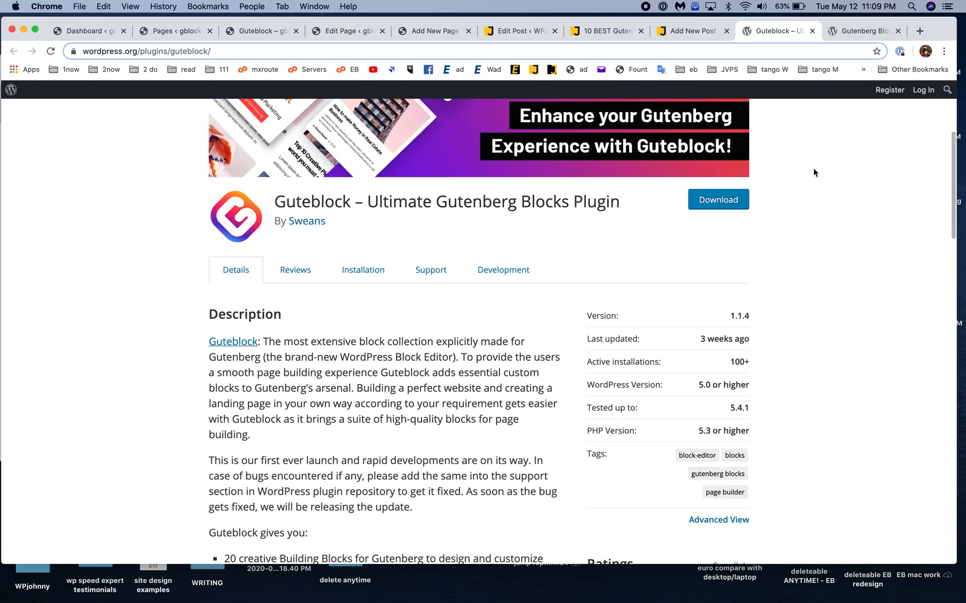
# View the Ultimate Addons for Gutenberg plugin listing and visit ultimategutenberg.com
pyautogui.scroll(-3)
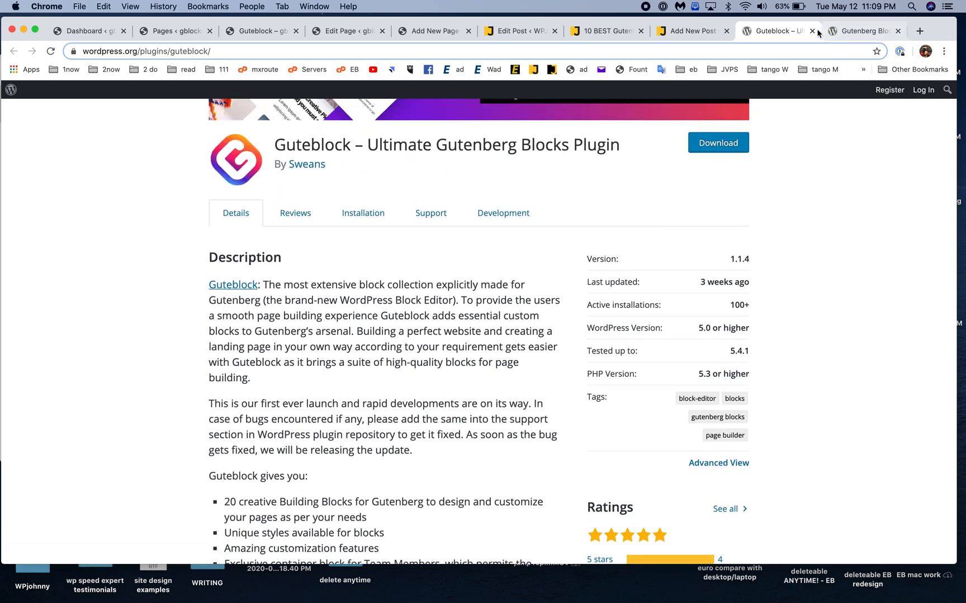
pyautogui.click(858, 31)
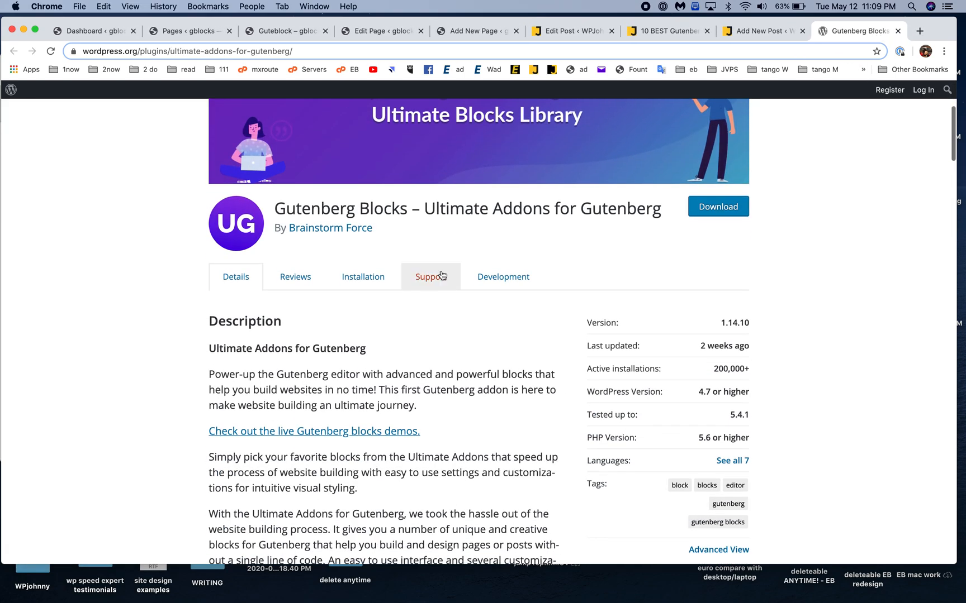
pyautogui.moveTo(428, 209)
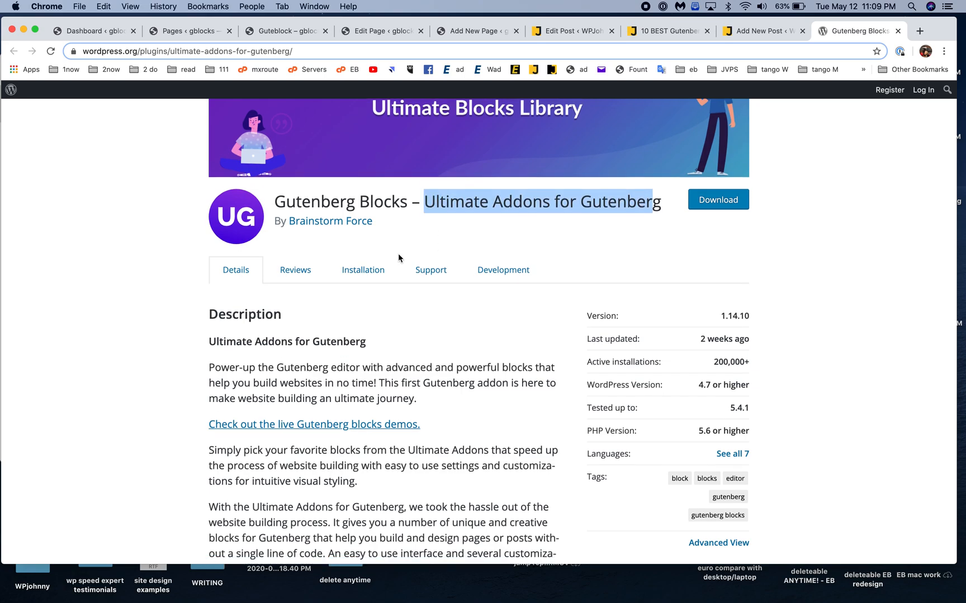
pyautogui.scroll(-3)
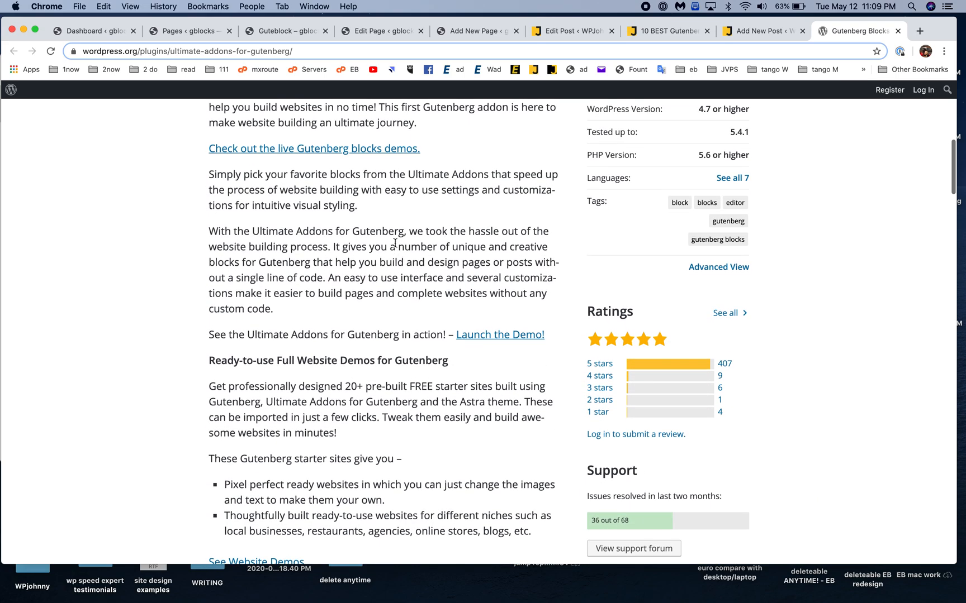
pyautogui.click(313, 148)
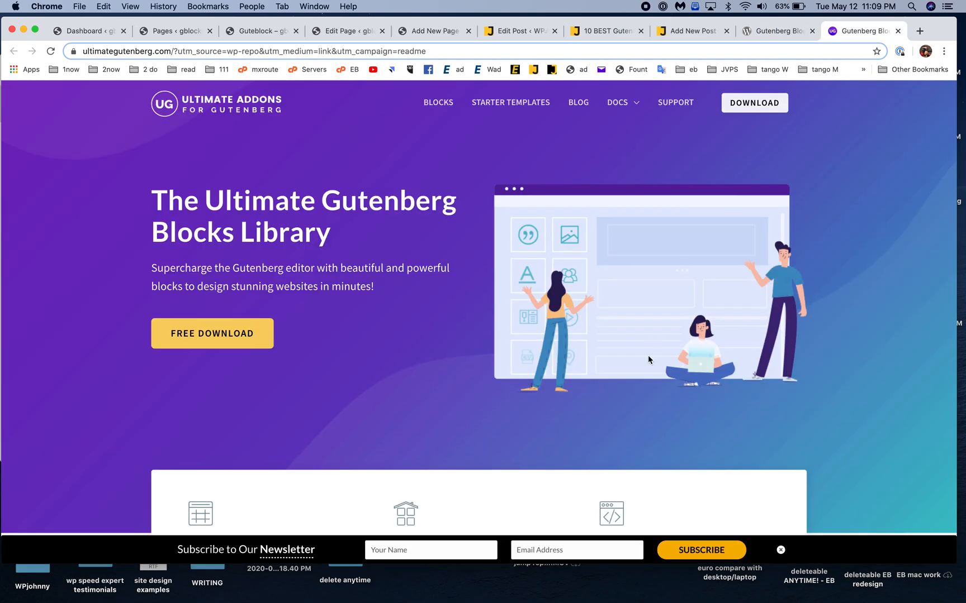
# View the Ultimate Addons Price List and Marketing Button demos, then return to the WordPress editor
pyautogui.scroll(-3)
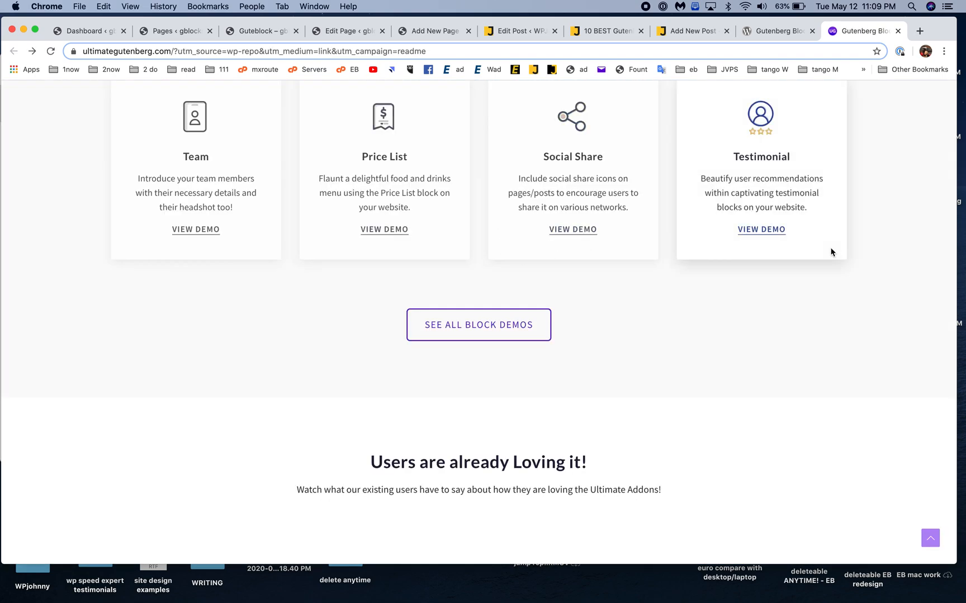
pyautogui.scroll(3)
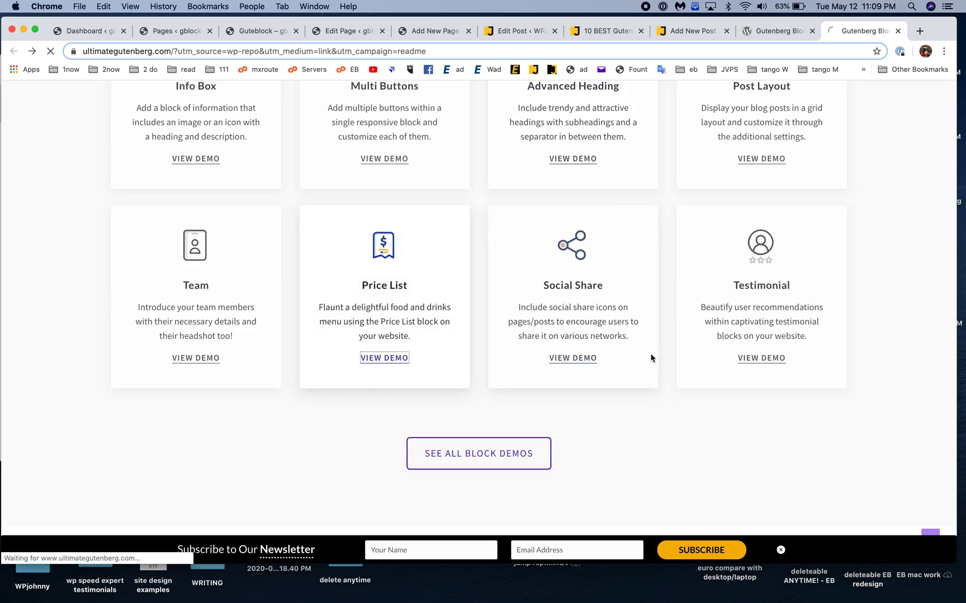
pyautogui.click(384, 358)
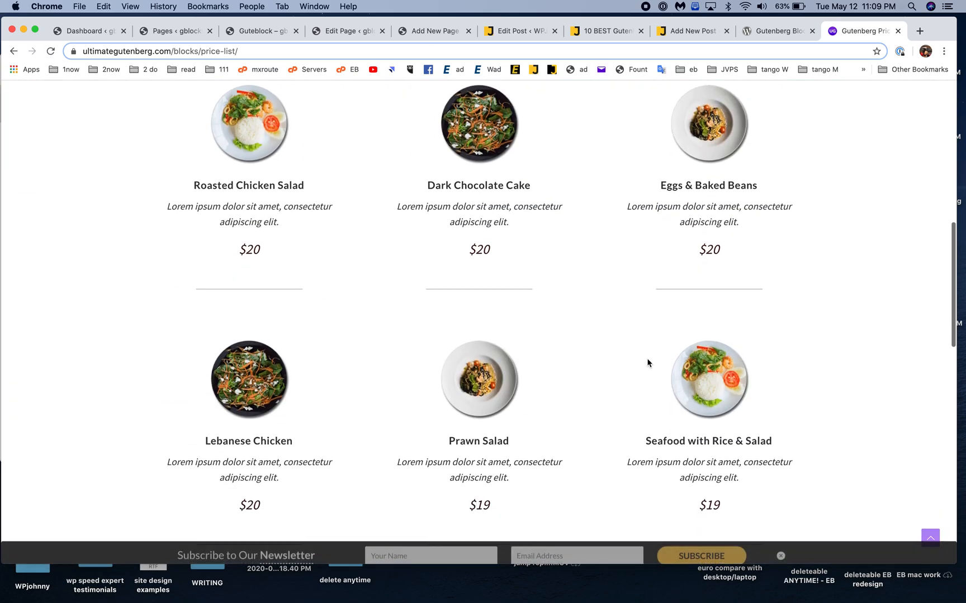
pyautogui.scroll(-3)
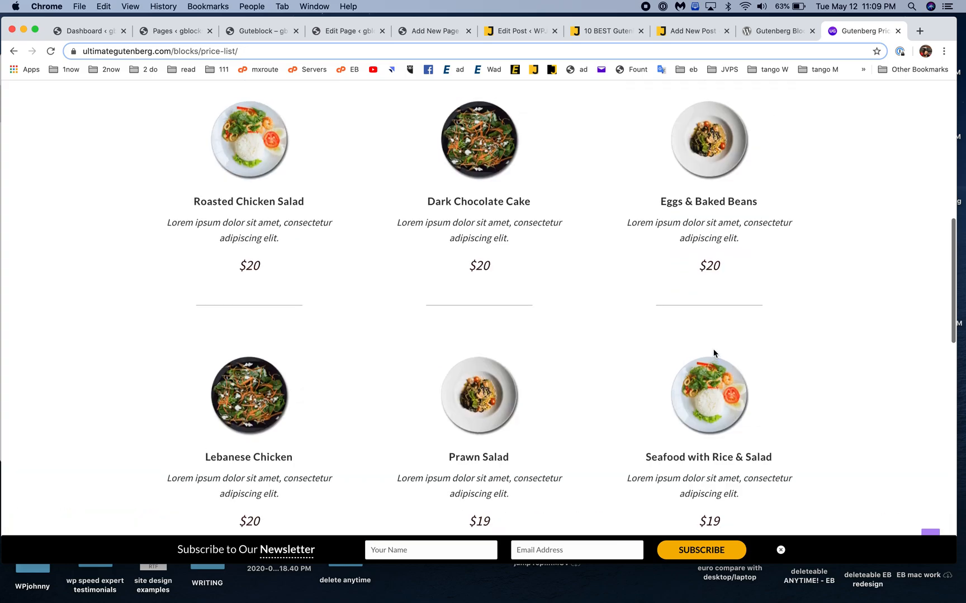
pyautogui.scroll(-3)
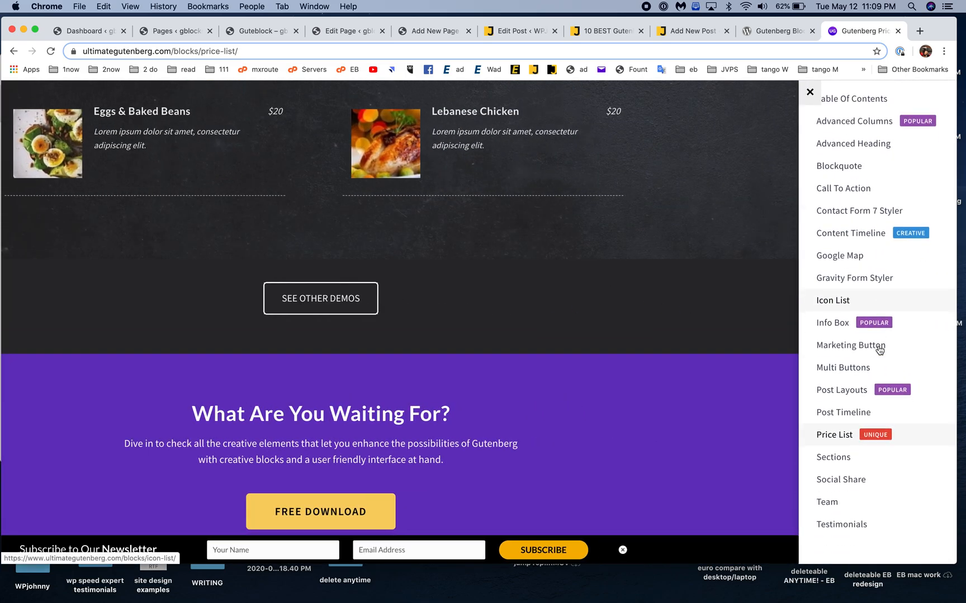
pyautogui.click(850, 345)
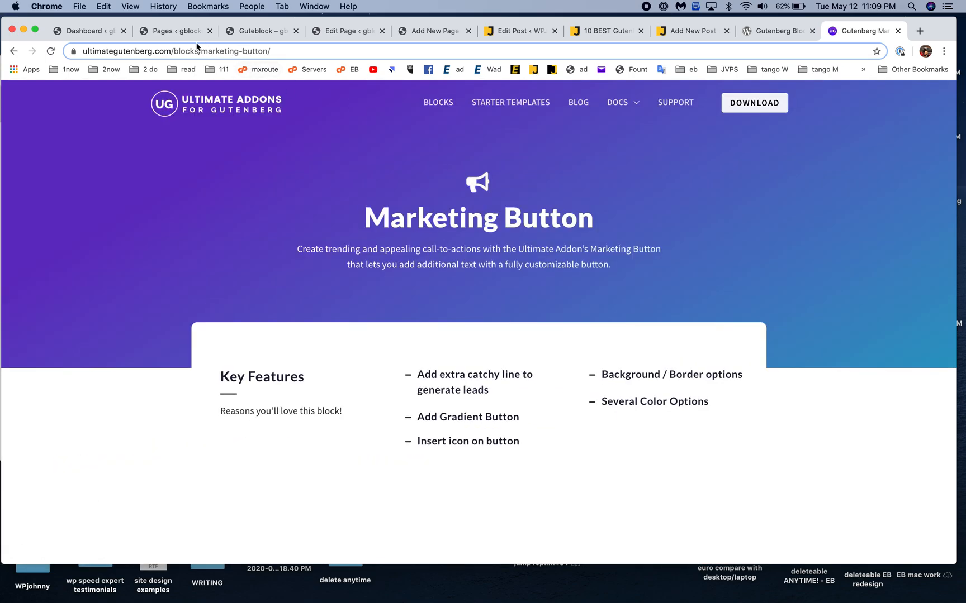
pyautogui.click(174, 31)
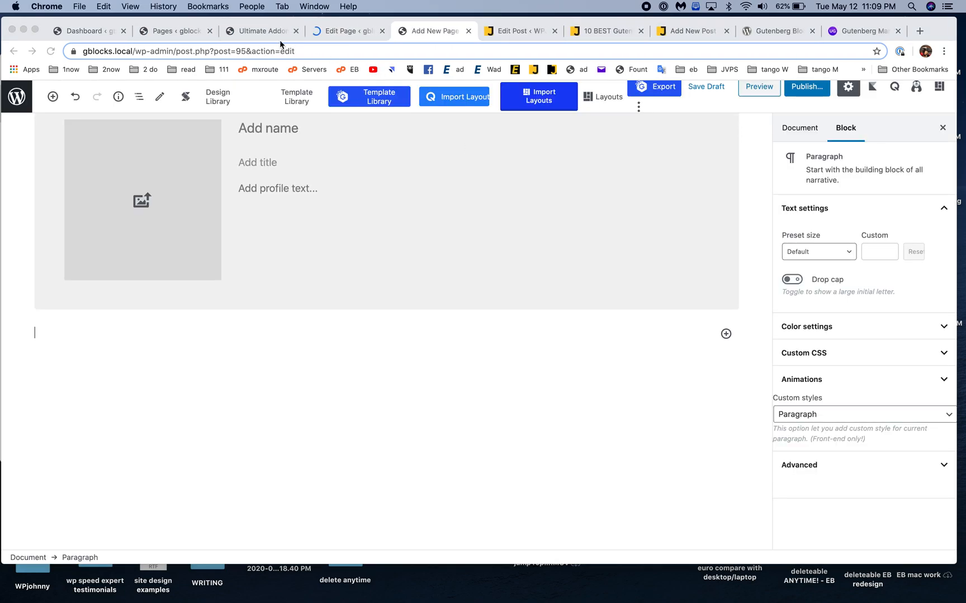
# Compare the published Ultimate Addons test page against its editor view
pyautogui.click(261, 31)
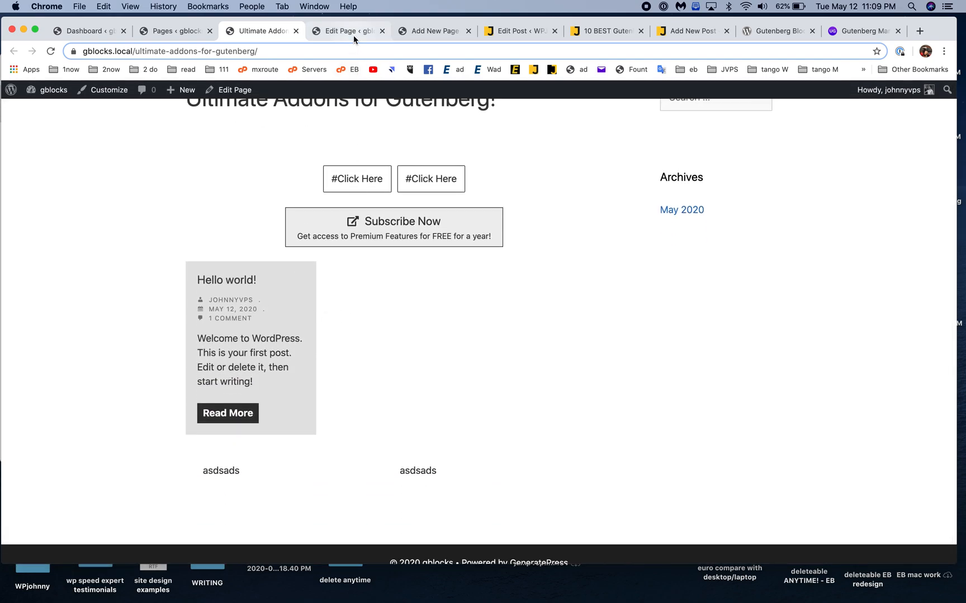
pyautogui.click(344, 31)
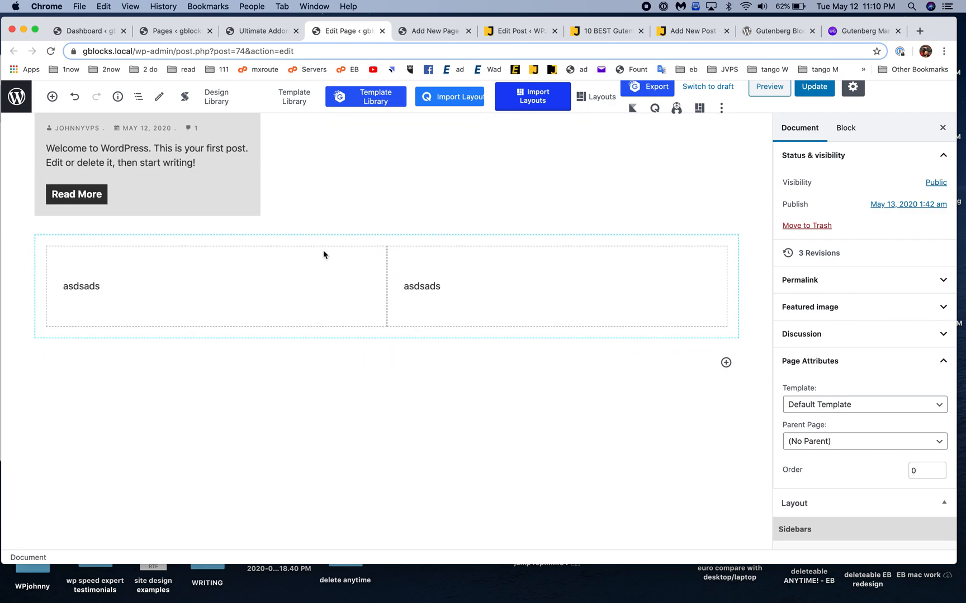
pyautogui.click(258, 31)
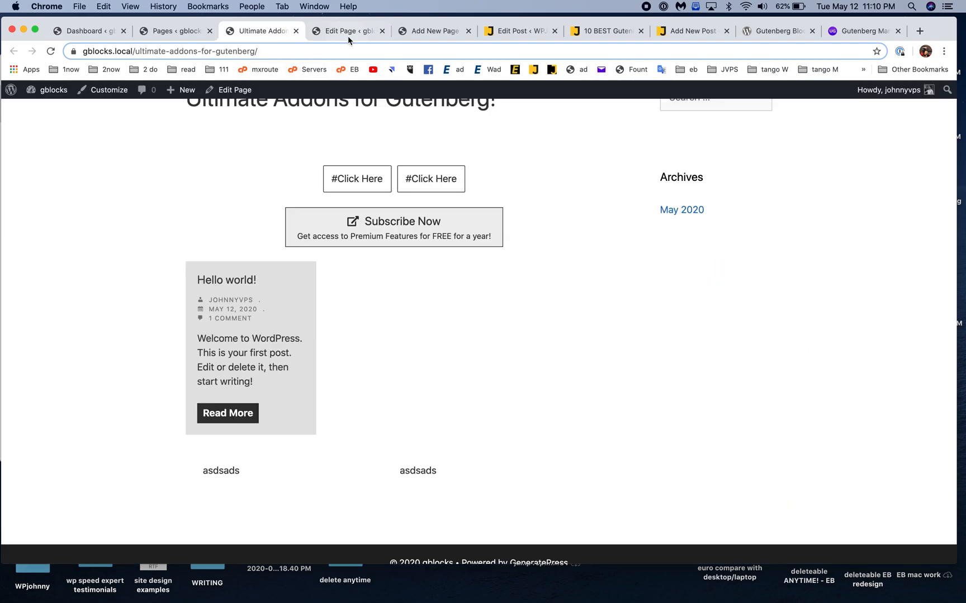
pyautogui.click(343, 30)
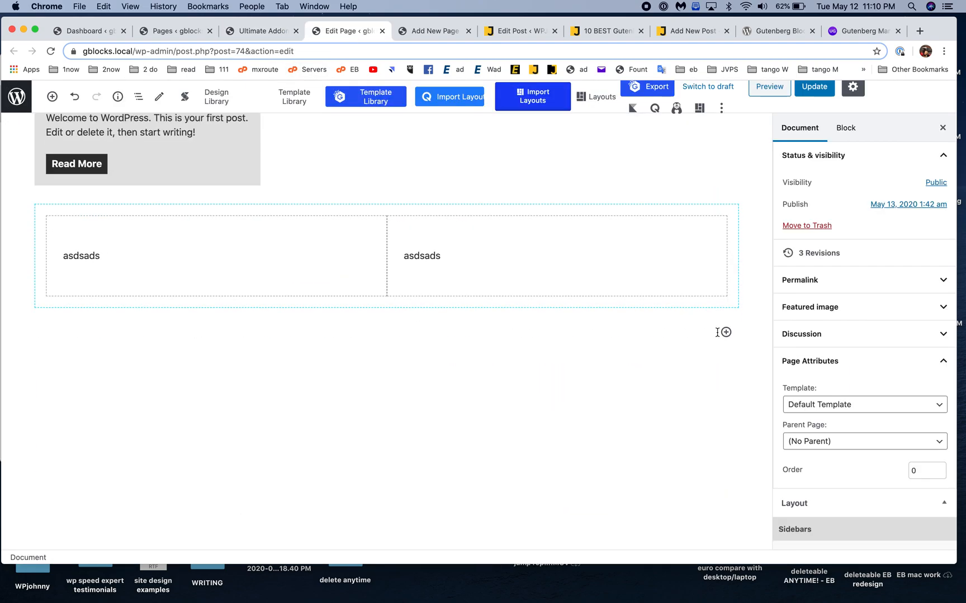
# Browse the Ultimate Addons Blocks category in the block inserter, then revisit the Marketing Button demo
pyautogui.click(725, 334)
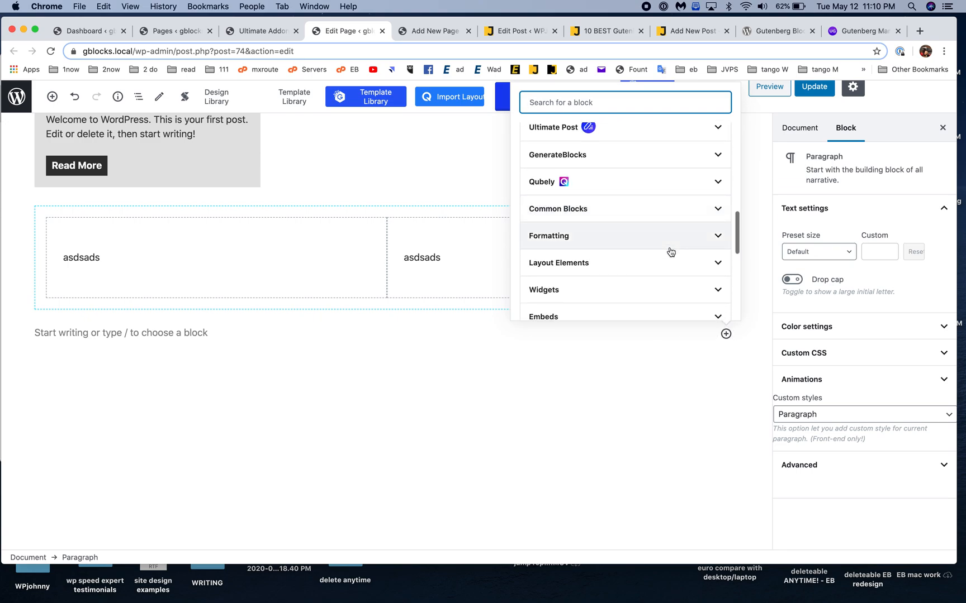
pyautogui.scroll(-3)
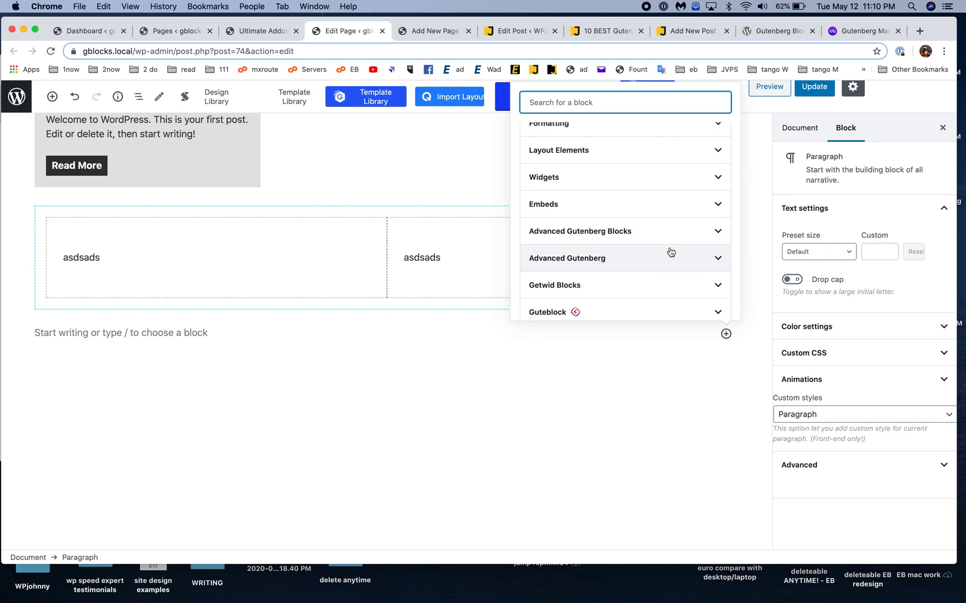
pyautogui.scroll(-3)
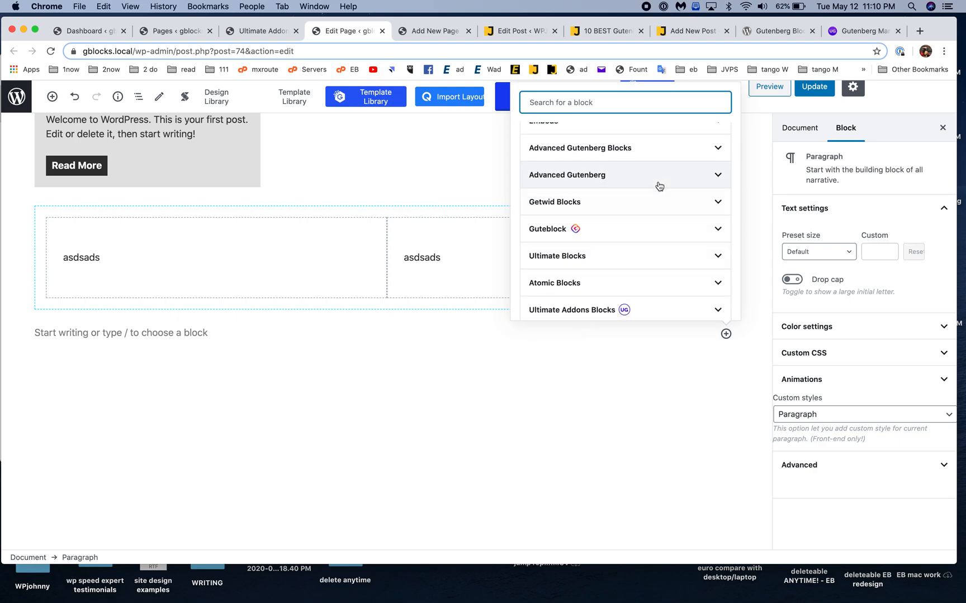
pyautogui.moveTo(666, 159)
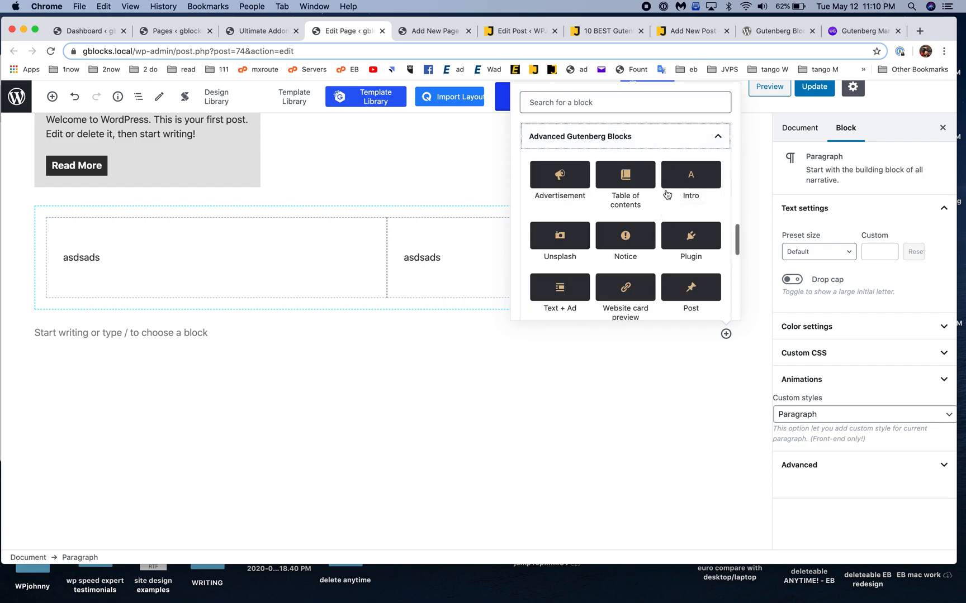
pyautogui.click(717, 136)
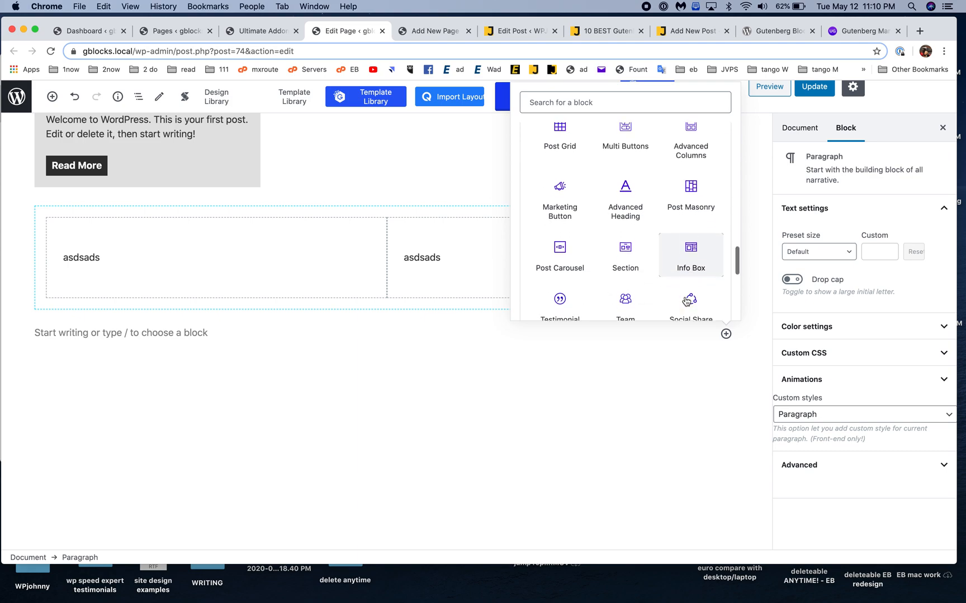
pyautogui.scroll(-3)
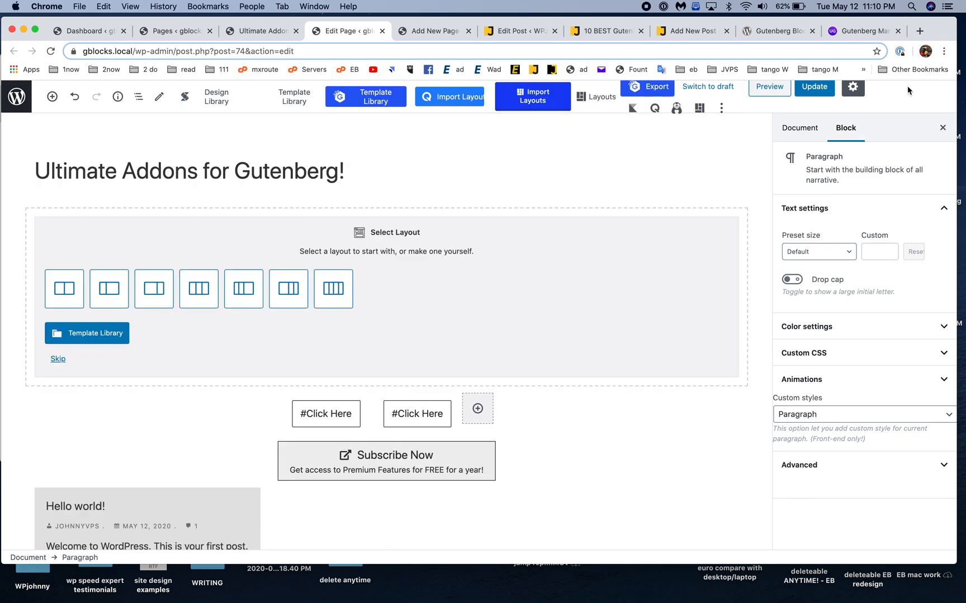
pyautogui.click(862, 31)
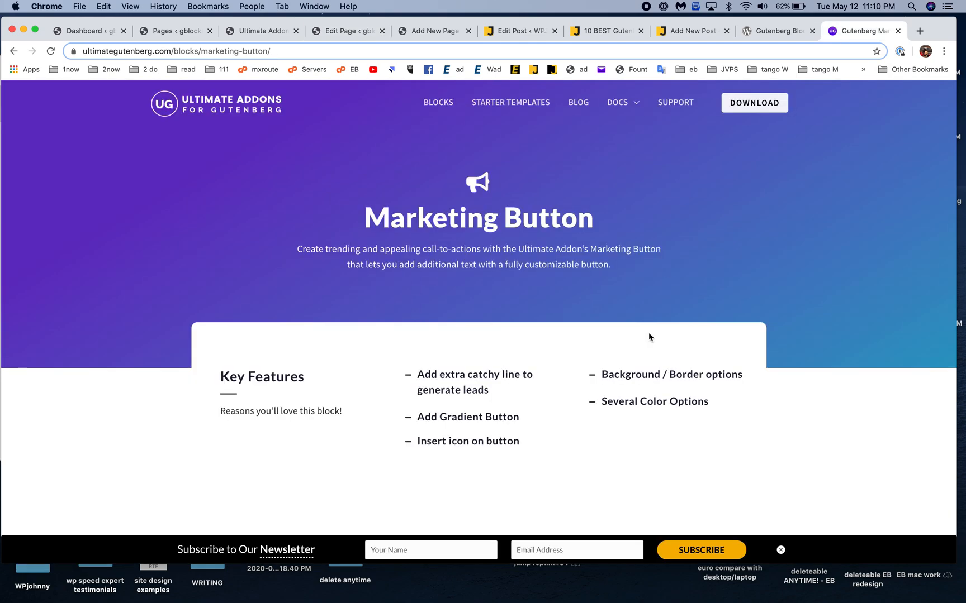
pyautogui.moveTo(892, 36)
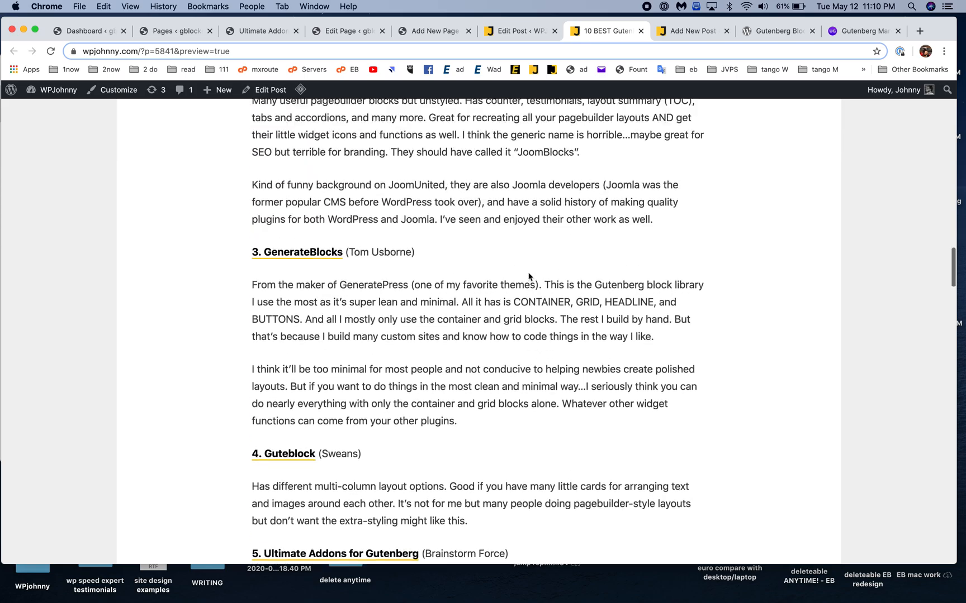
# Scroll the review post past GenerateBlocks and Guteblock to section 5, Ultimate Addons for Gutenberg
pyautogui.scroll(-3)
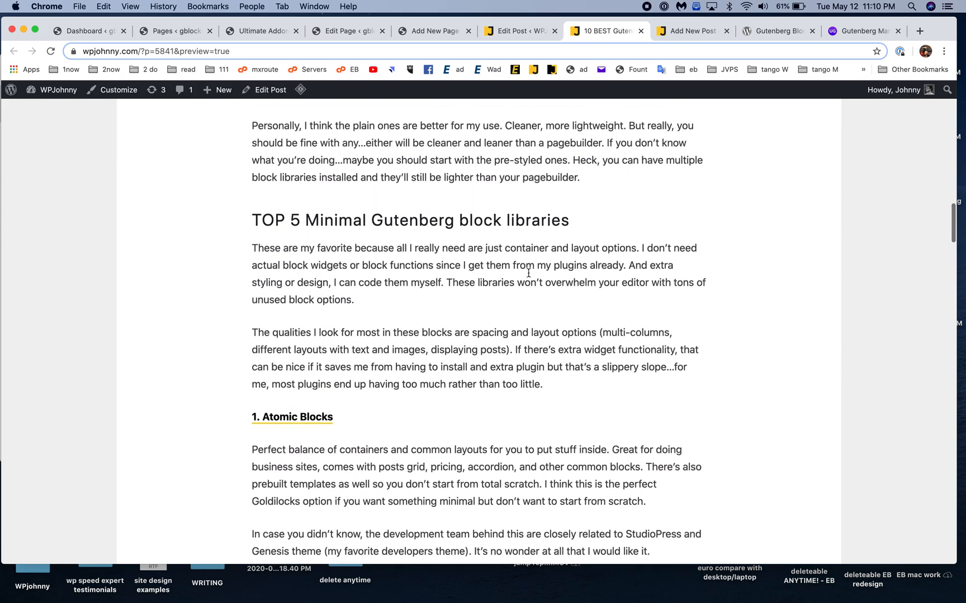
pyautogui.scroll(-3)
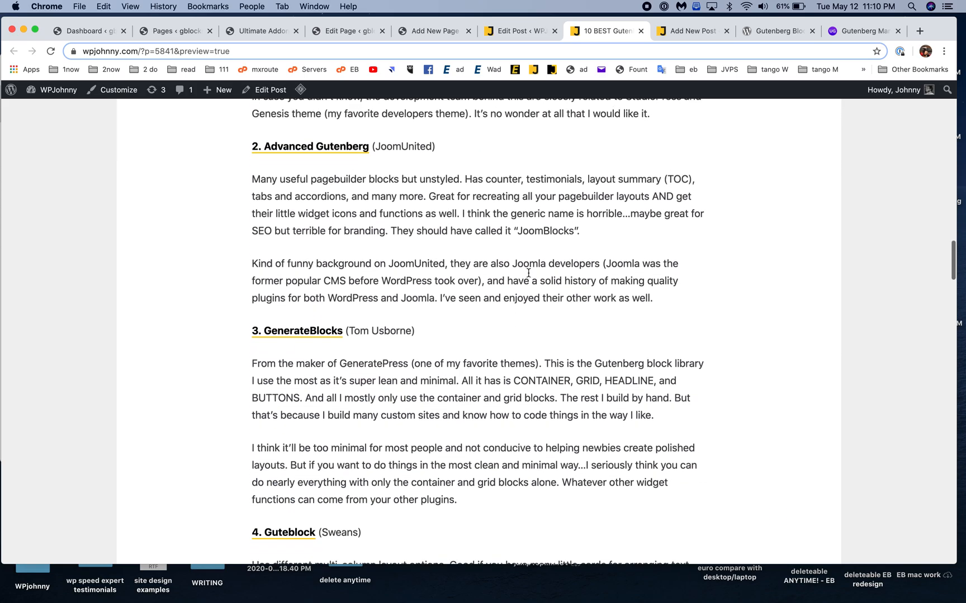
pyautogui.scroll(-3)
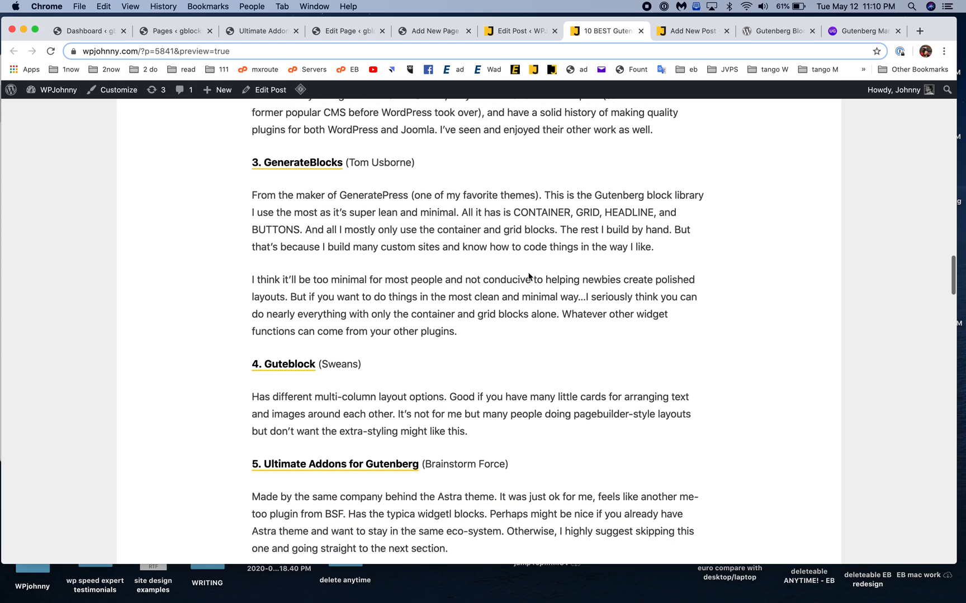